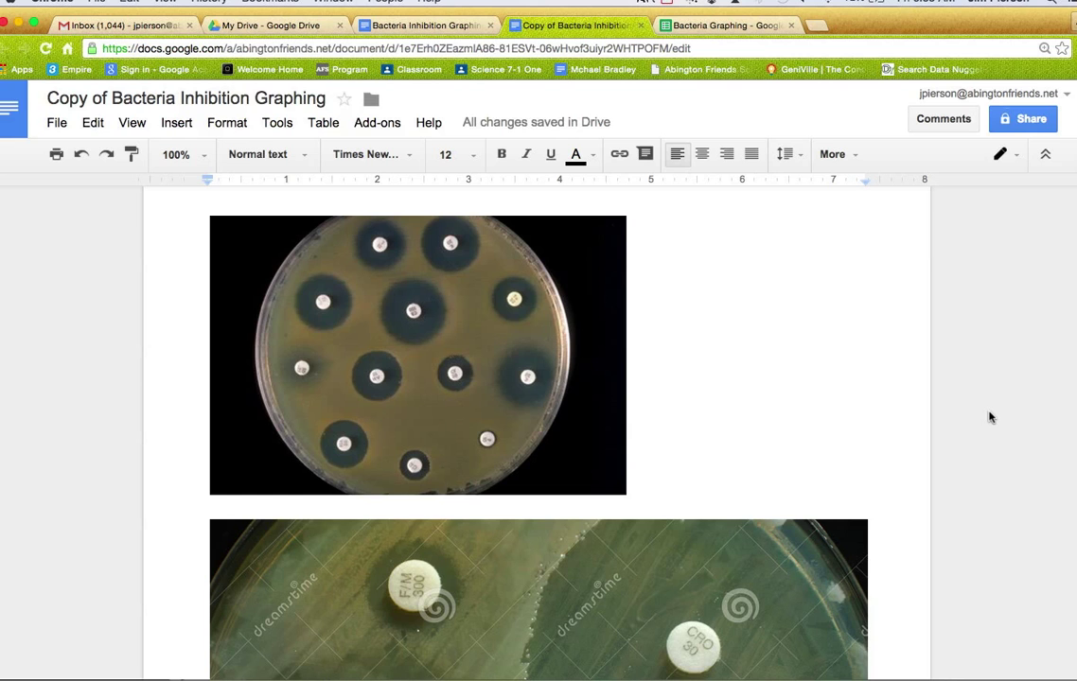
Step: Scroll down past the petri dish picture to the Diameter of Inhibition table for Disks 1–10
scroll("down", 3)
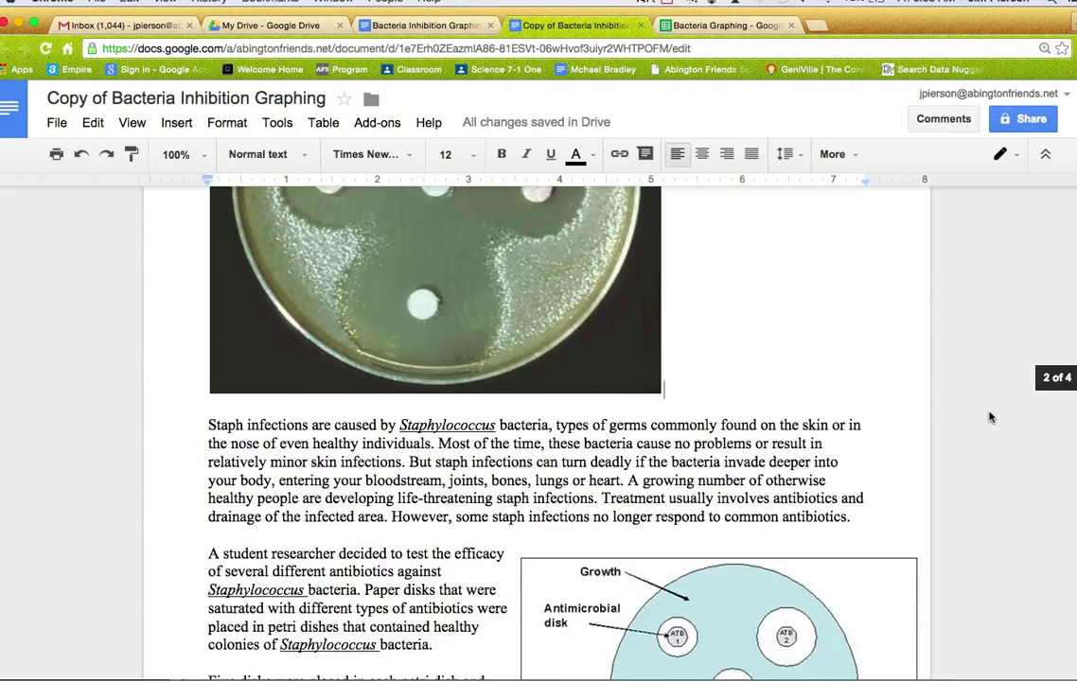
scroll("down", 3)
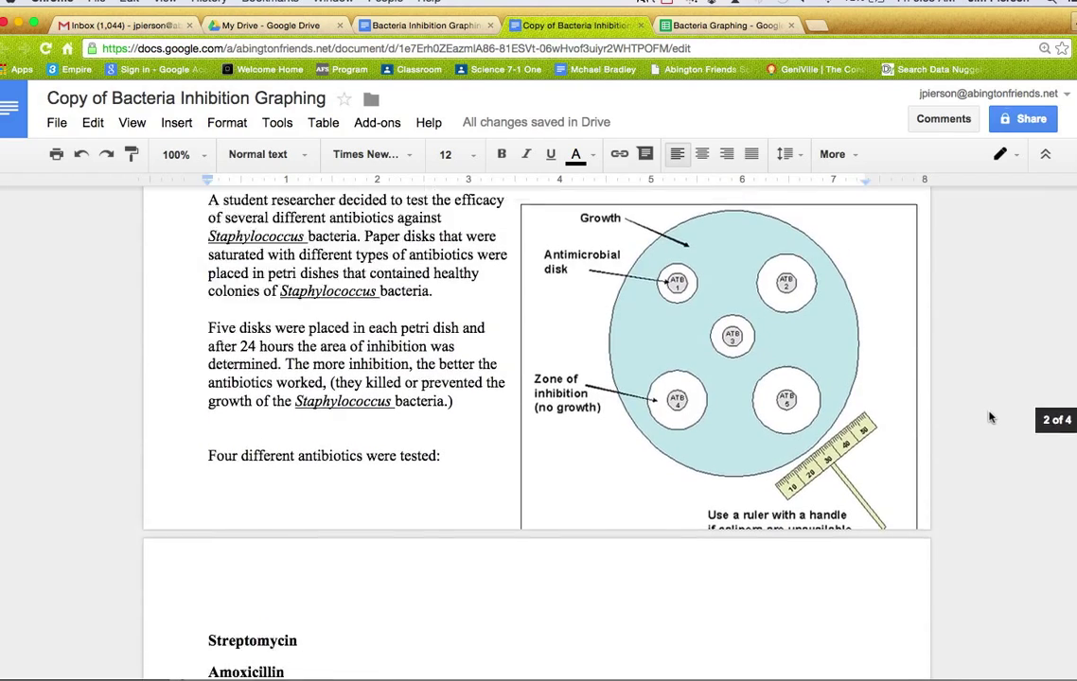
scroll("down", 3)
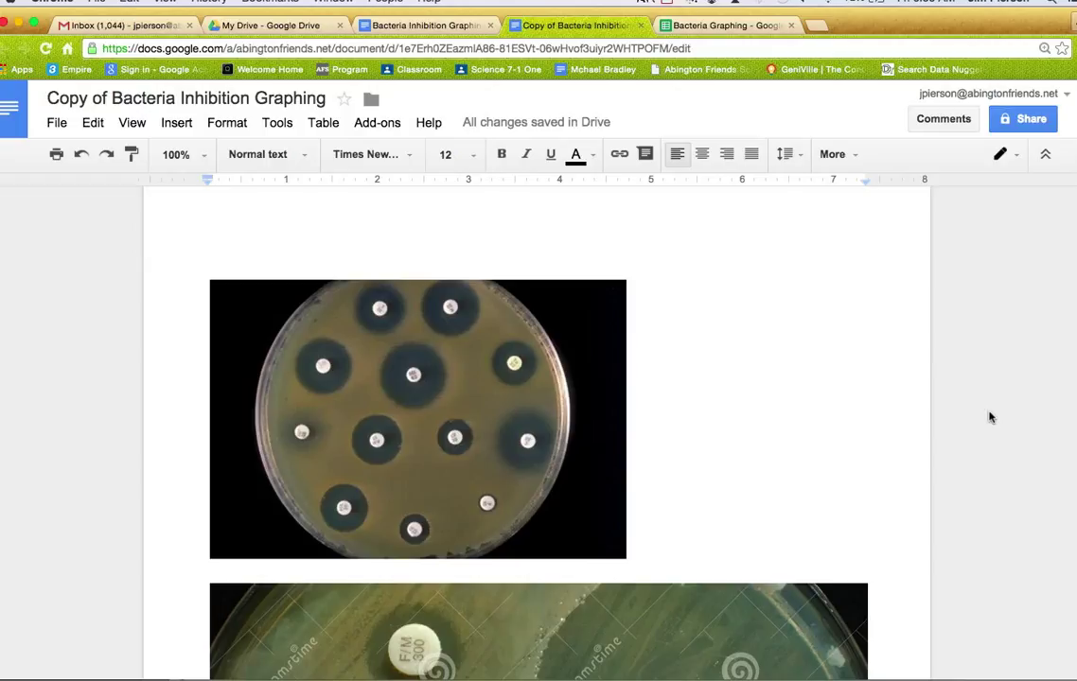
mouse_move(276, 378)
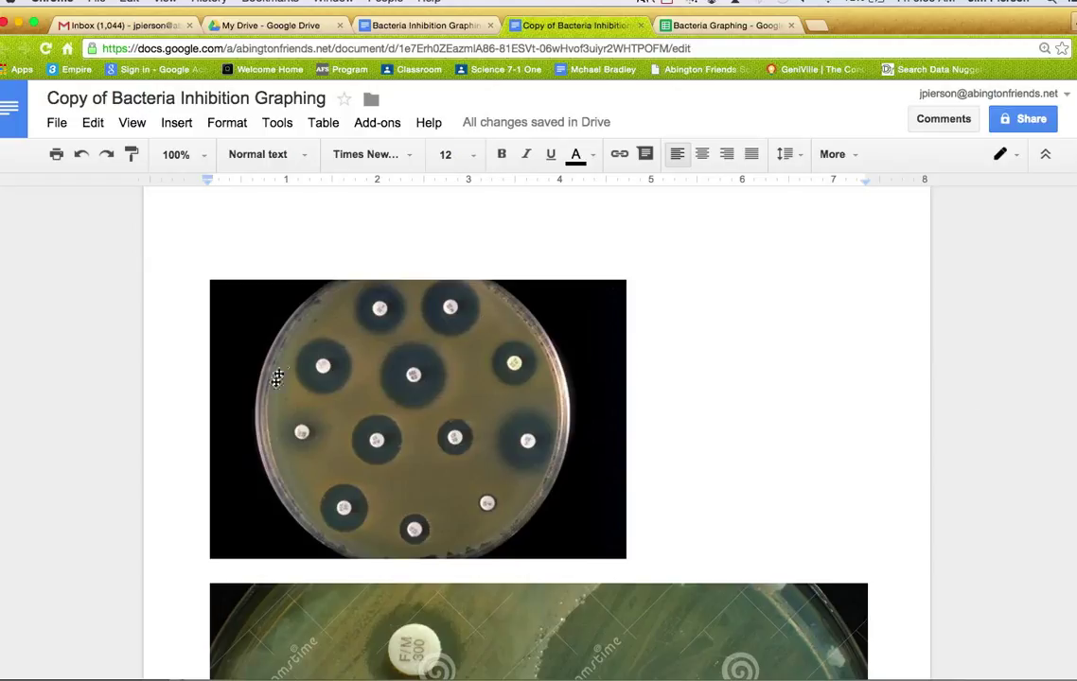
mouse_move(407, 481)
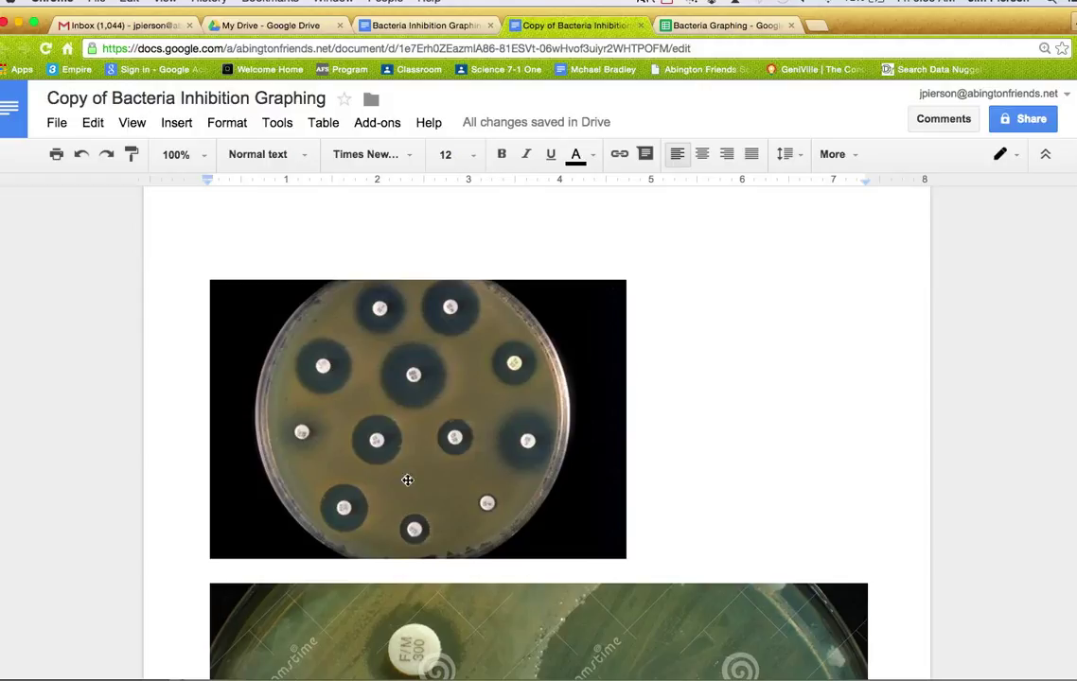
mouse_move(433, 405)
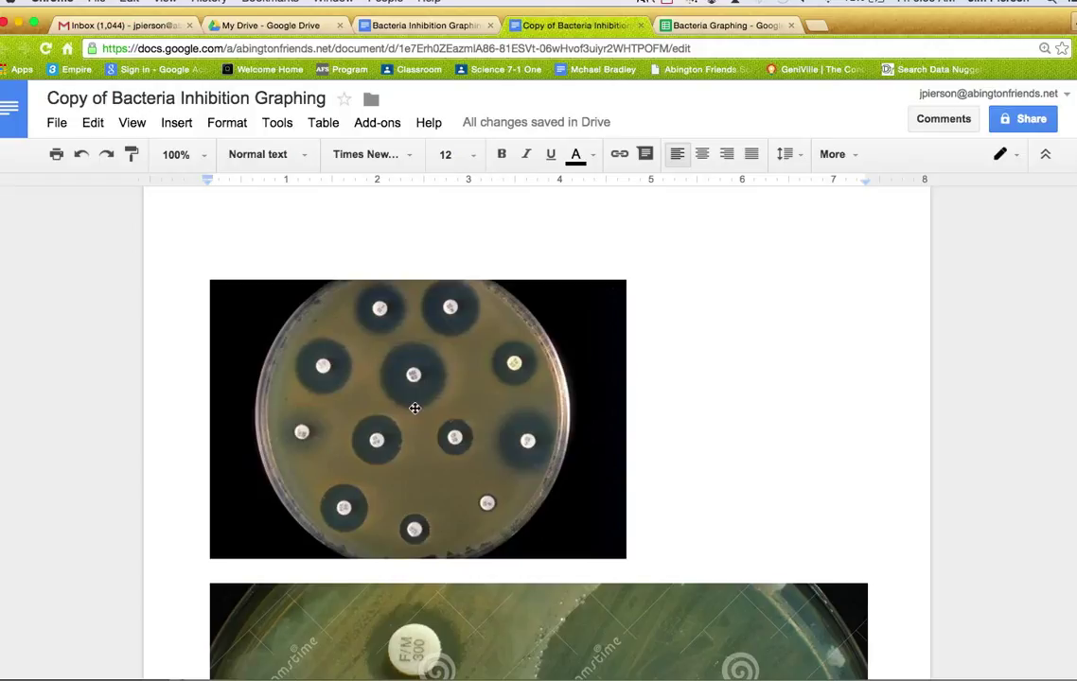
mouse_move(420, 394)
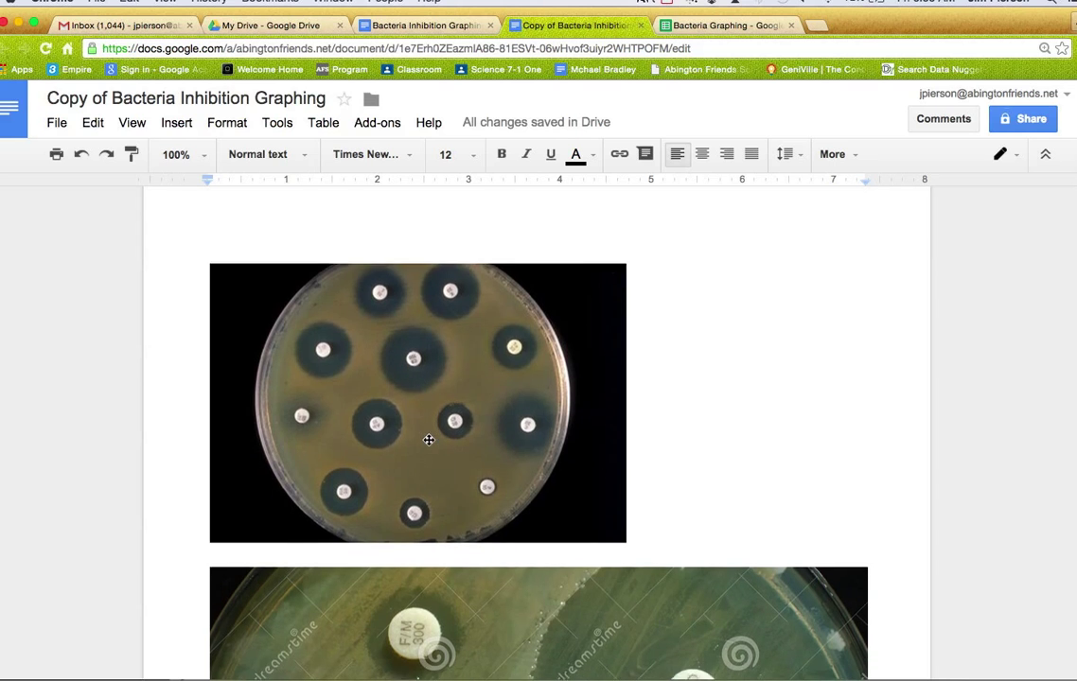
scroll("down", 3)
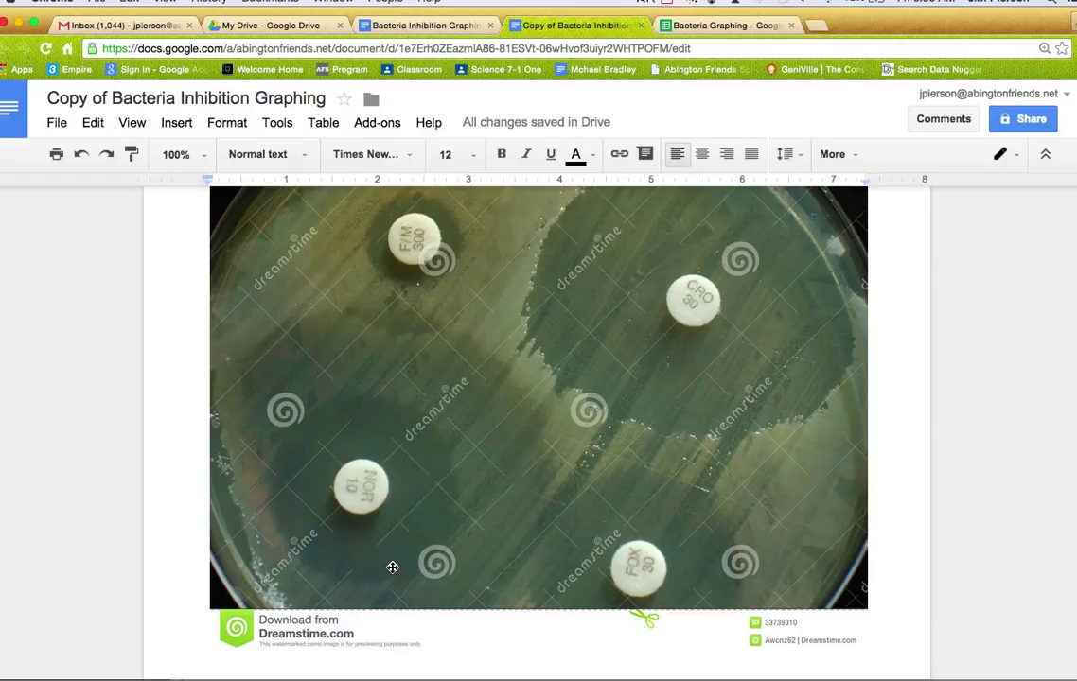
mouse_move(779, 334)
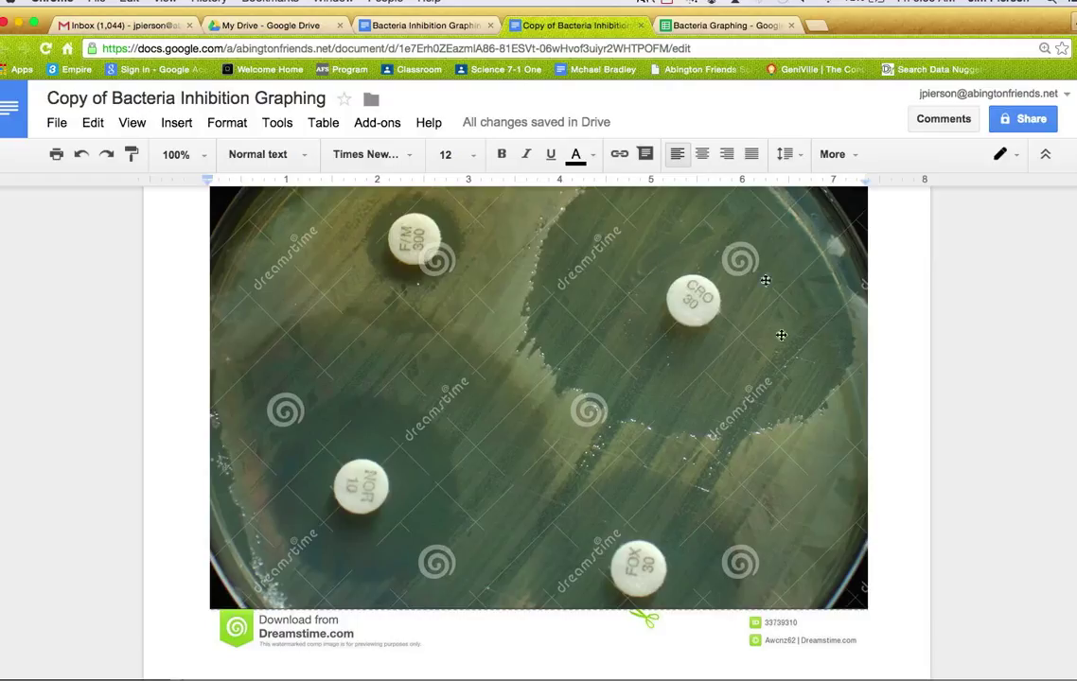
mouse_move(394, 288)
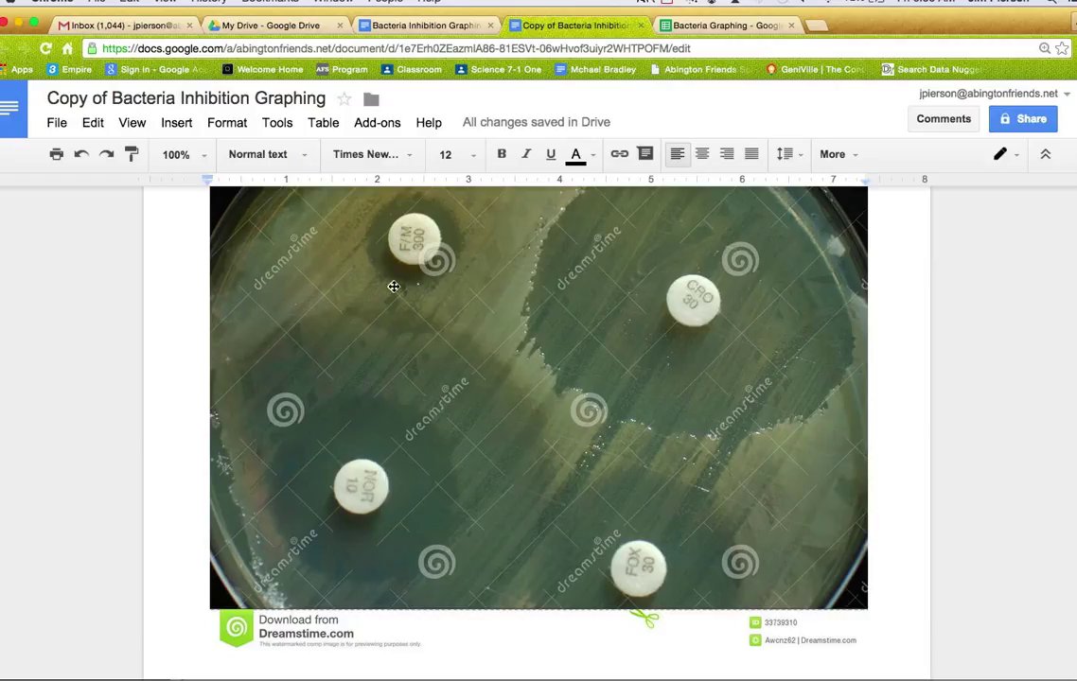
mouse_move(745, 305)
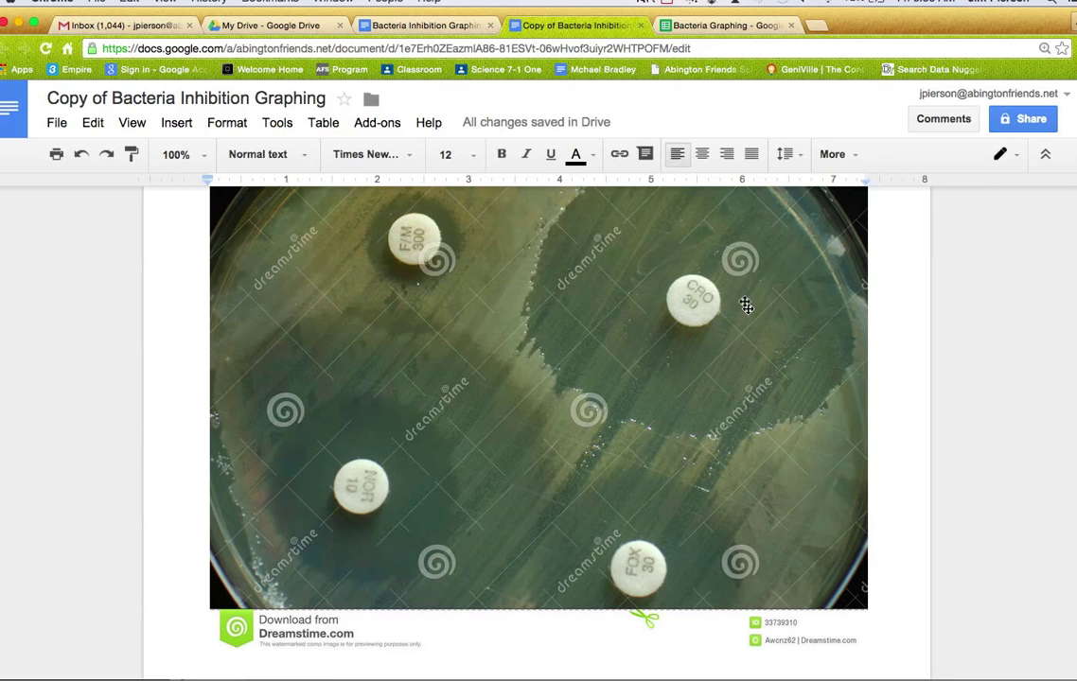
scroll("down", 3)
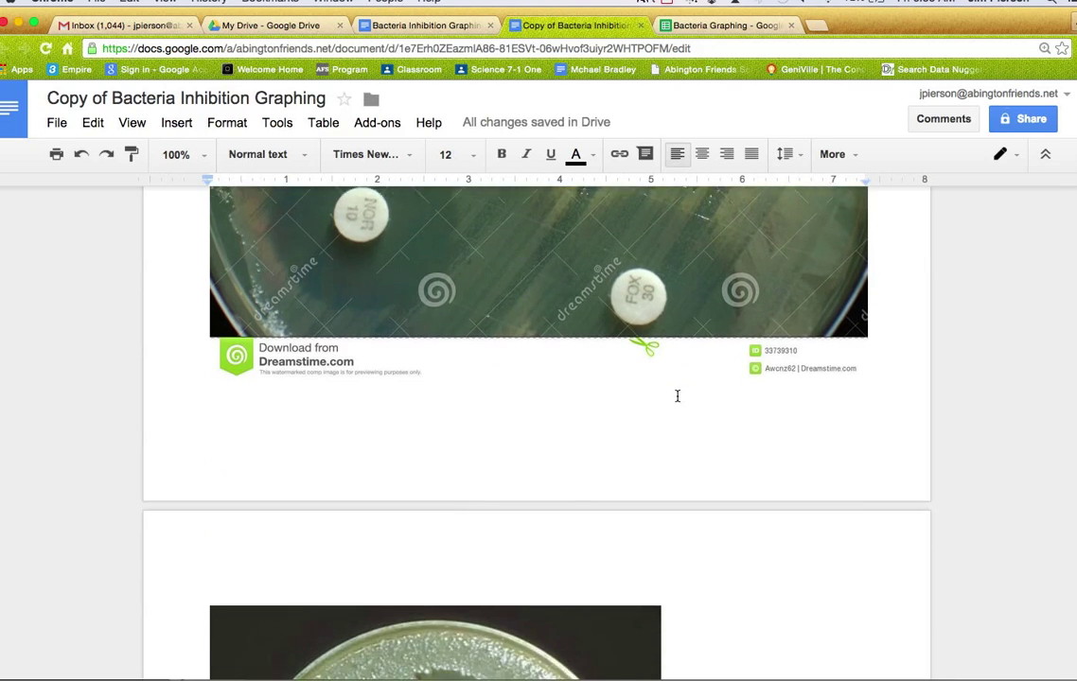
scroll("down", 3)
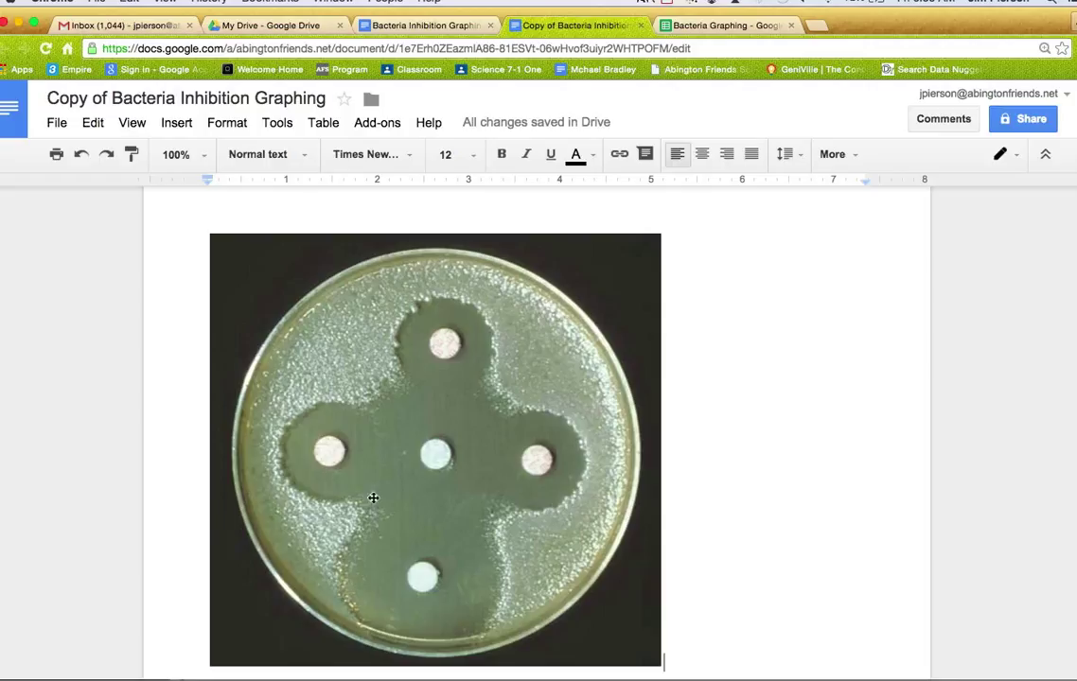
mouse_move(382, 500)
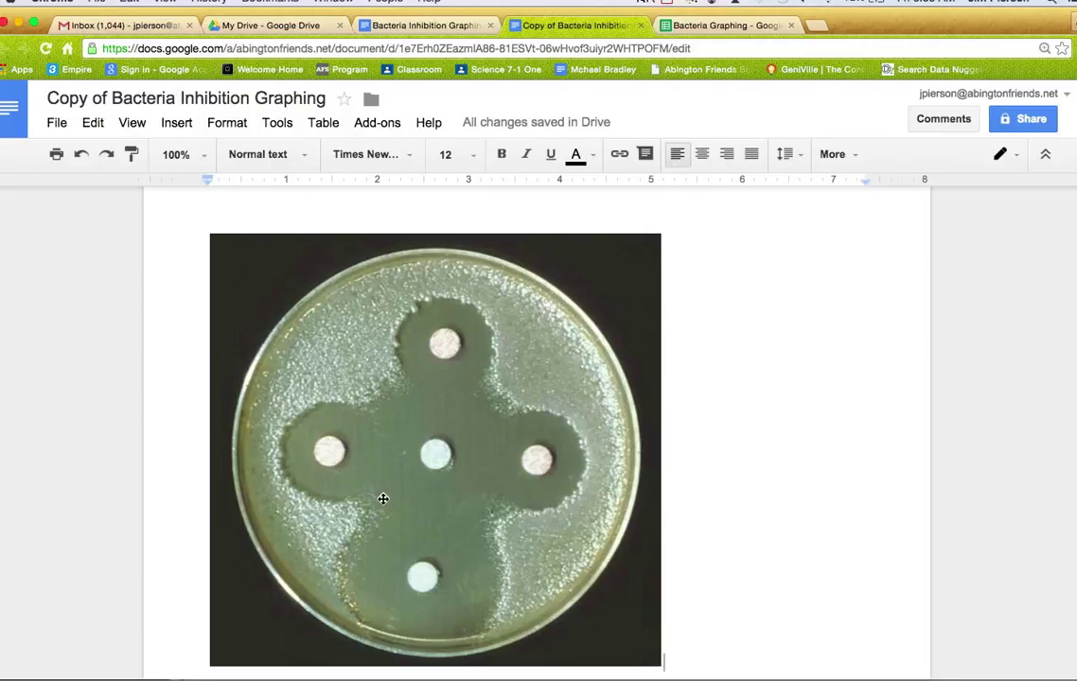
mouse_move(300, 422)
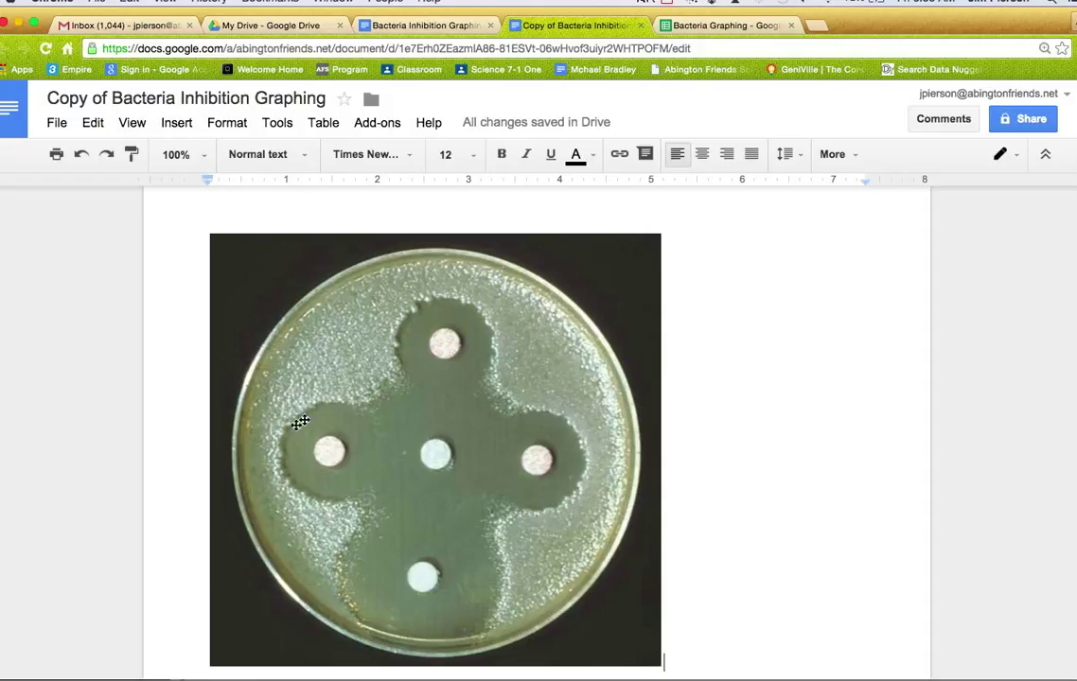
mouse_move(359, 483)
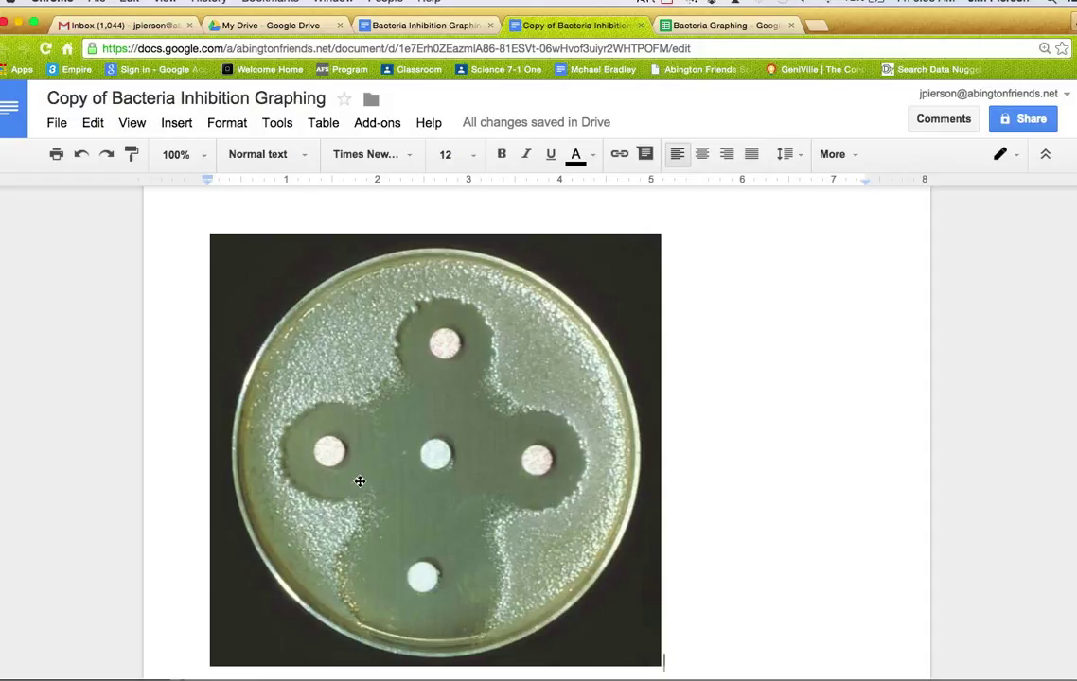
mouse_move(369, 336)
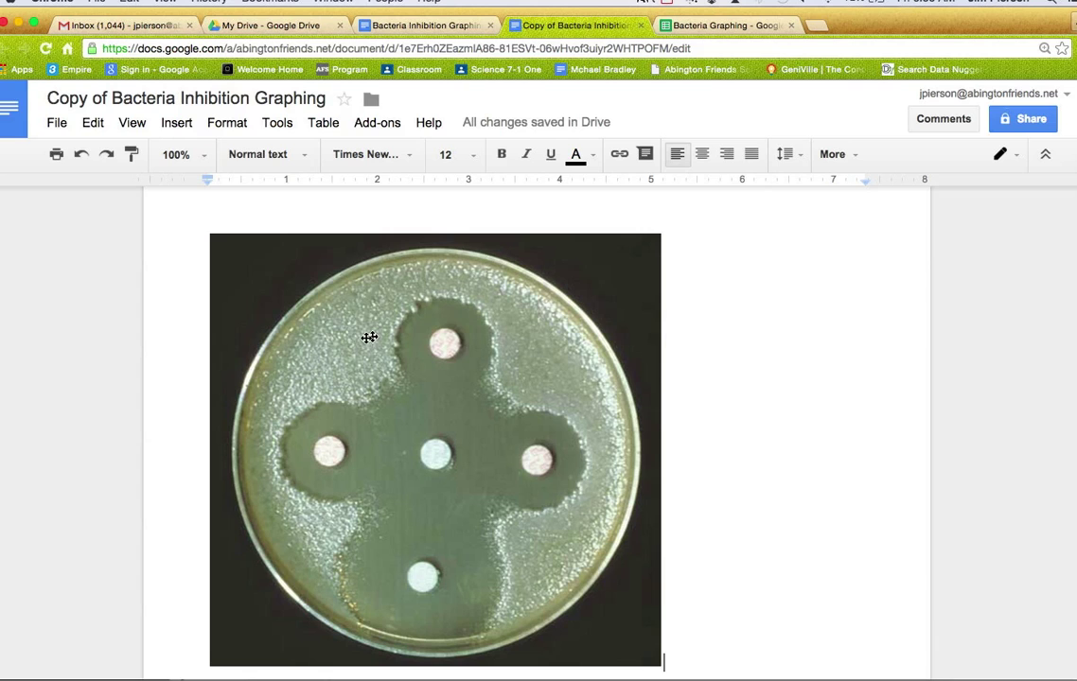
mouse_move(507, 354)
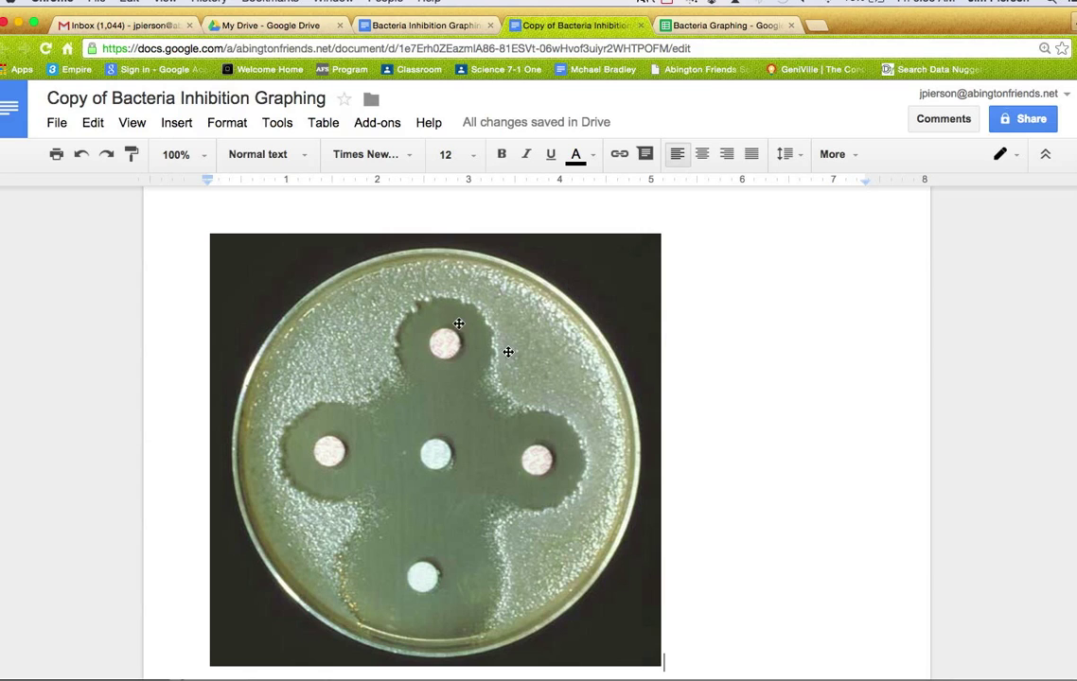
mouse_move(331, 408)
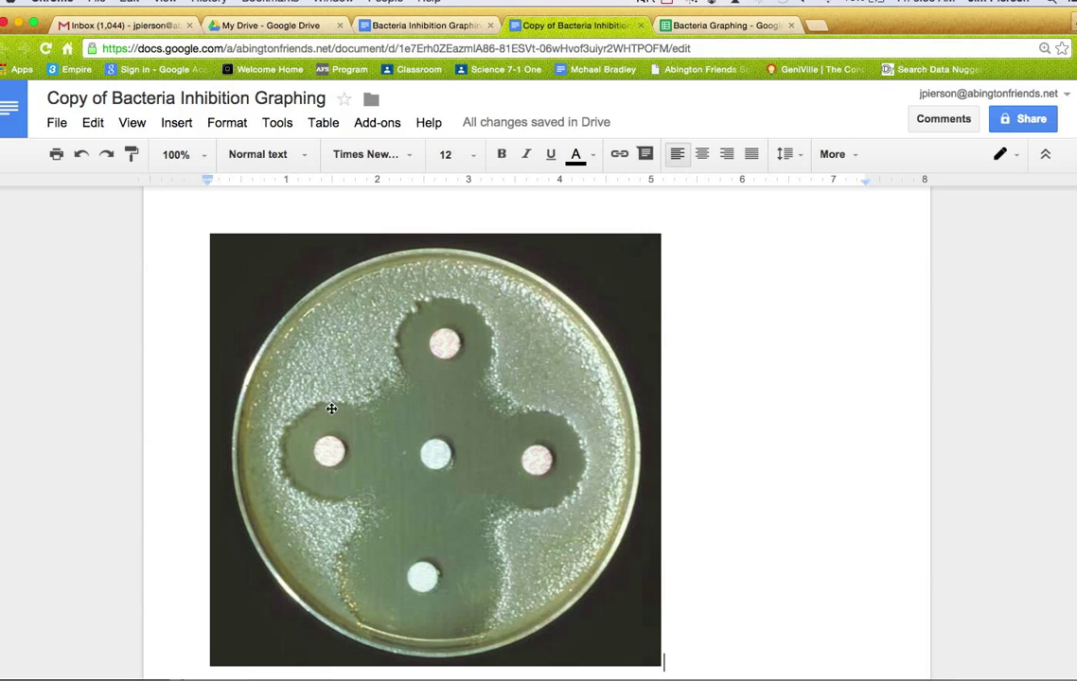
mouse_move(342, 503)
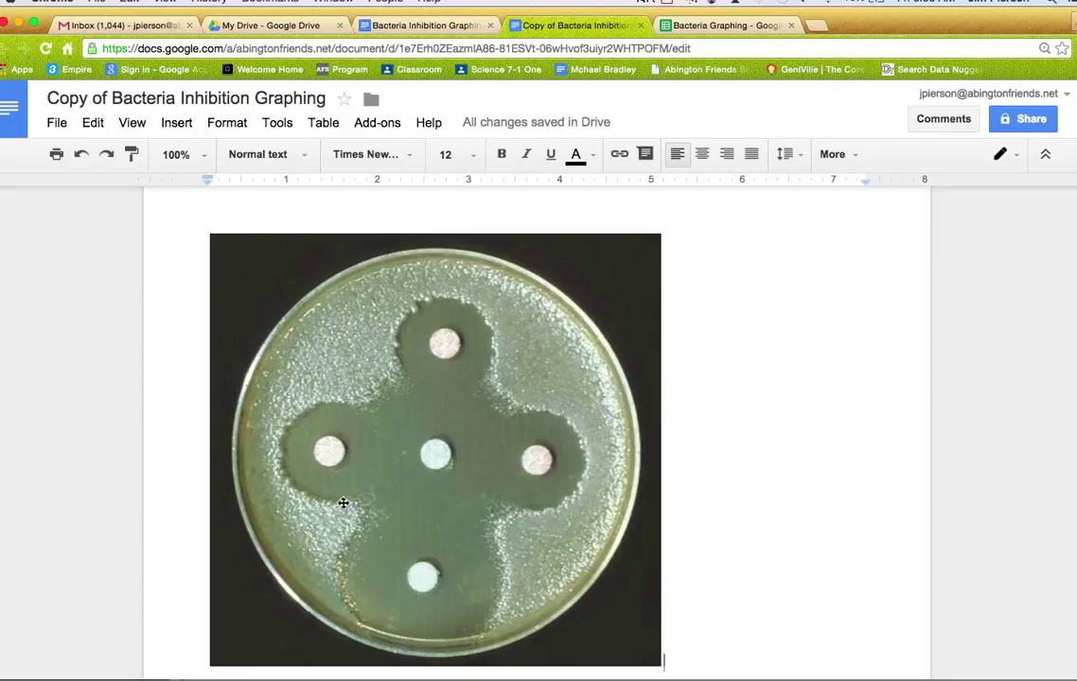
mouse_move(340, 496)
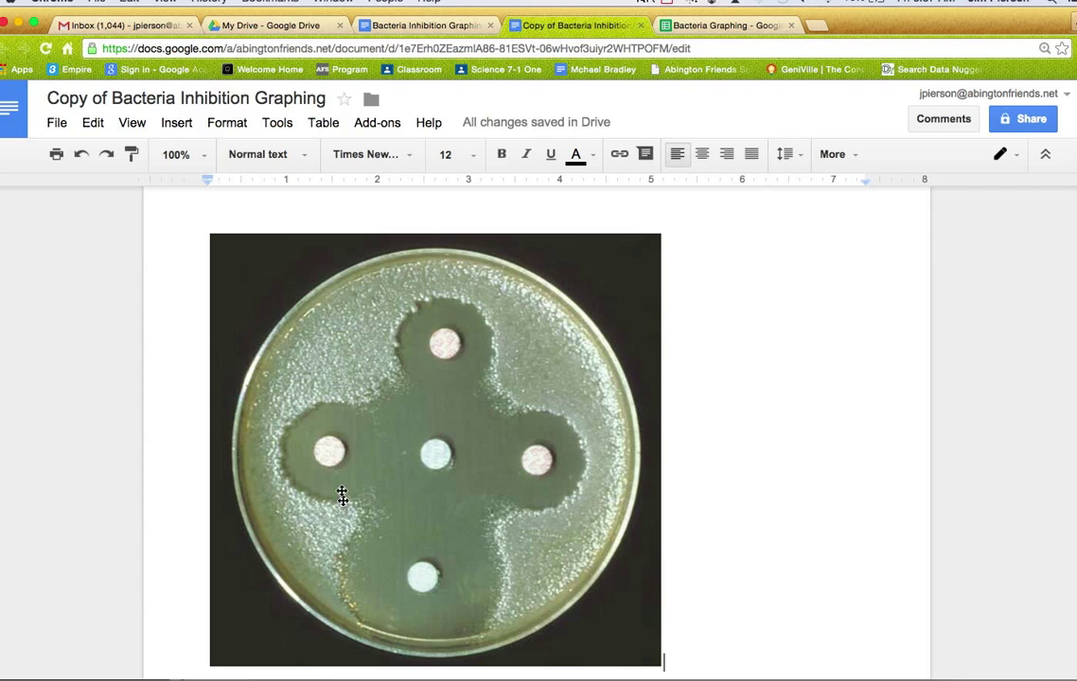
scroll("down", 3)
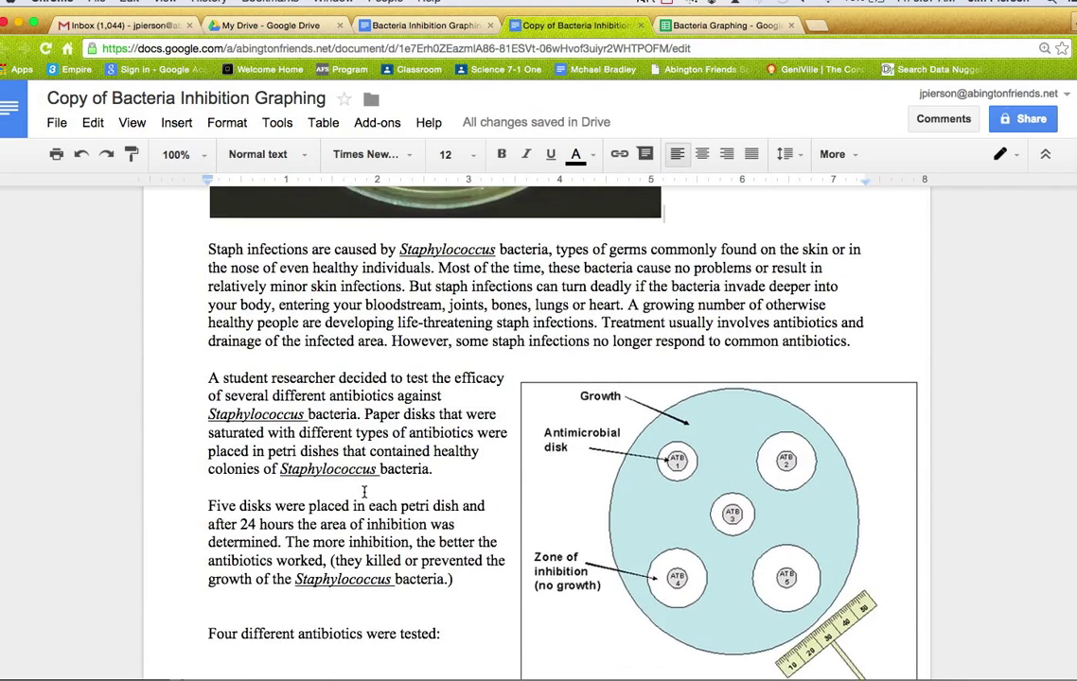
scroll("down", 3)
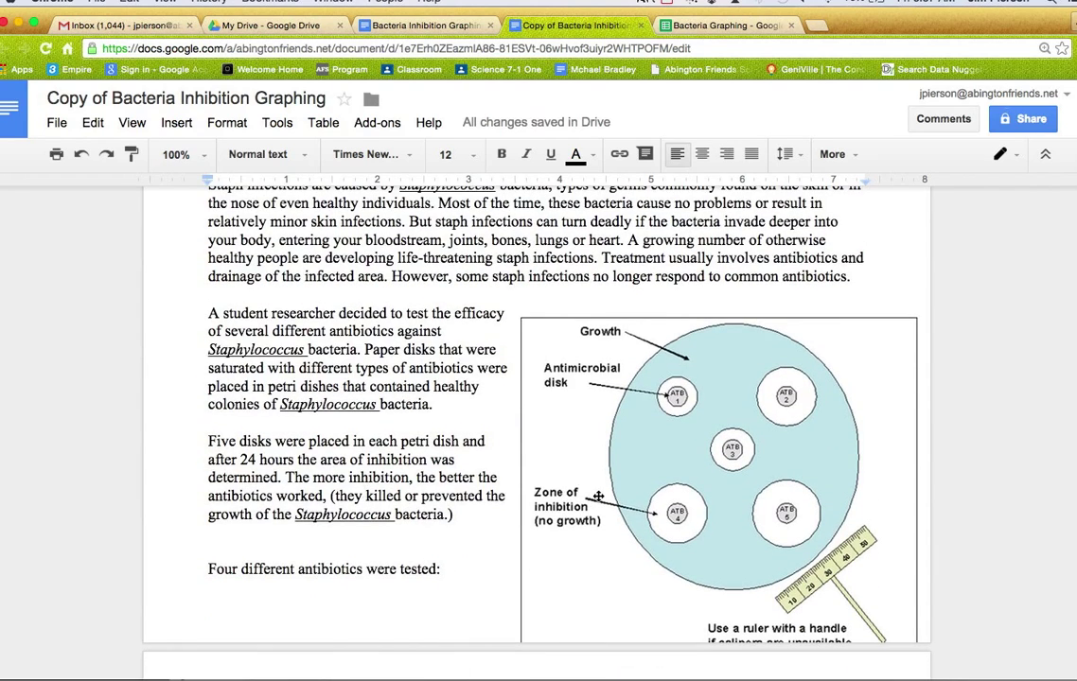
scroll("down", 3)
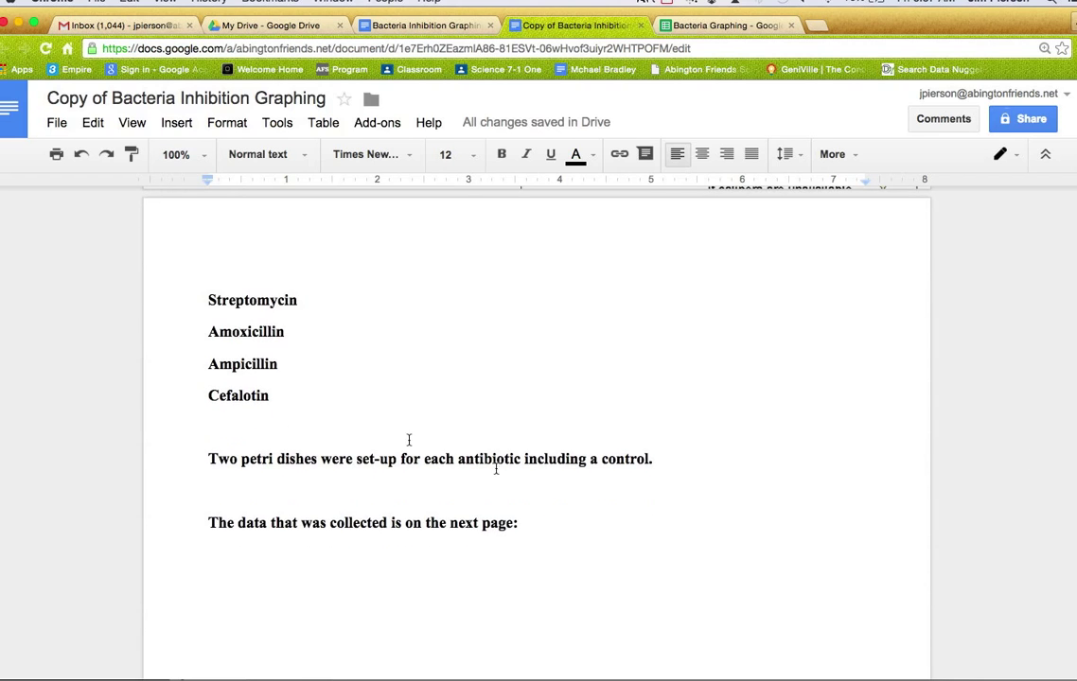
mouse_move(291, 320)
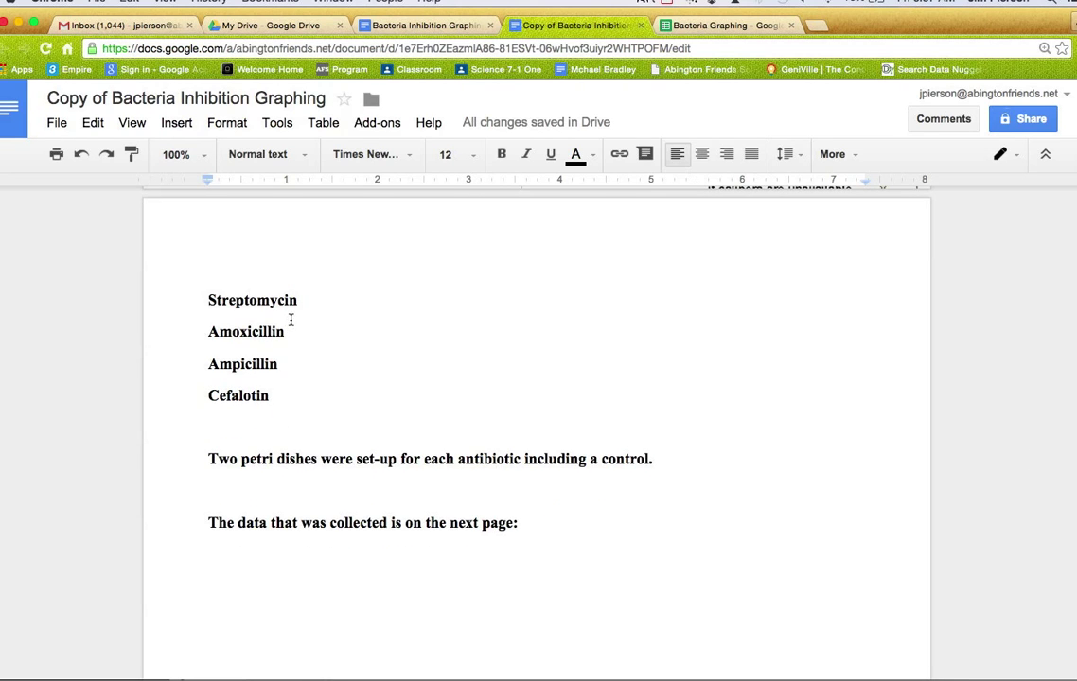
mouse_move(284, 374)
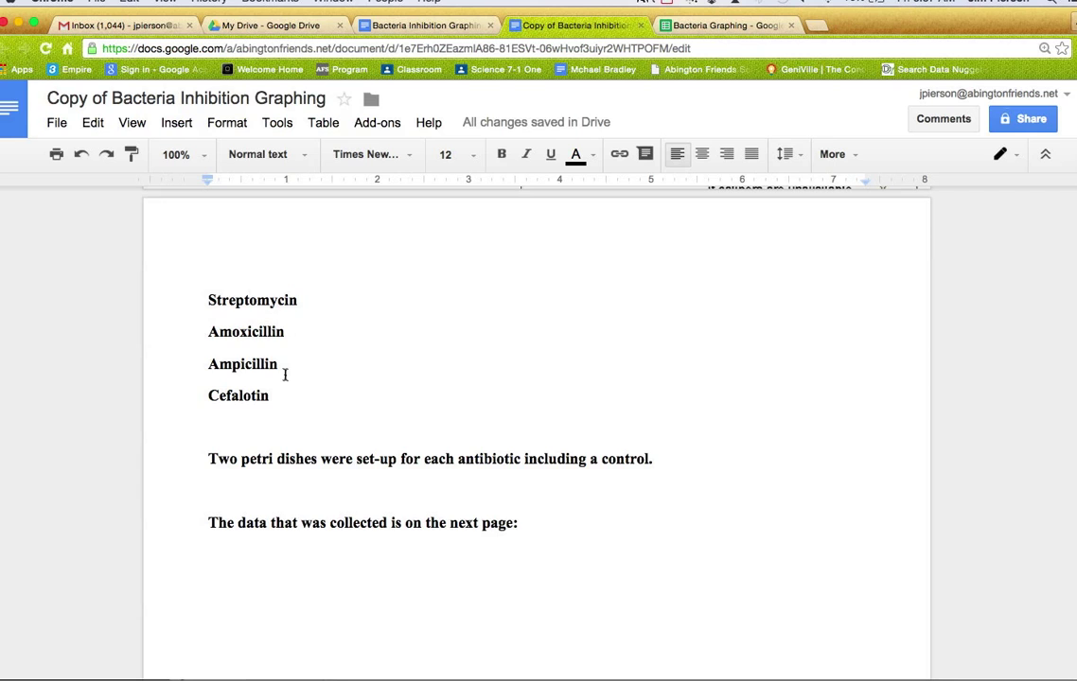
scroll("down", 3)
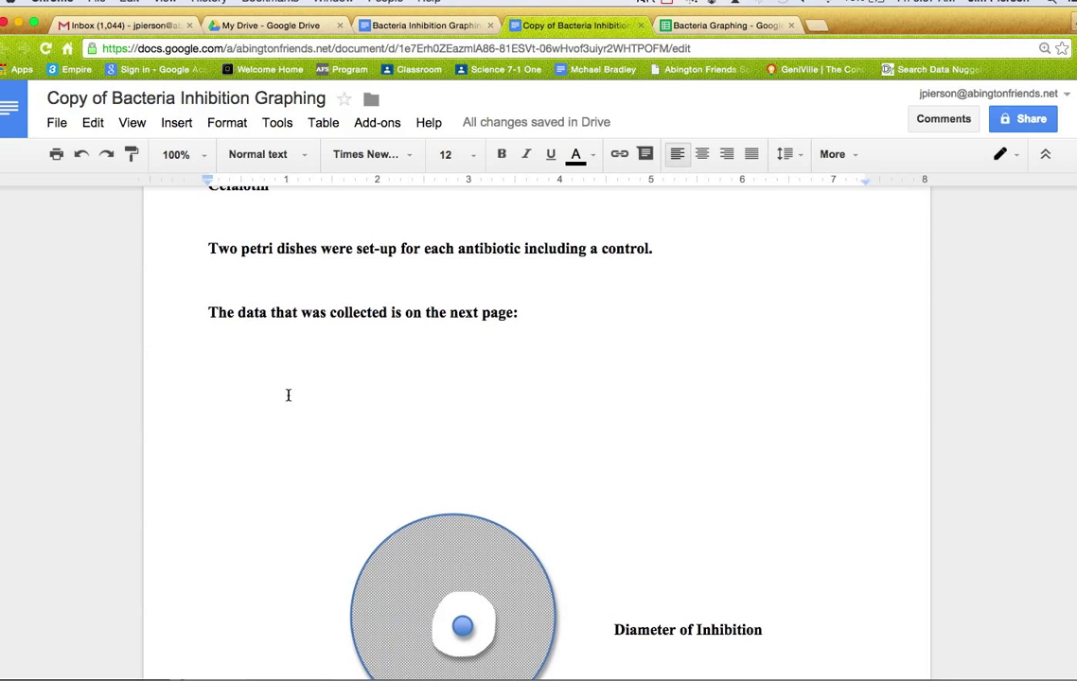
scroll("down", 3)
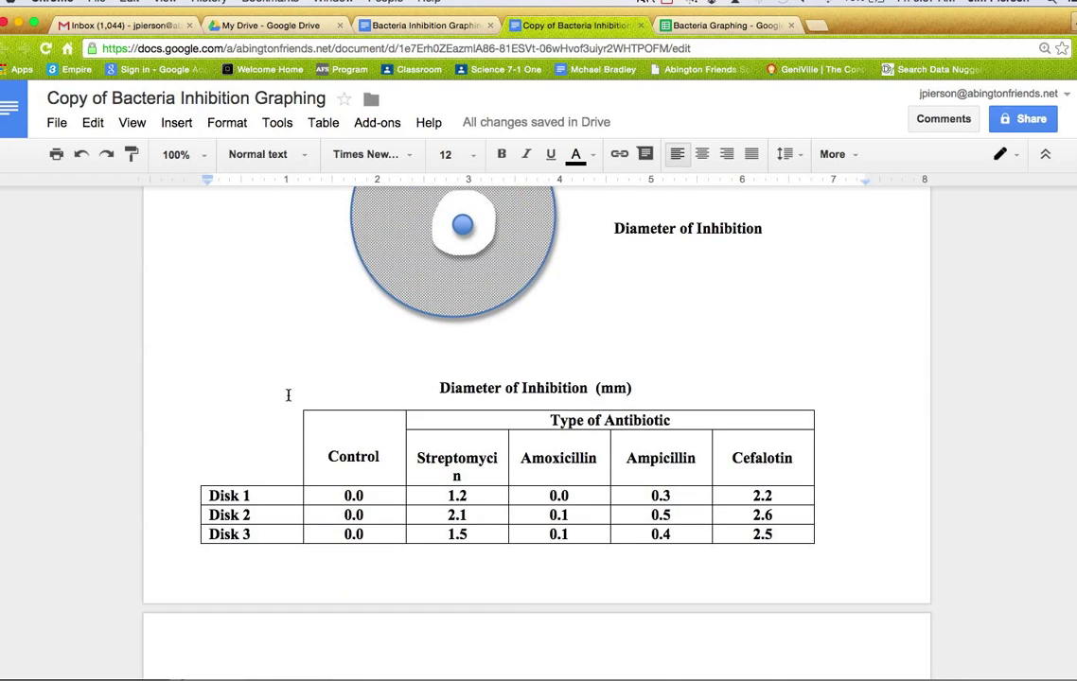
scroll("down", 3)
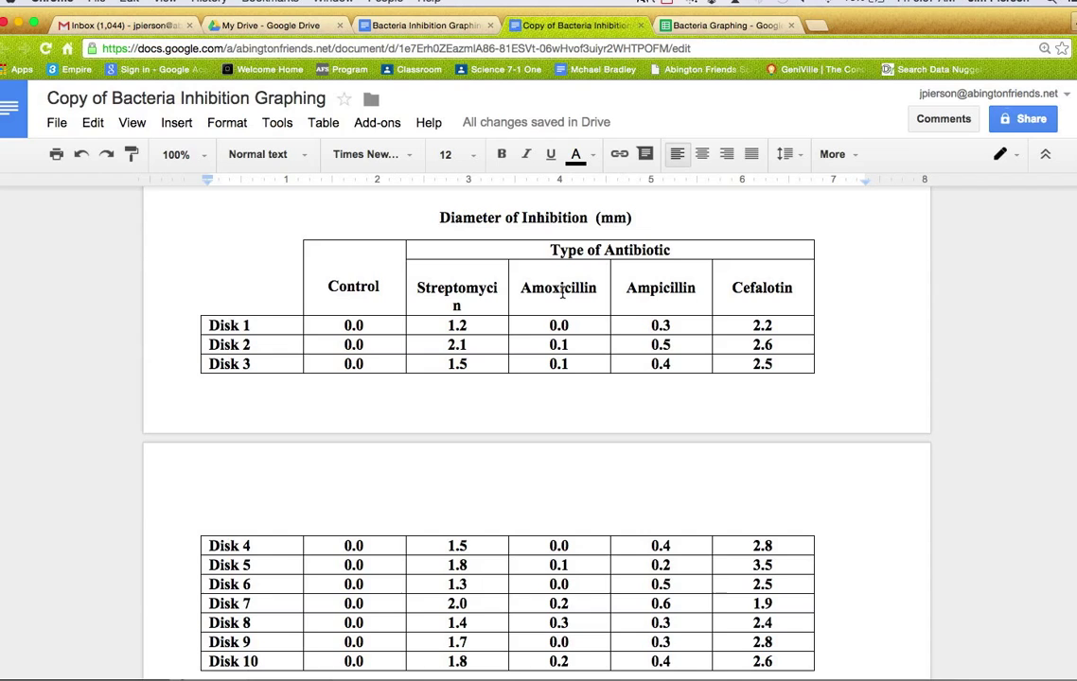
Step: Switch to the Bacteria Graphing sheet and label cell D3 'Diameters' above the antibiotic table
left_click(722, 24)
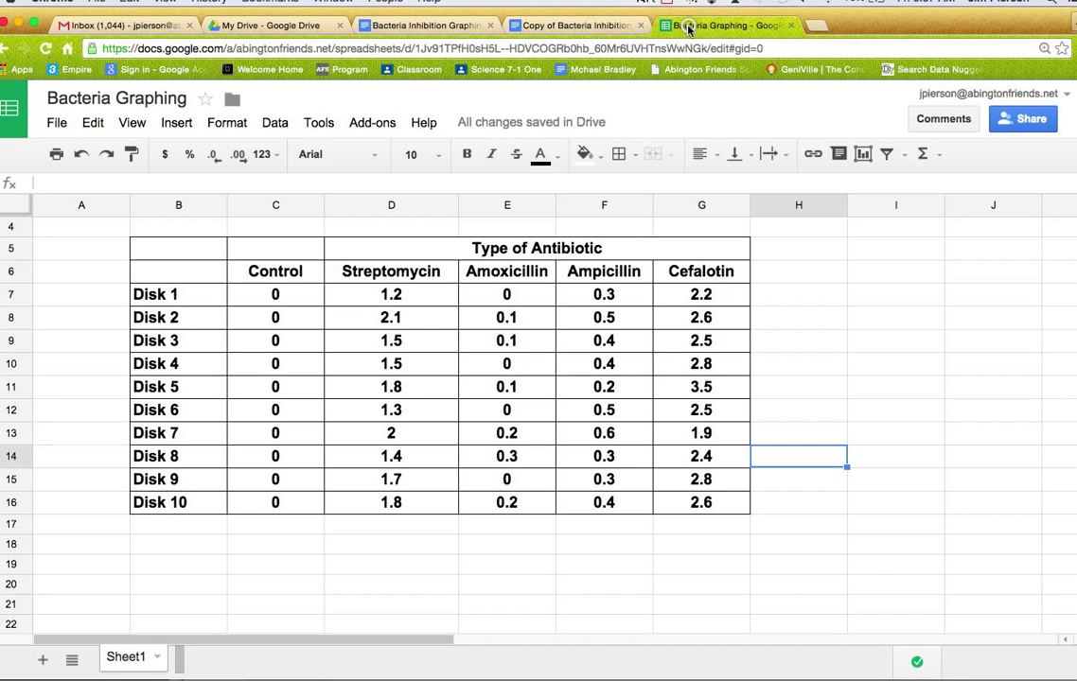
left_click(507, 564)
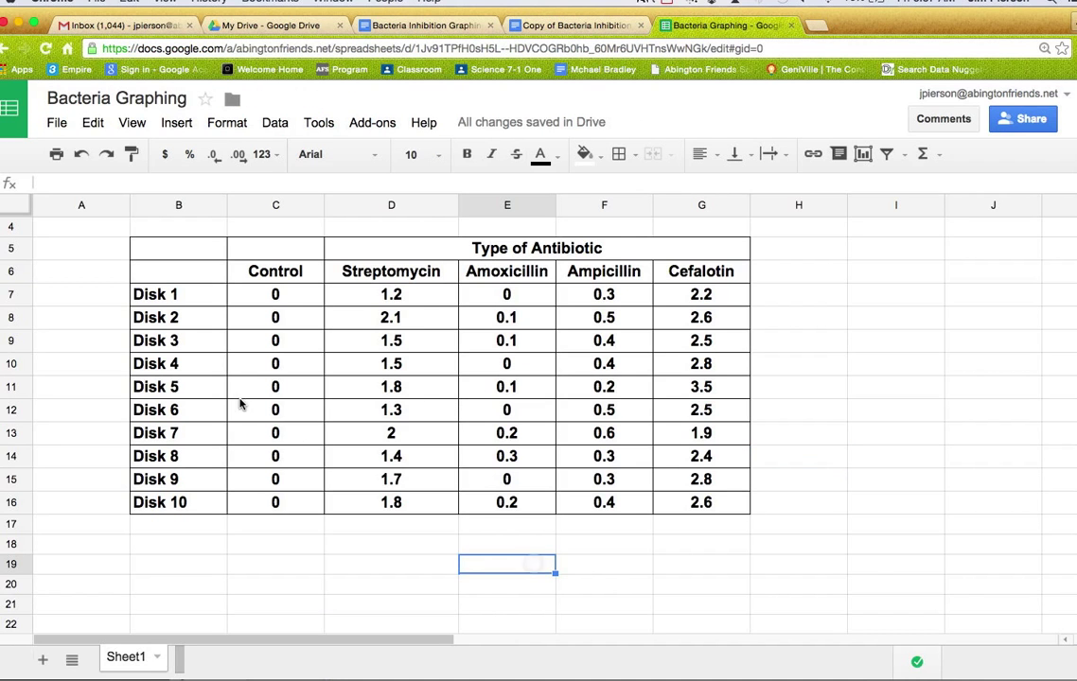
mouse_move(367, 312)
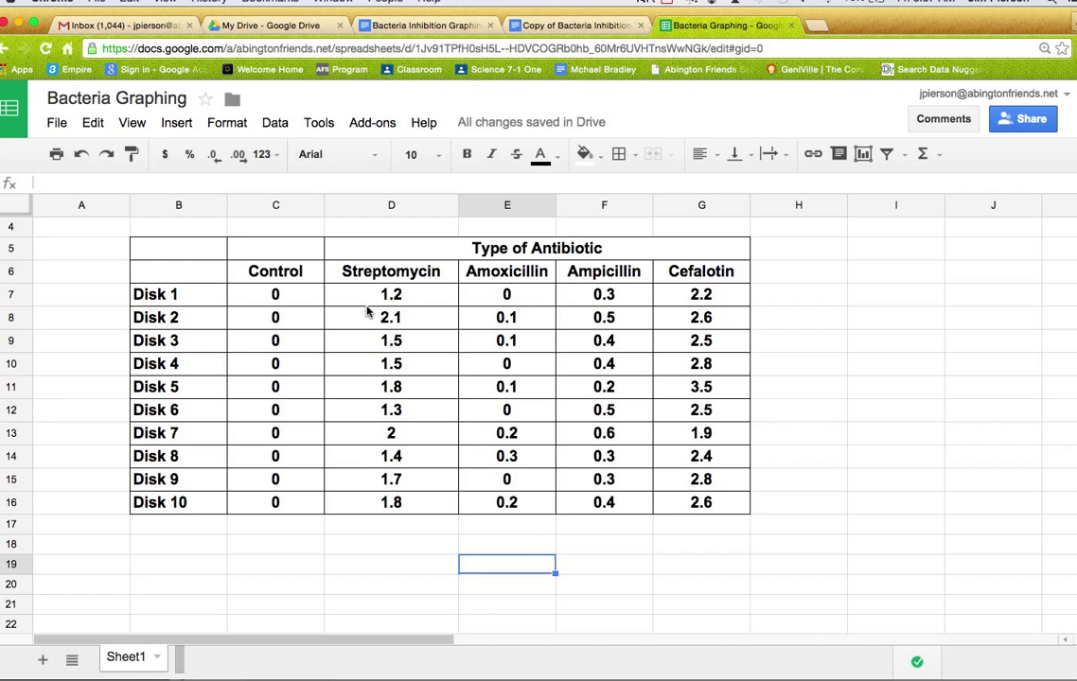
mouse_move(212, 269)
type("D")
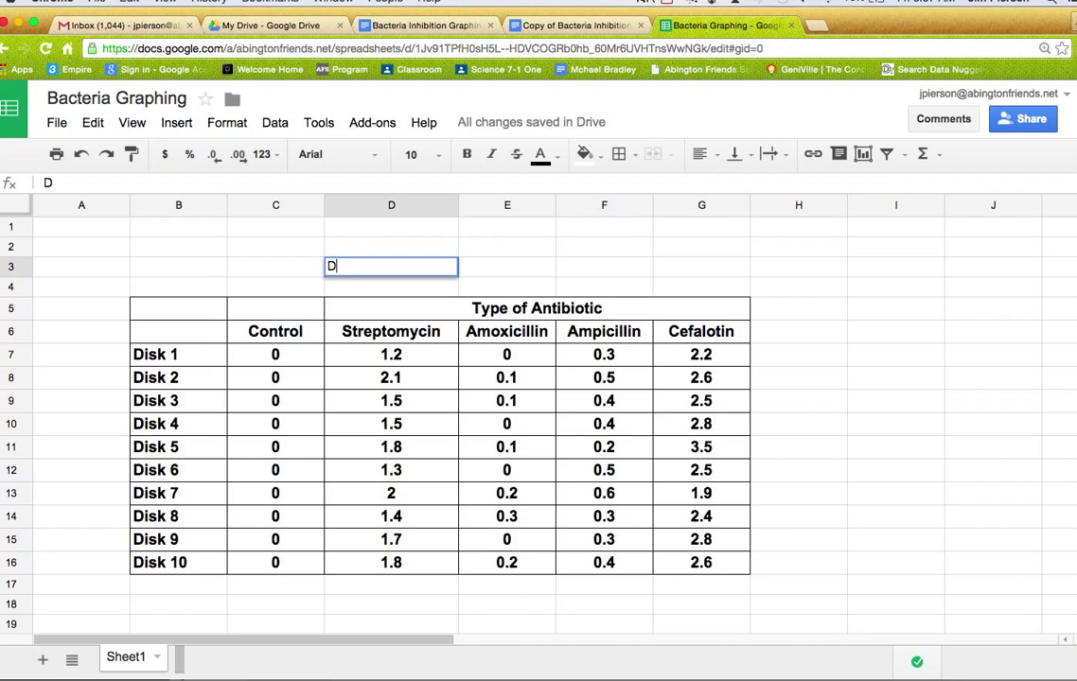
type("iameters")
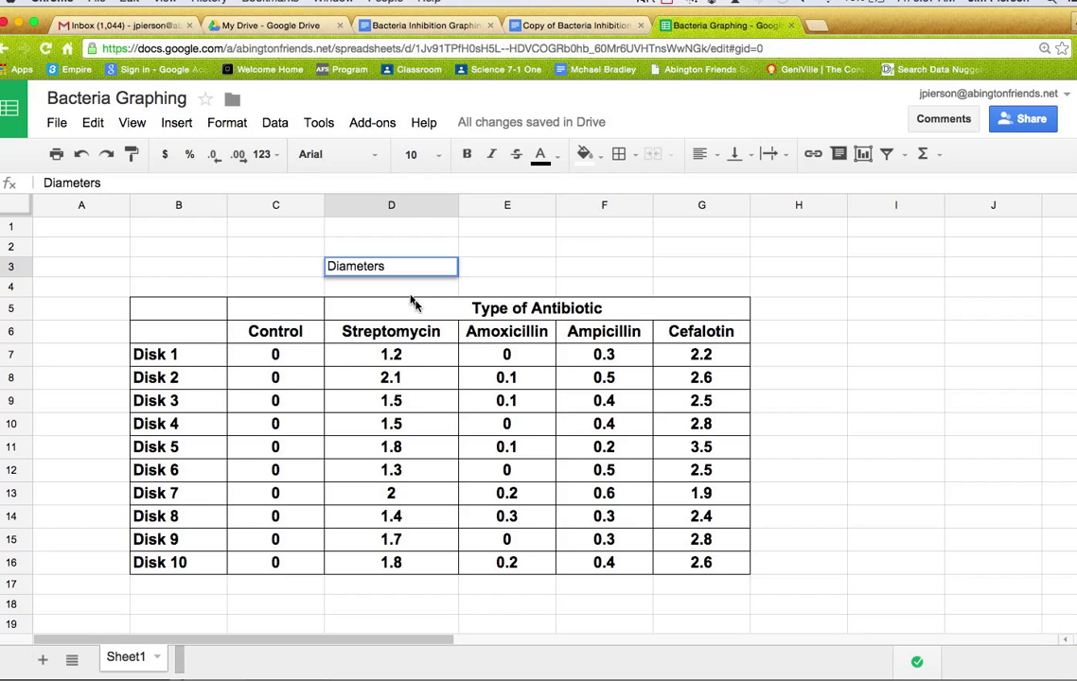
left_click(537, 307)
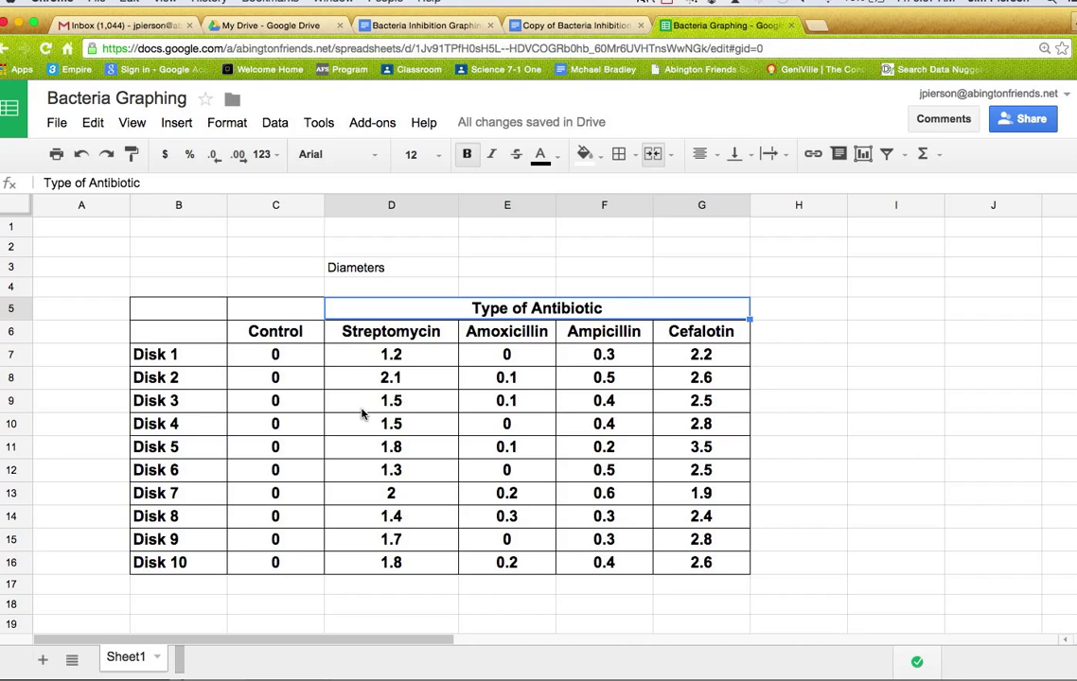
mouse_move(414, 350)
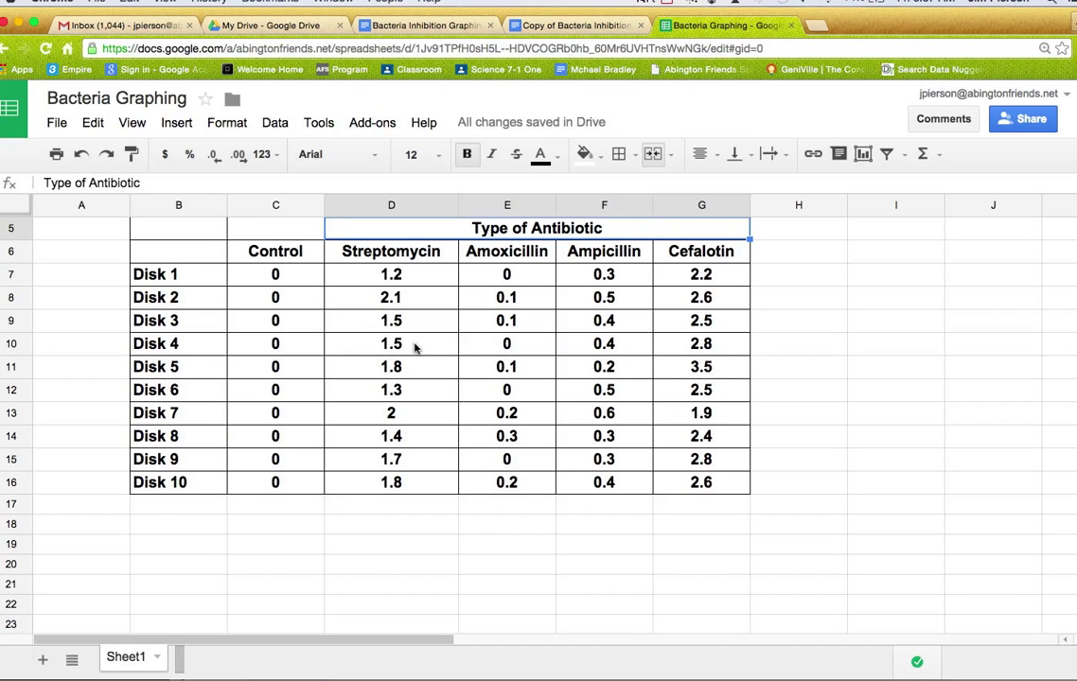
mouse_move(276, 263)
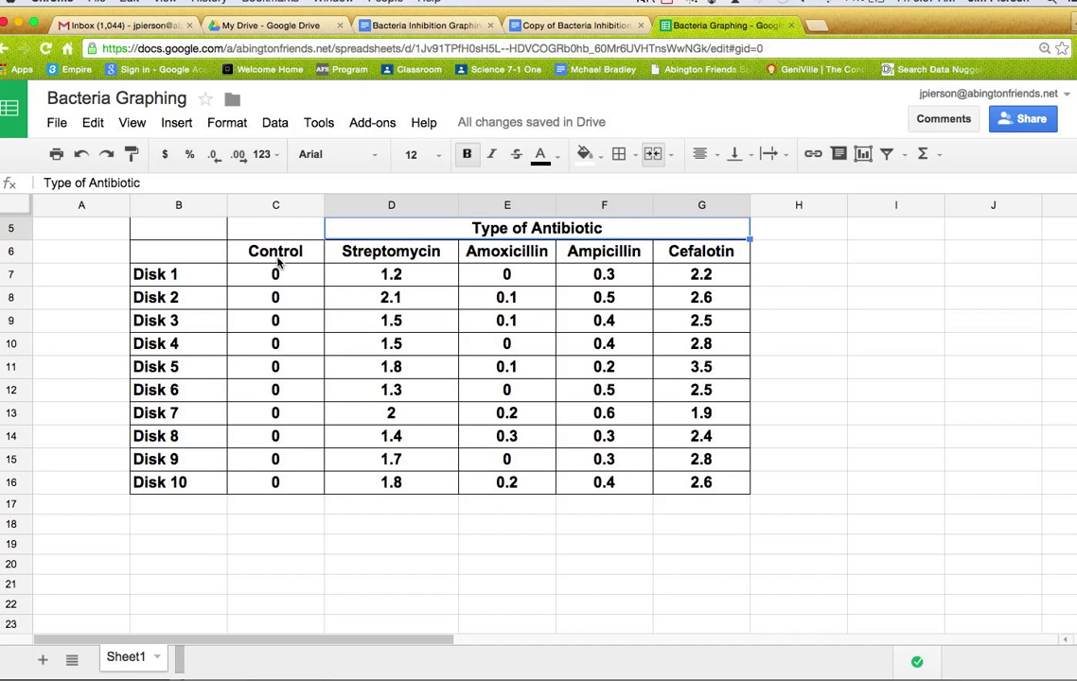
mouse_move(182, 407)
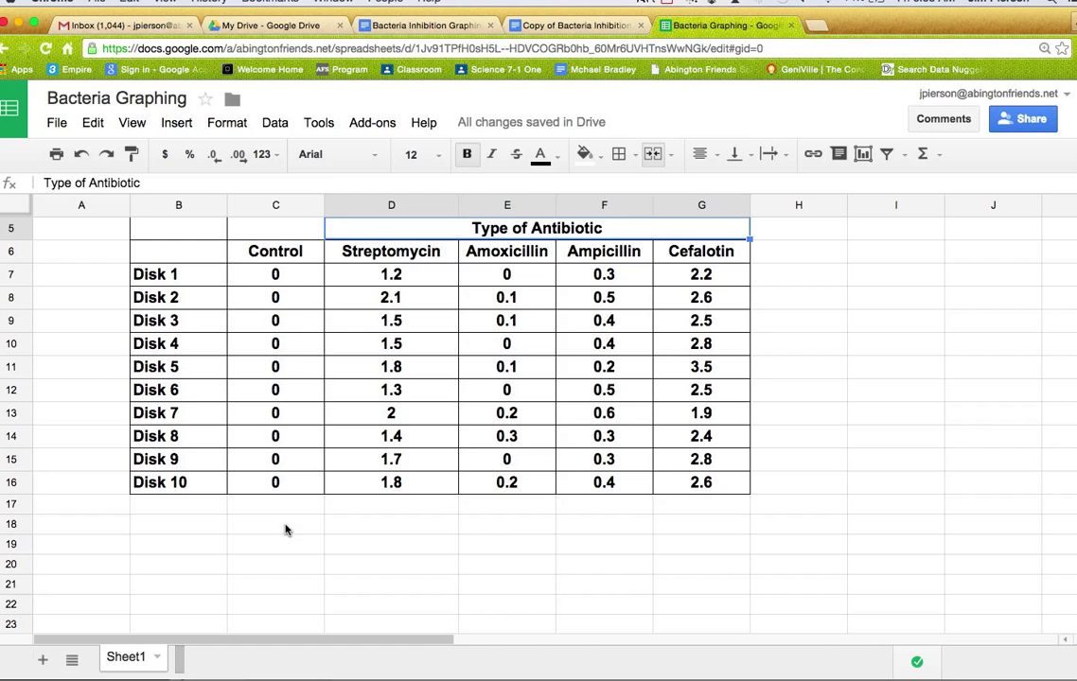
mouse_move(325, 526)
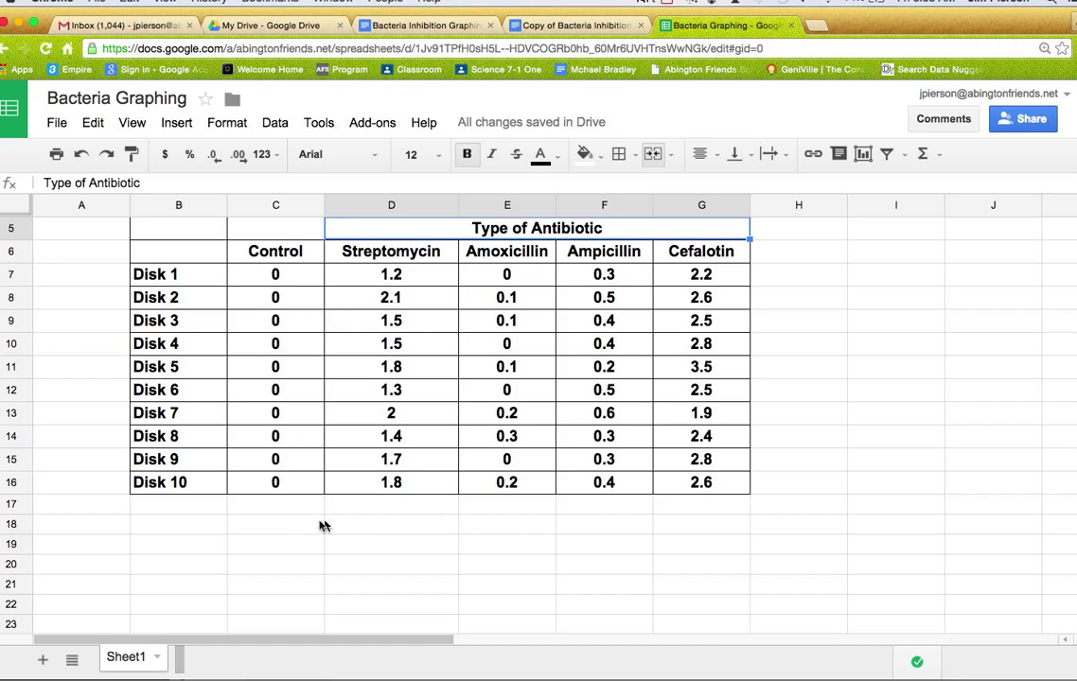
mouse_move(386, 305)
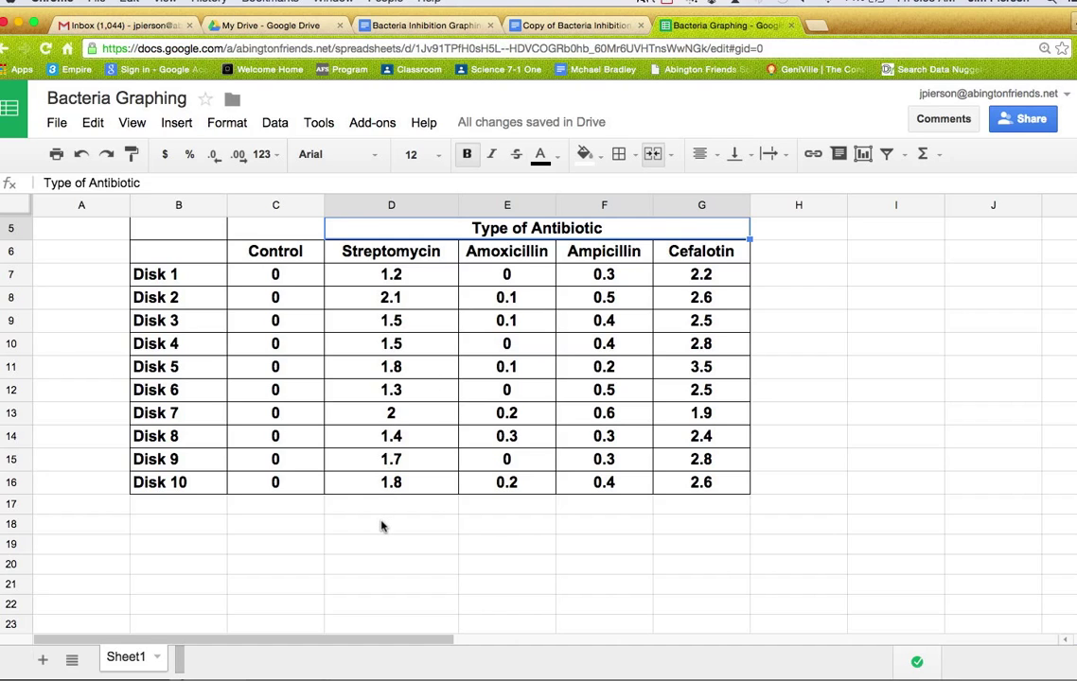
mouse_move(159, 528)
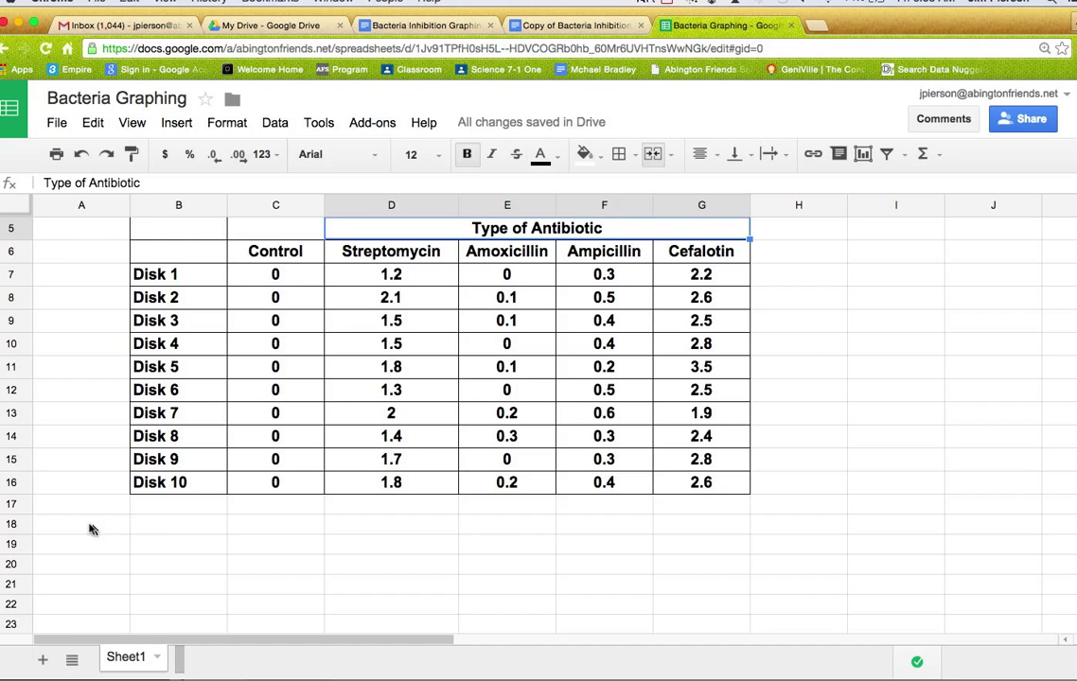
Step: Enter 'average diameter' in A18 and move to the Control cell C18
type("a")
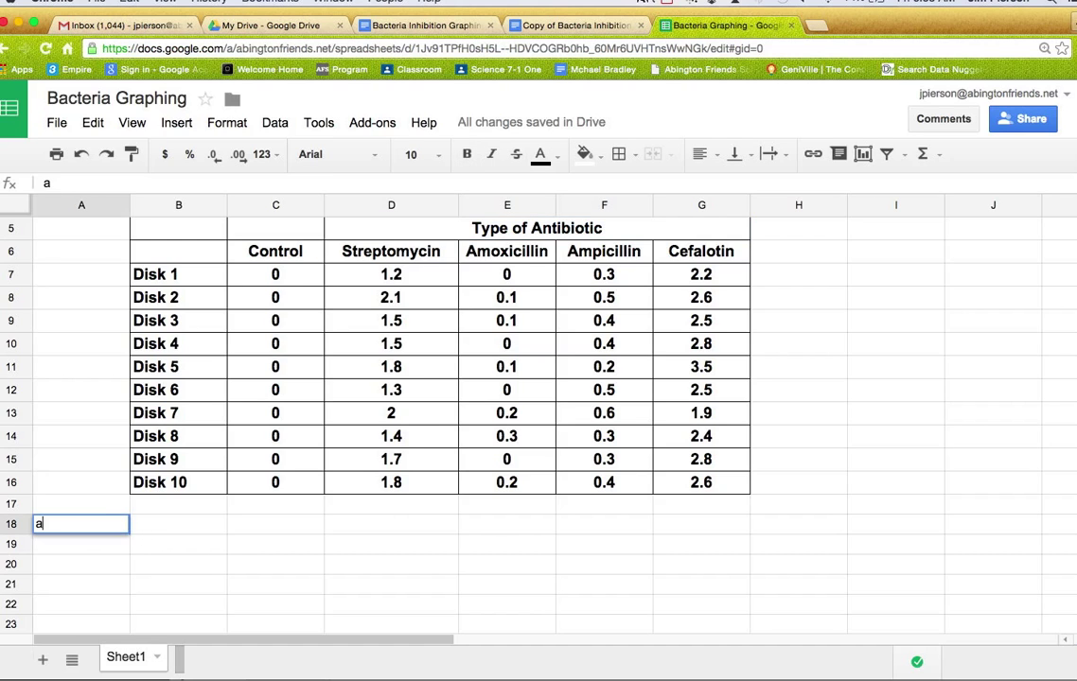
type("verGe")
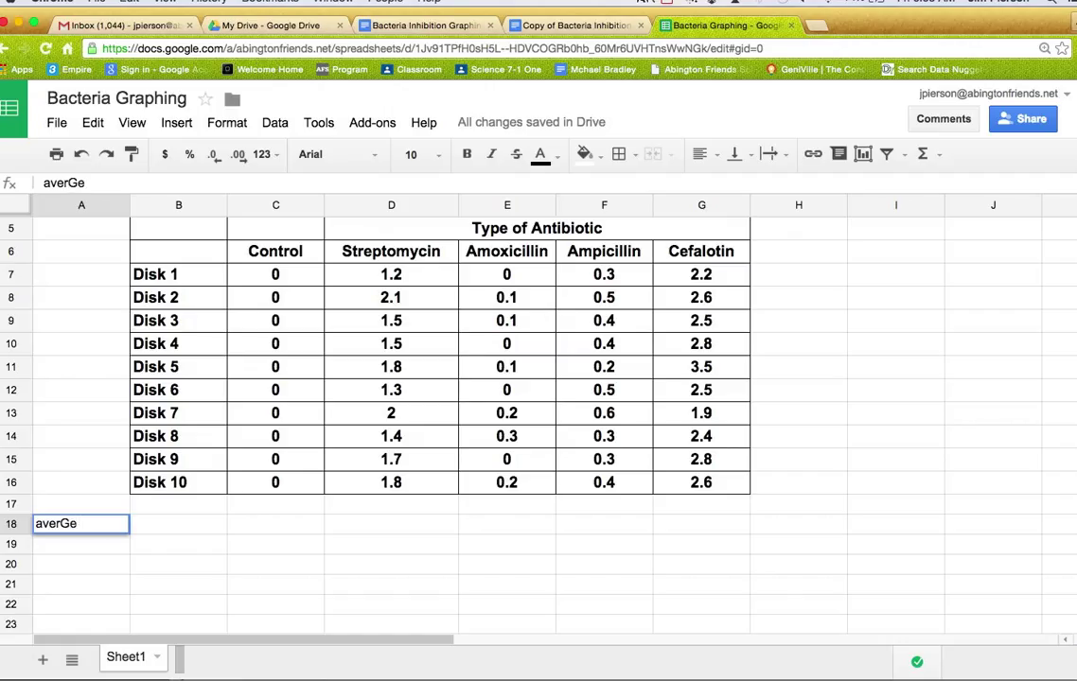
key("backspace")
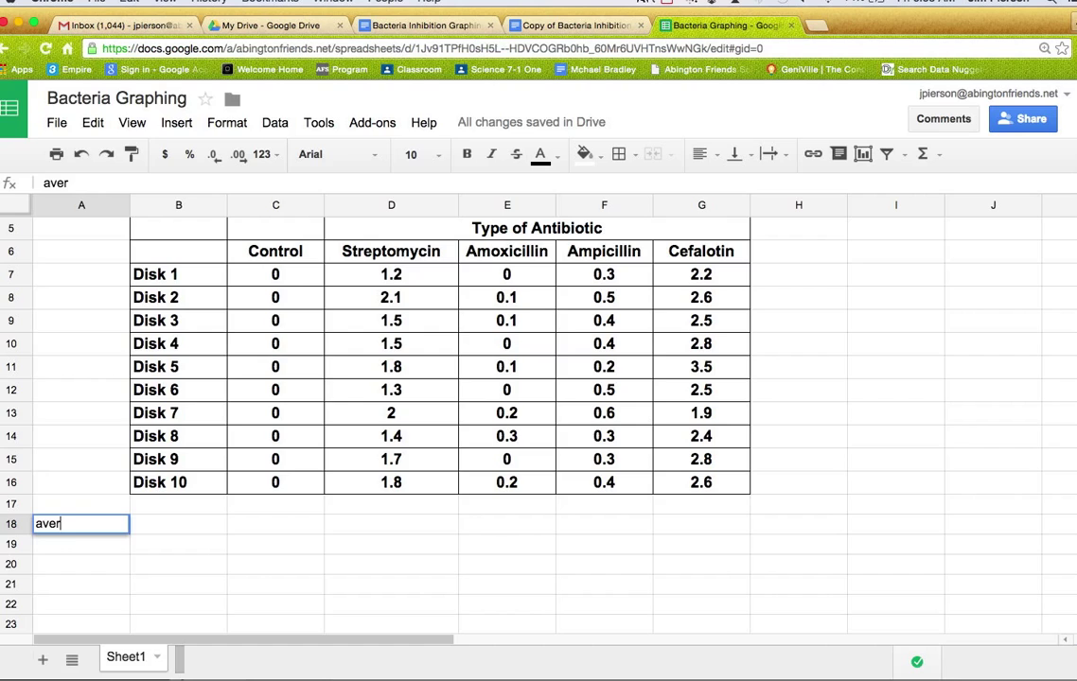
type("age dial")
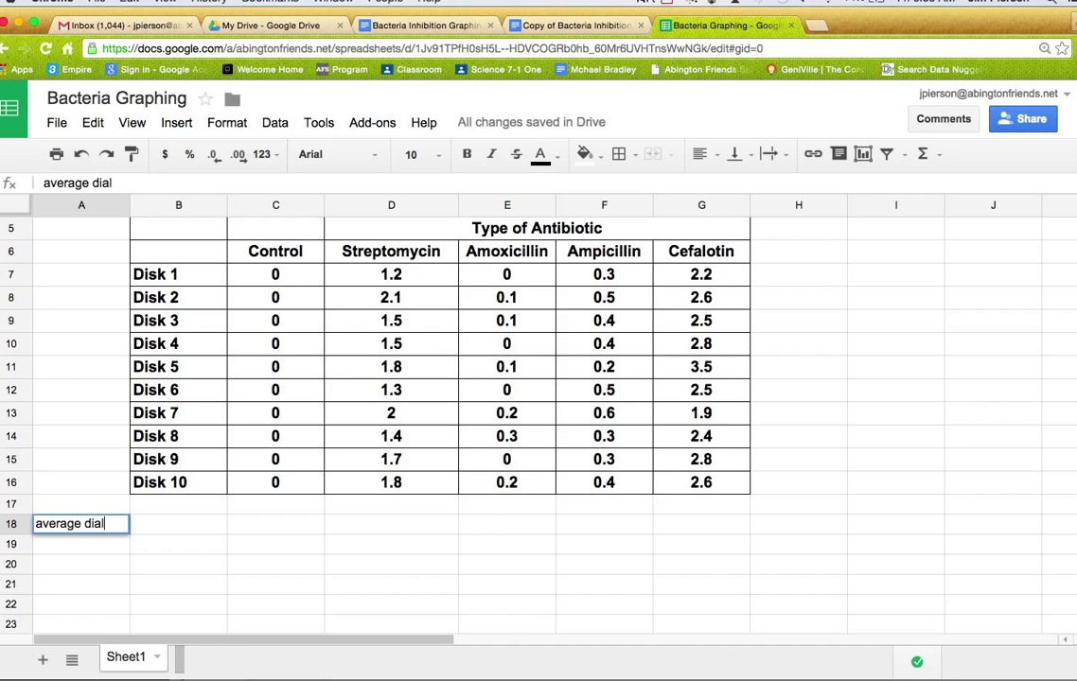
key("Backspace")
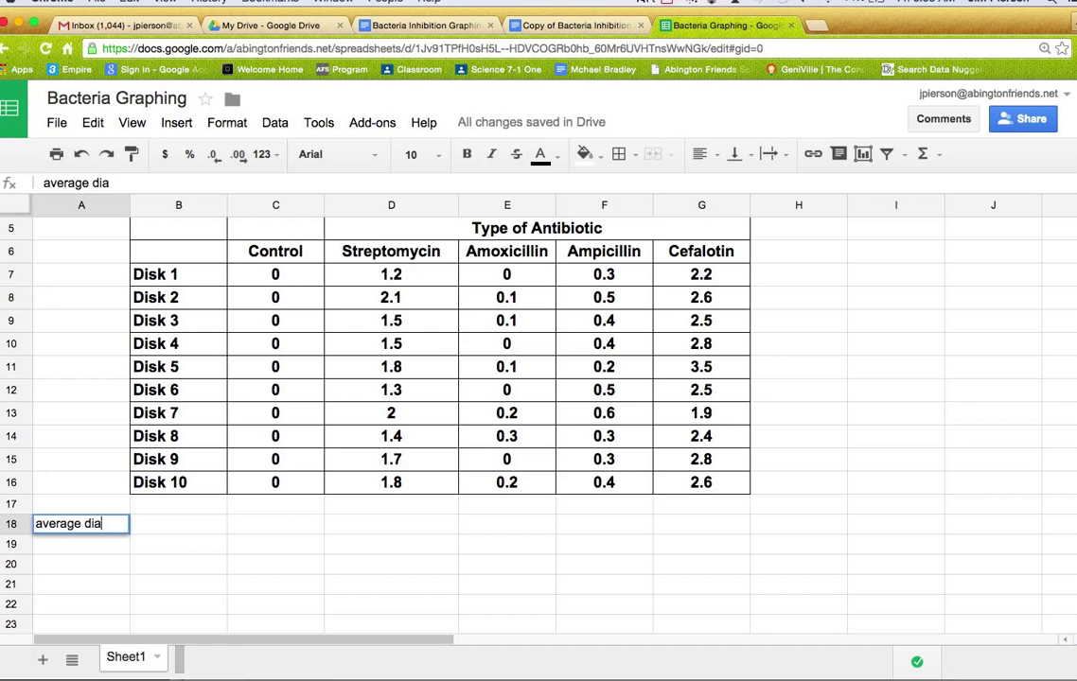
type("me")
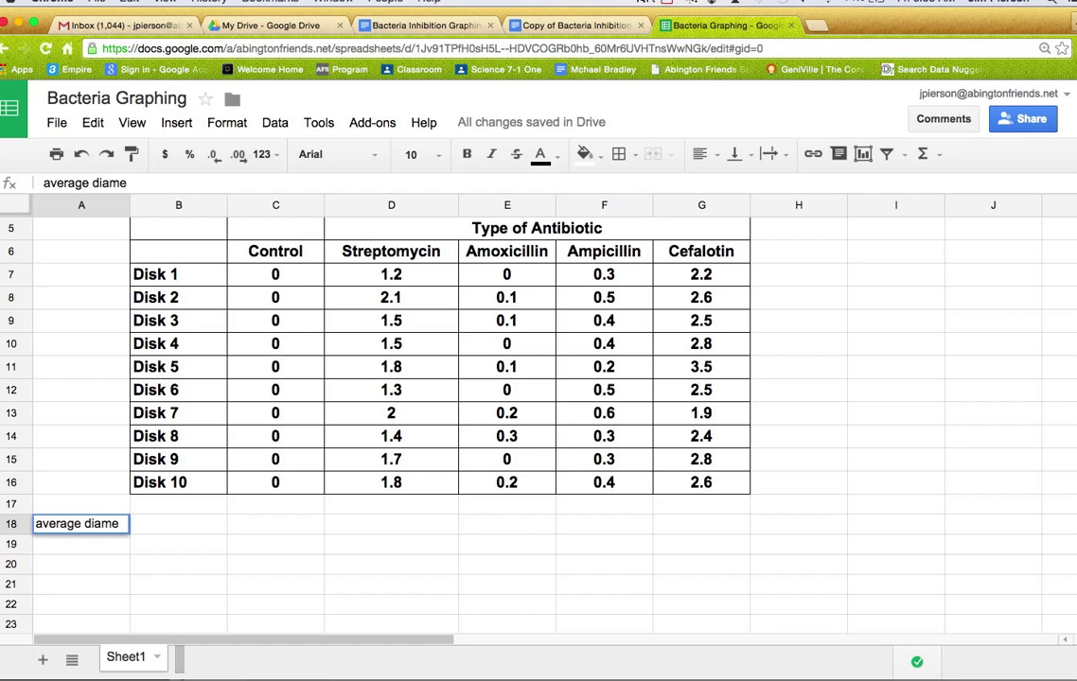
type("ter")
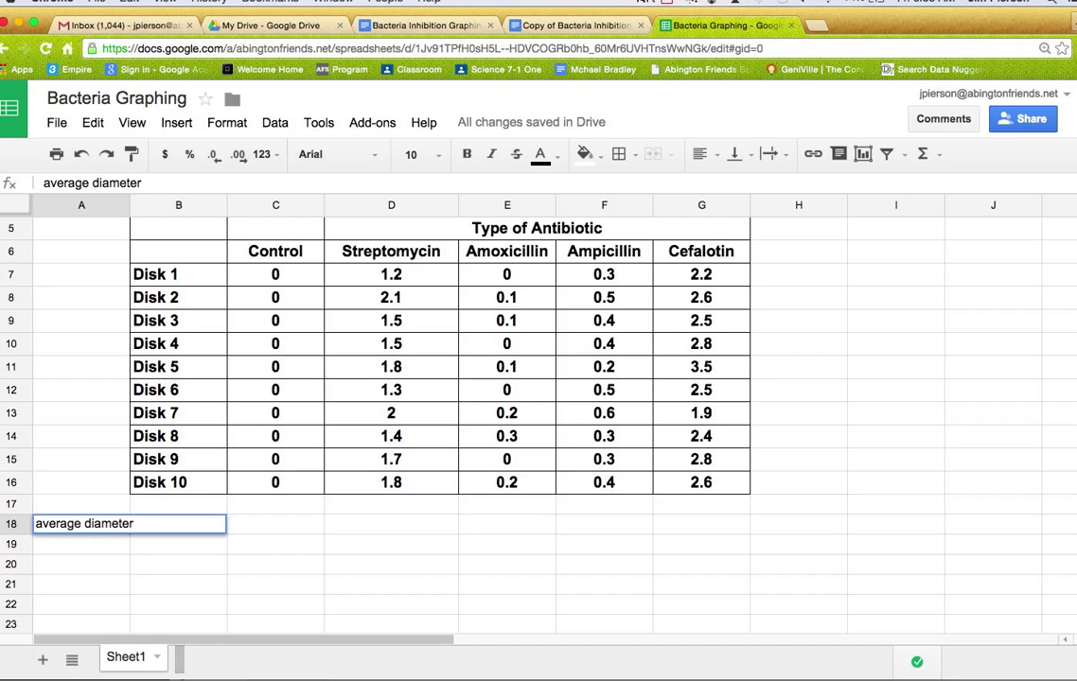
key("Return")
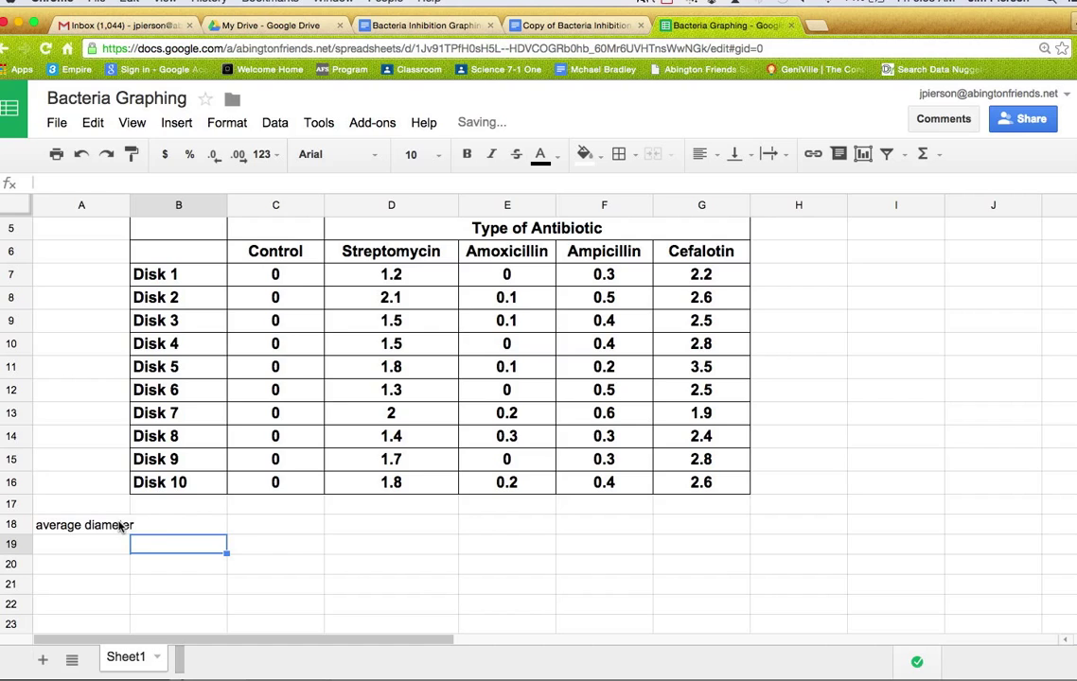
left_click(277, 524)
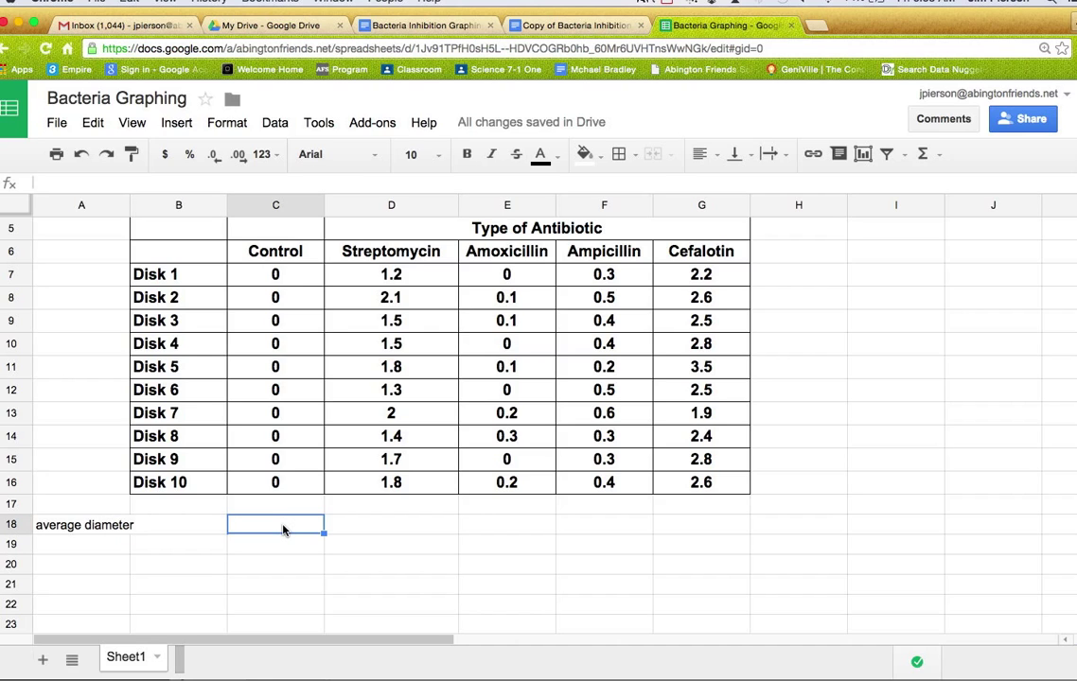
Step: Average the Control disk values C7:C16 into C18, then move to the Streptomycin average cell
type("=")
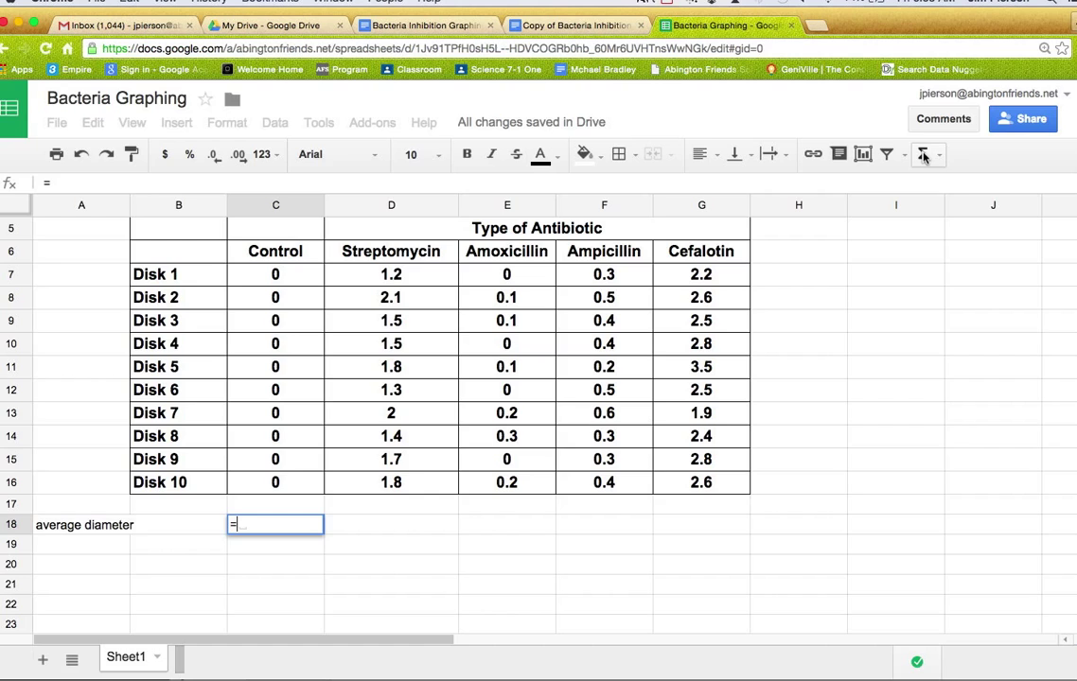
mouse_move(923, 156)
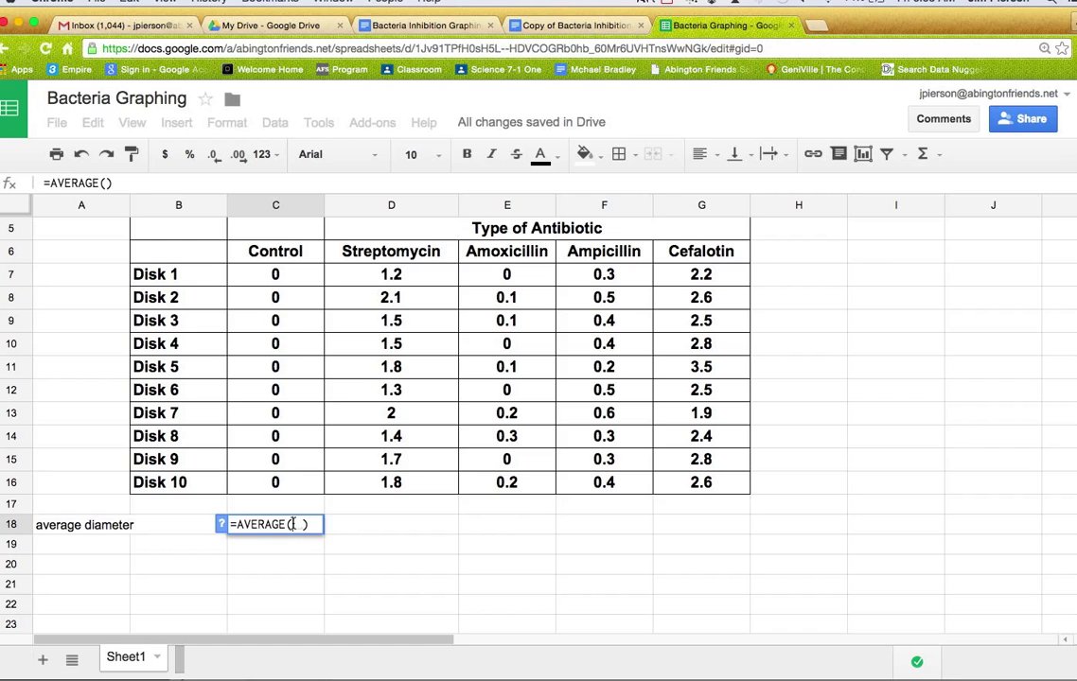
left_click_drag(276, 274, 276, 412)
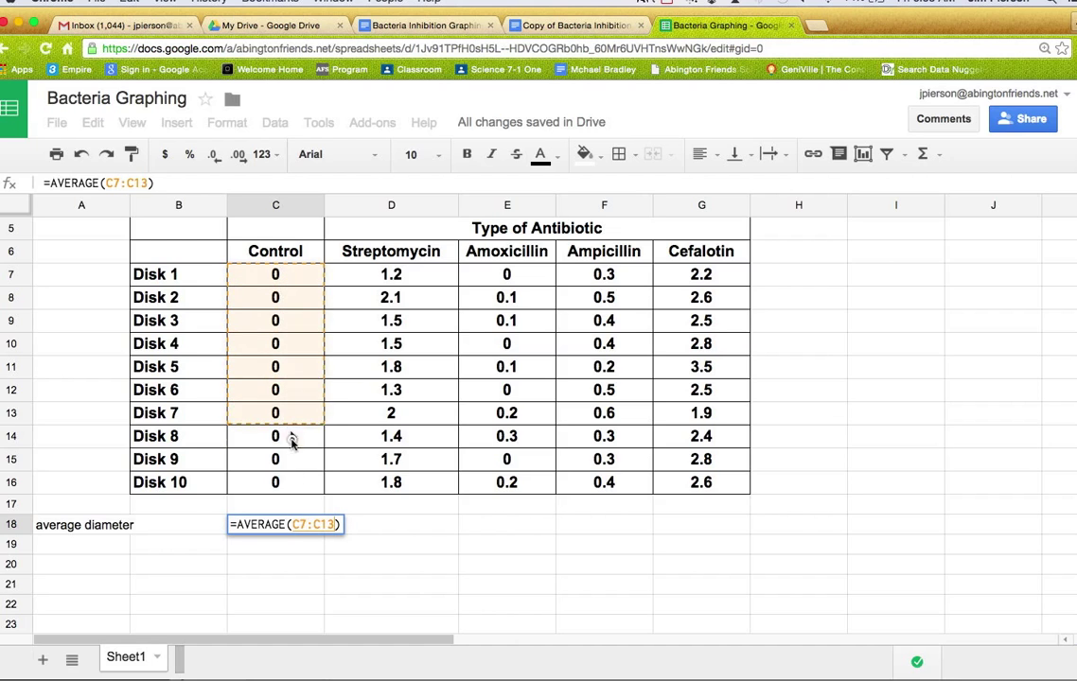
left_click_drag(276, 412, 276, 482)
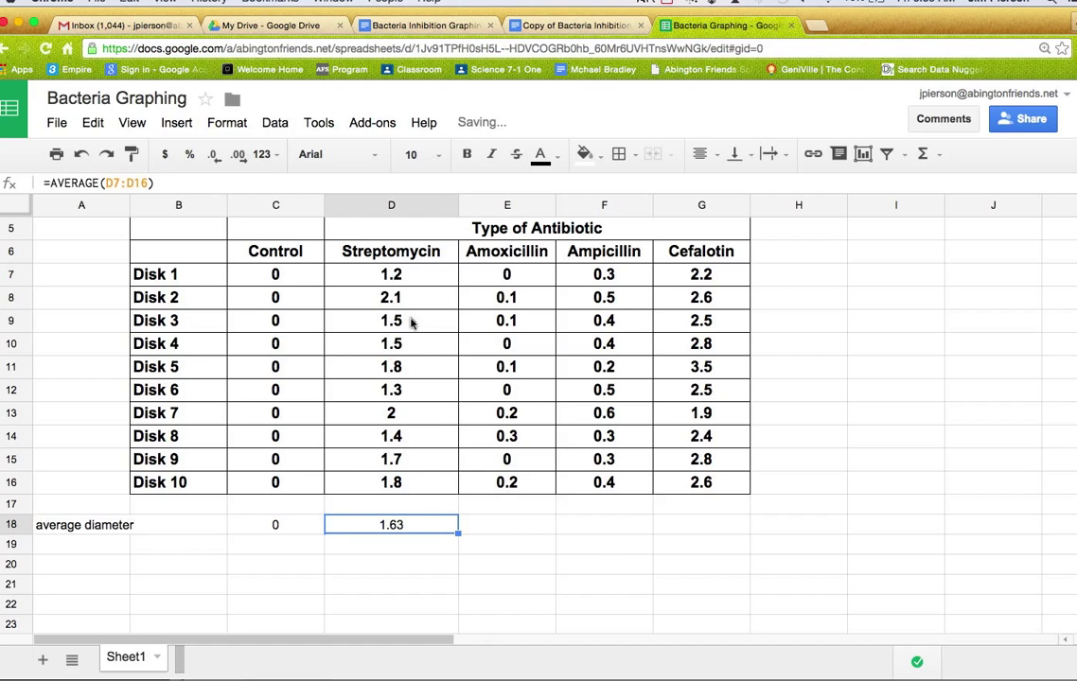
left_click(507, 524)
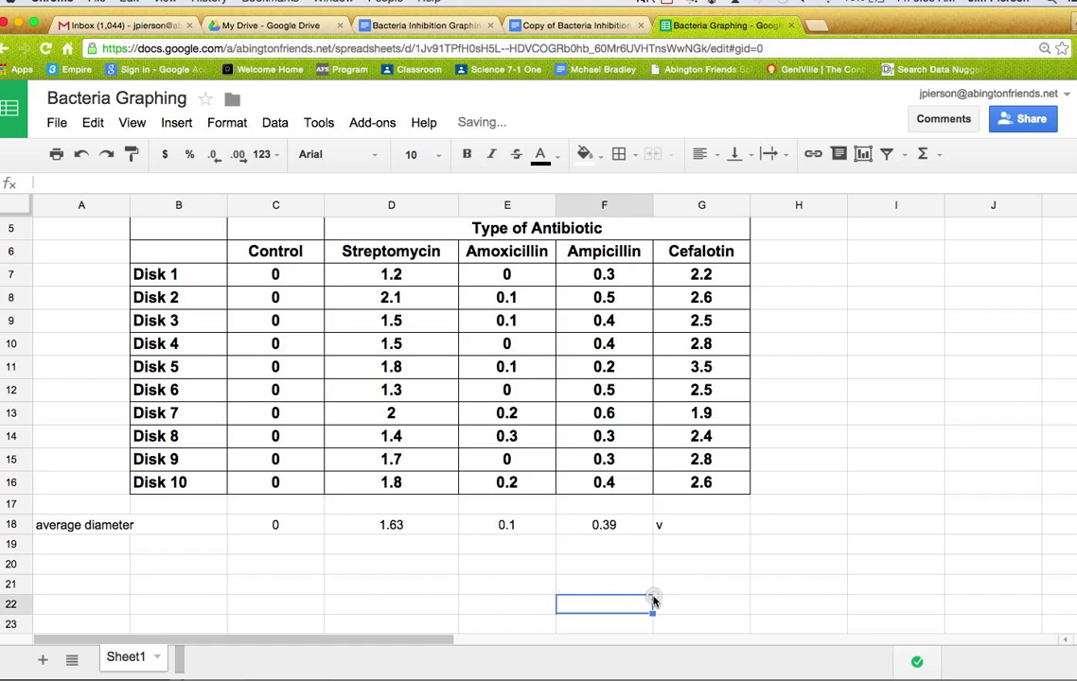
mouse_move(318, 563)
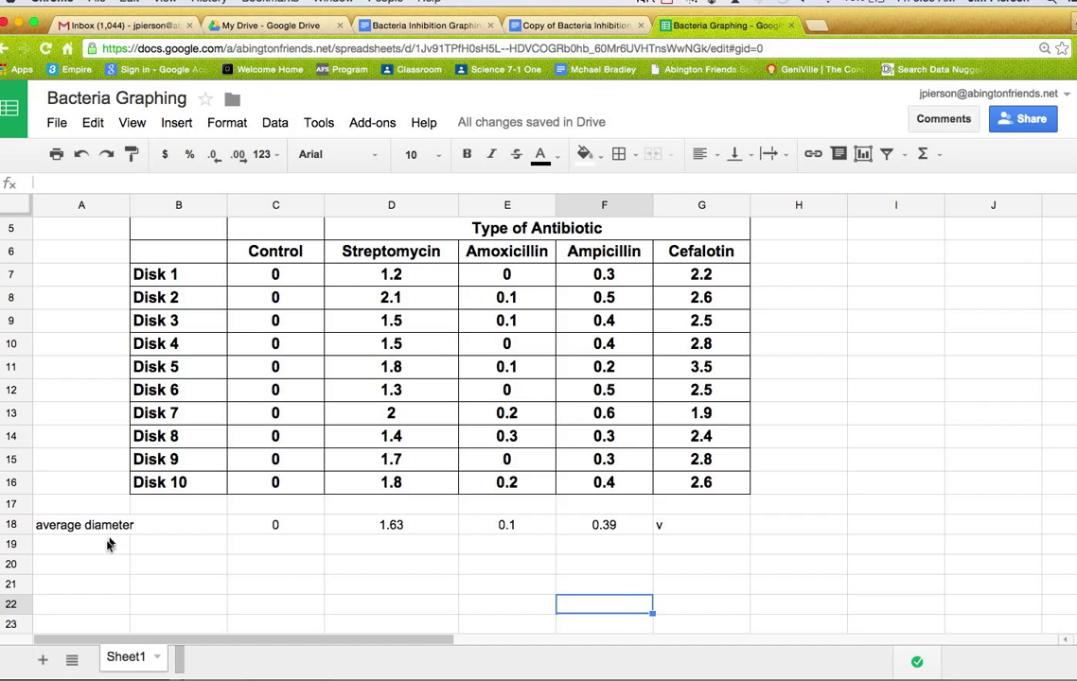
Step: Enter 'radius' in A19 and select the Control radius cell C19
type("ra")
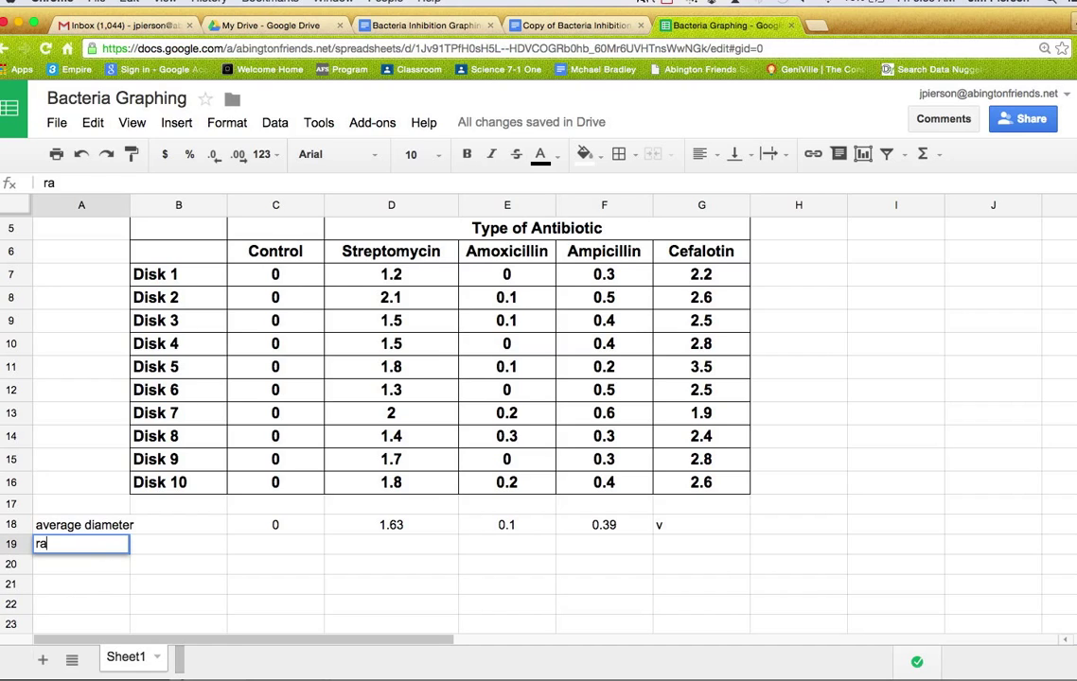
type("di")
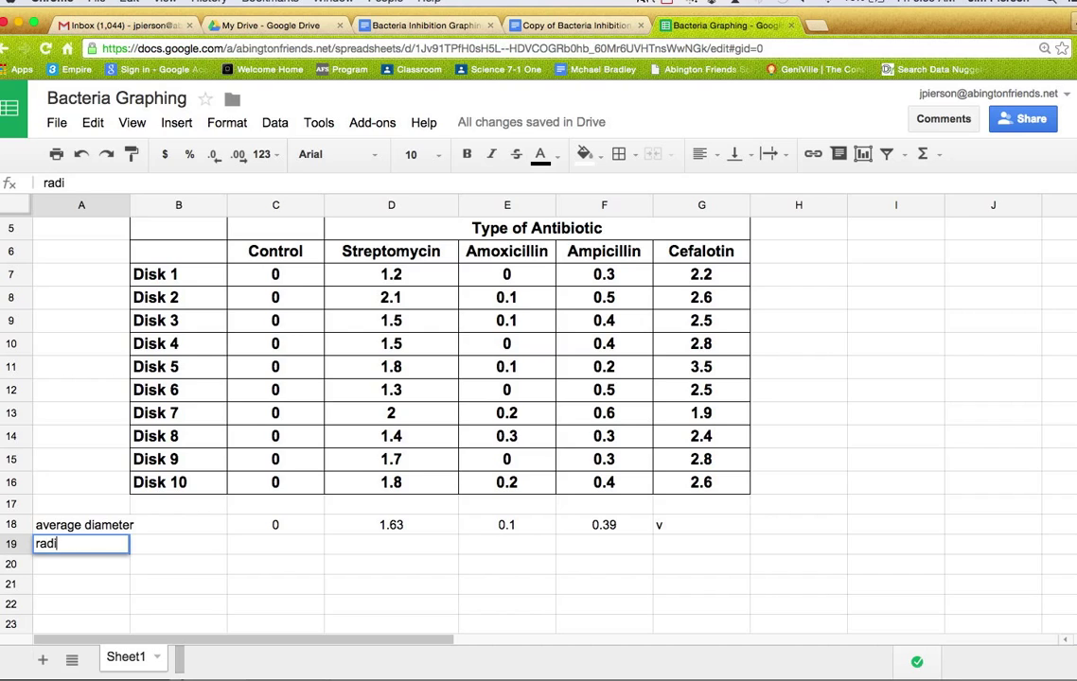
type("us")
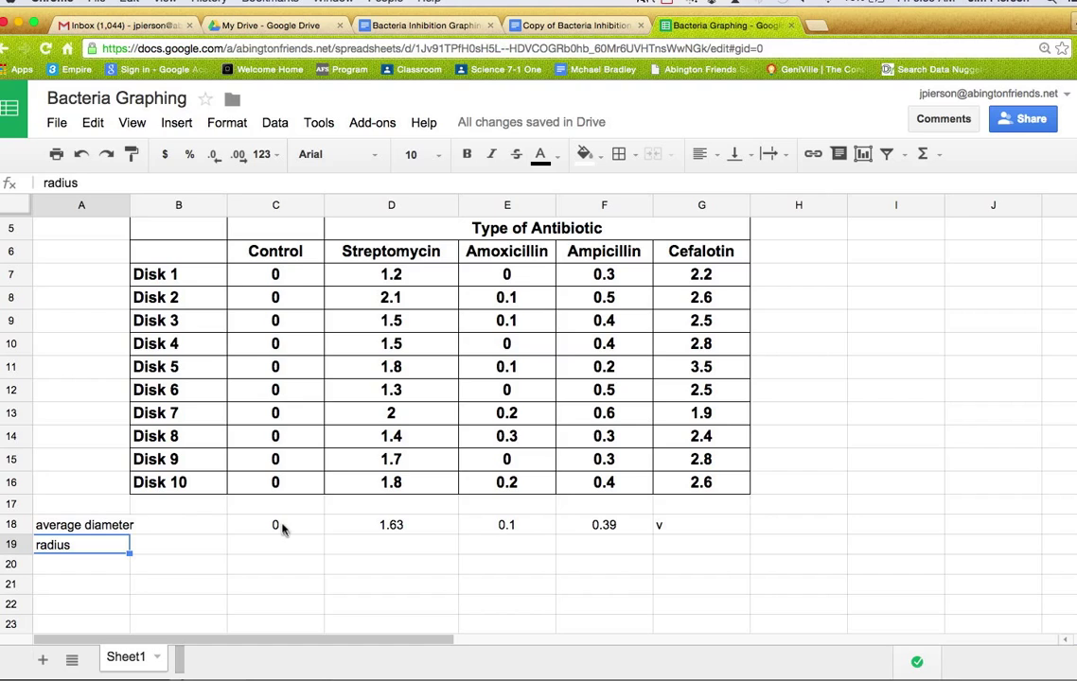
left_click(276, 545)
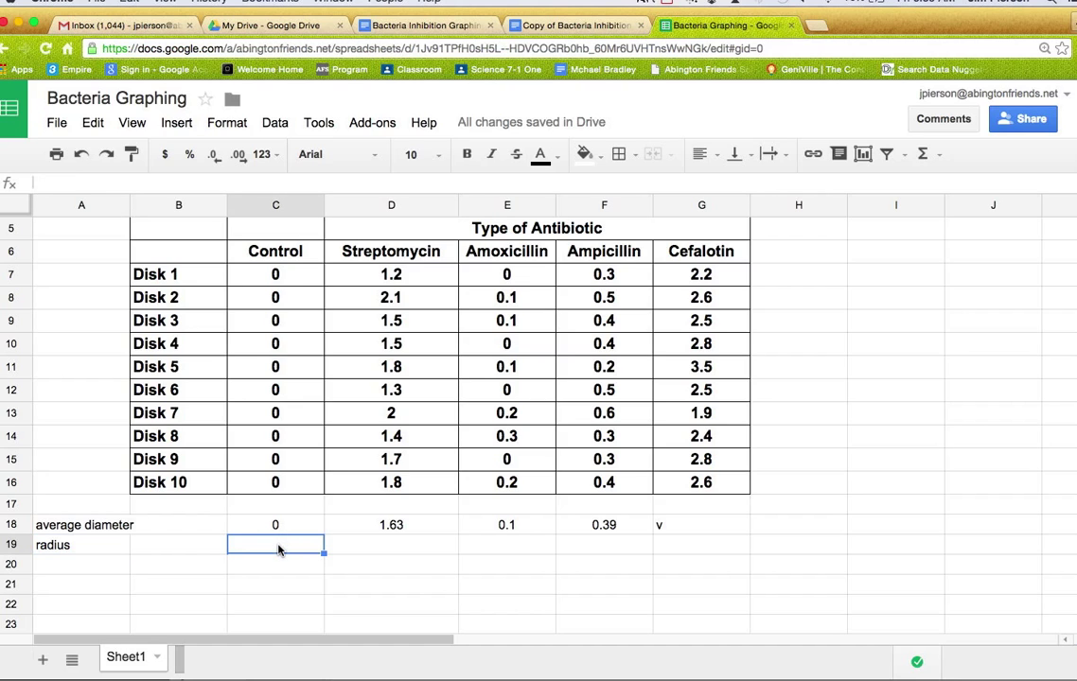
left_click(276, 524)
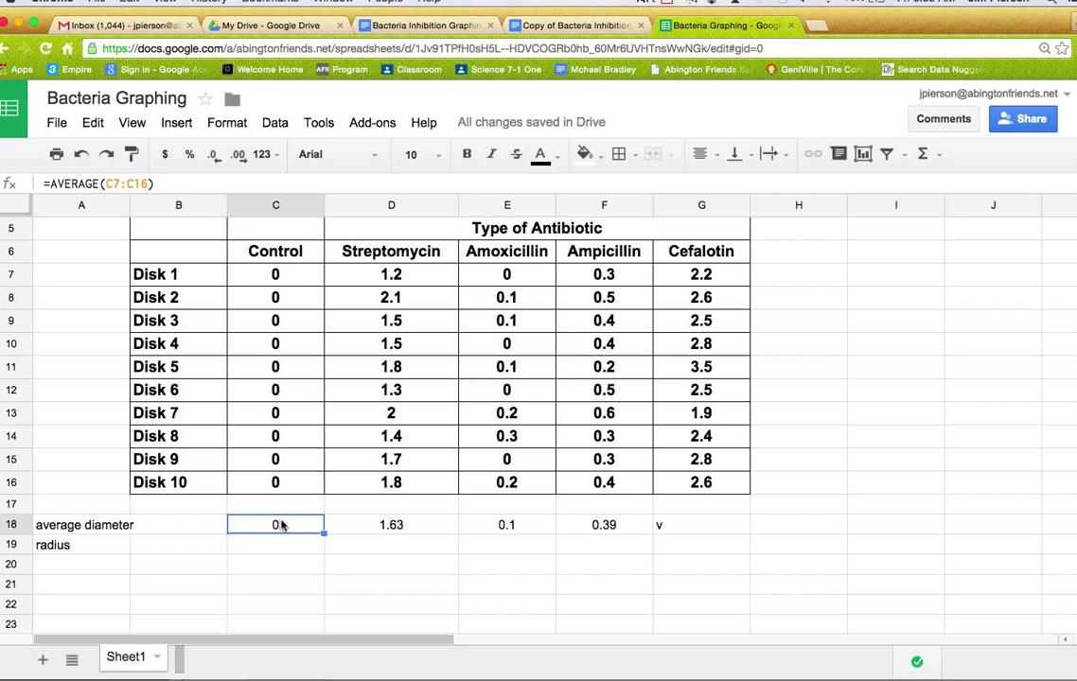
left_click(276, 545)
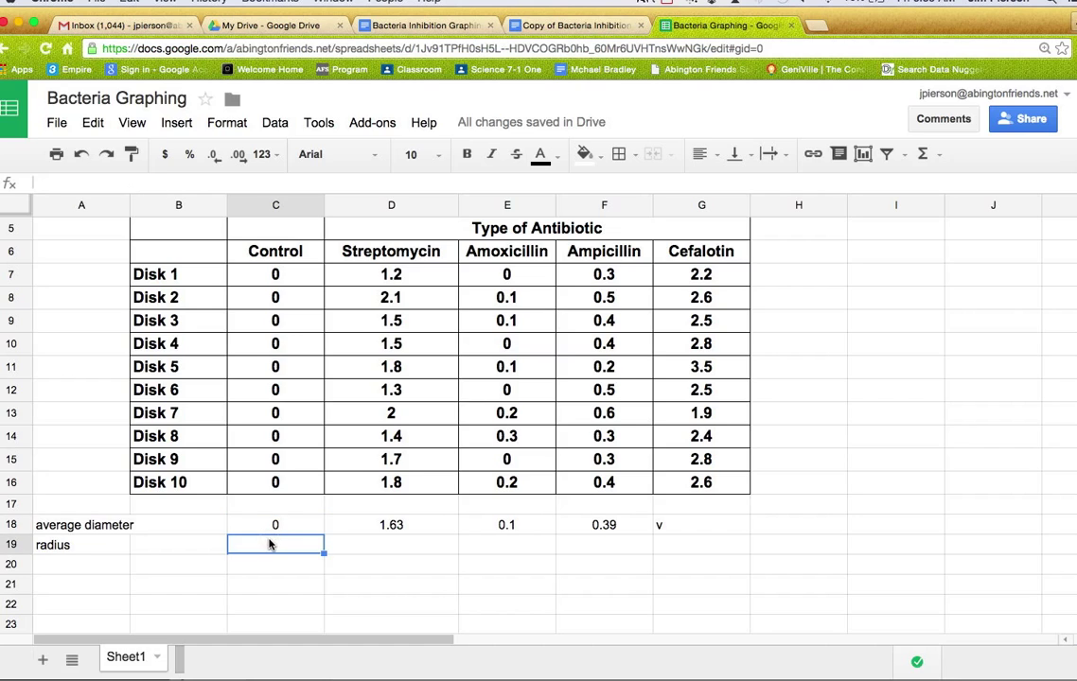
Step: Start an incomplete =/2 radius formula in C19 and cancel it
type("=/")
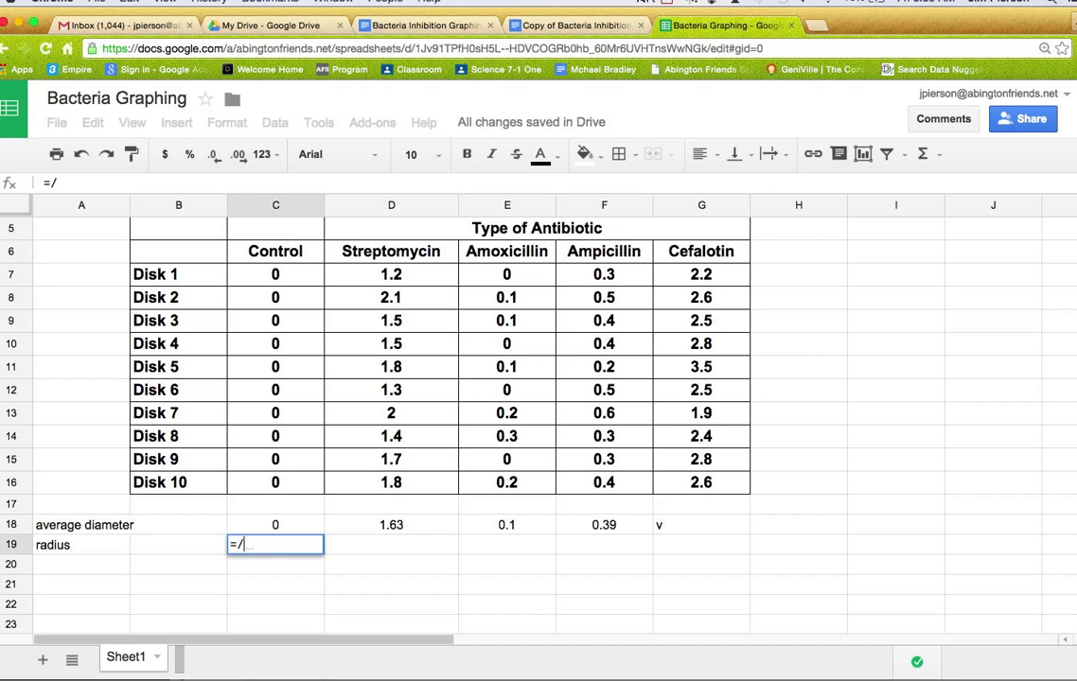
type("2")
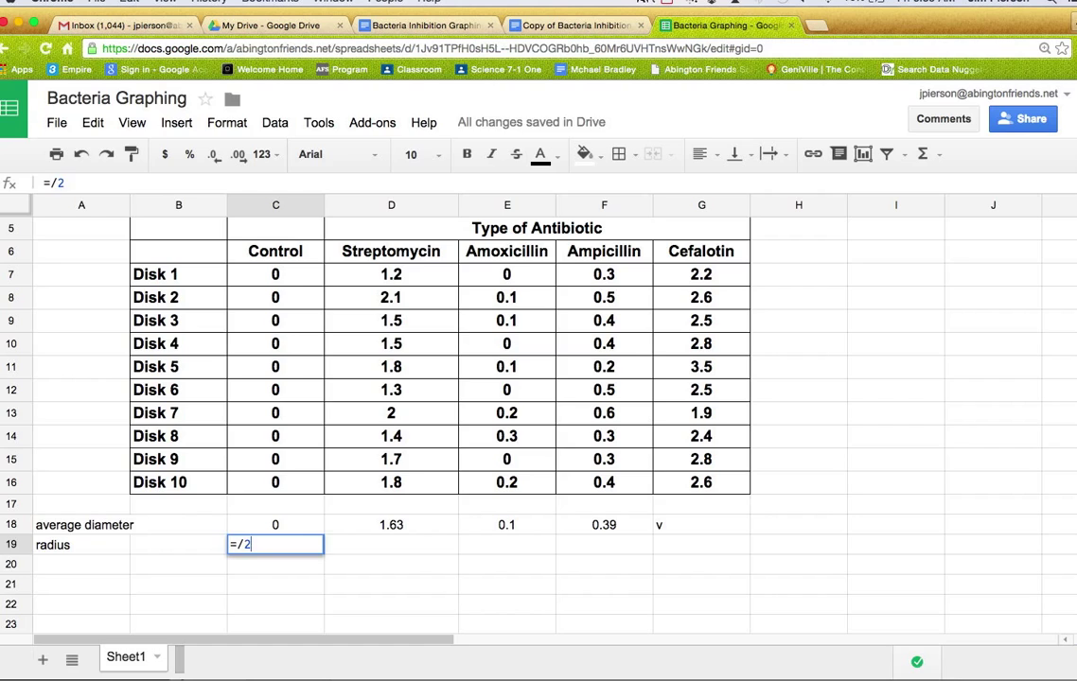
key("Return")
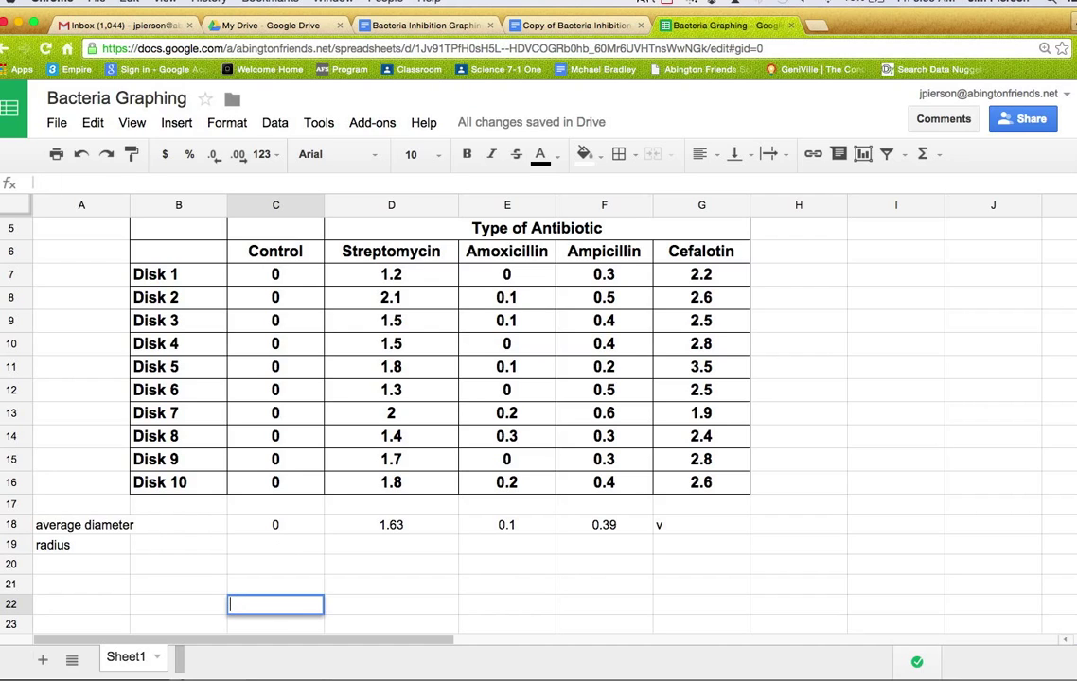
Step: Compute the radius as =D18/2 in row 19 and move to the Cefalotin average cell
left_click(276, 545)
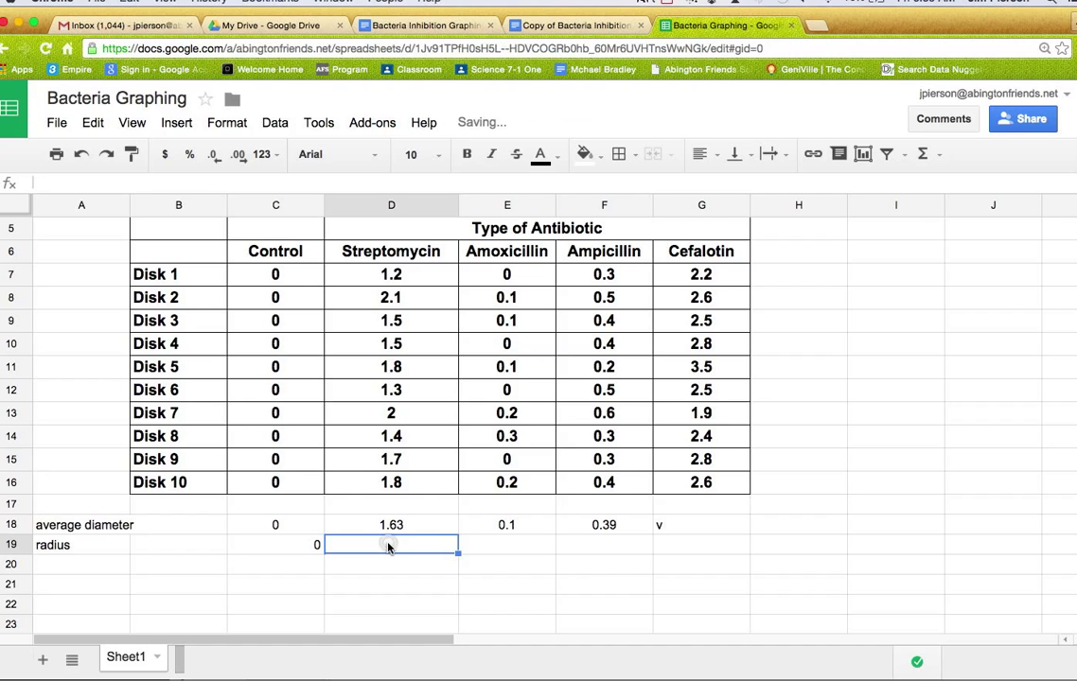
type("=")
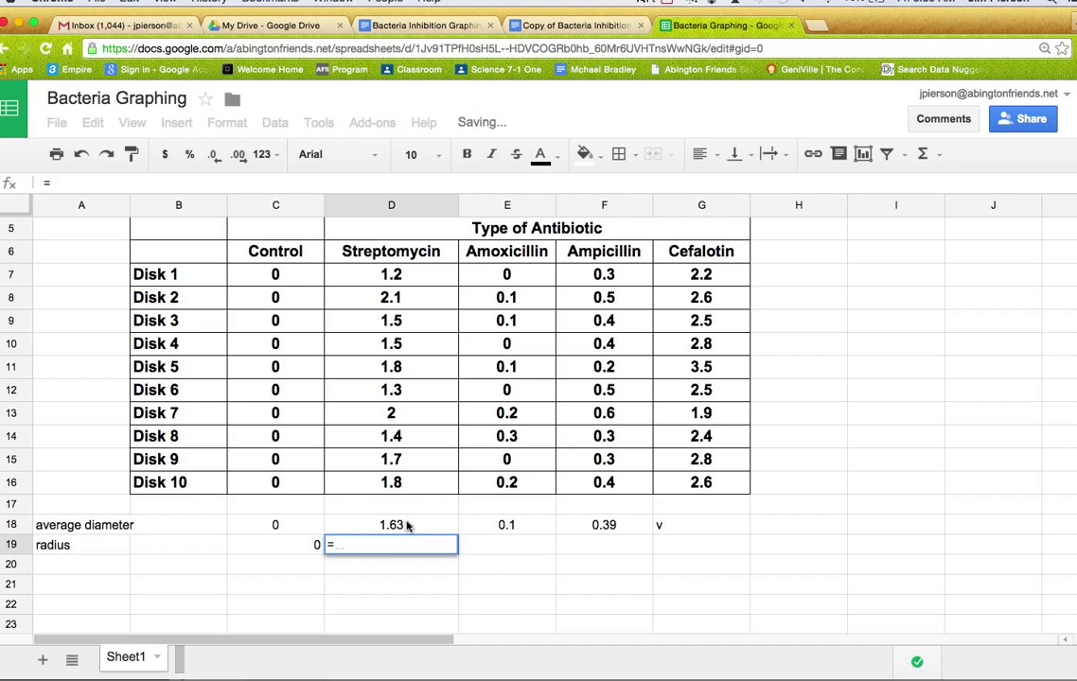
type("=D18/2")
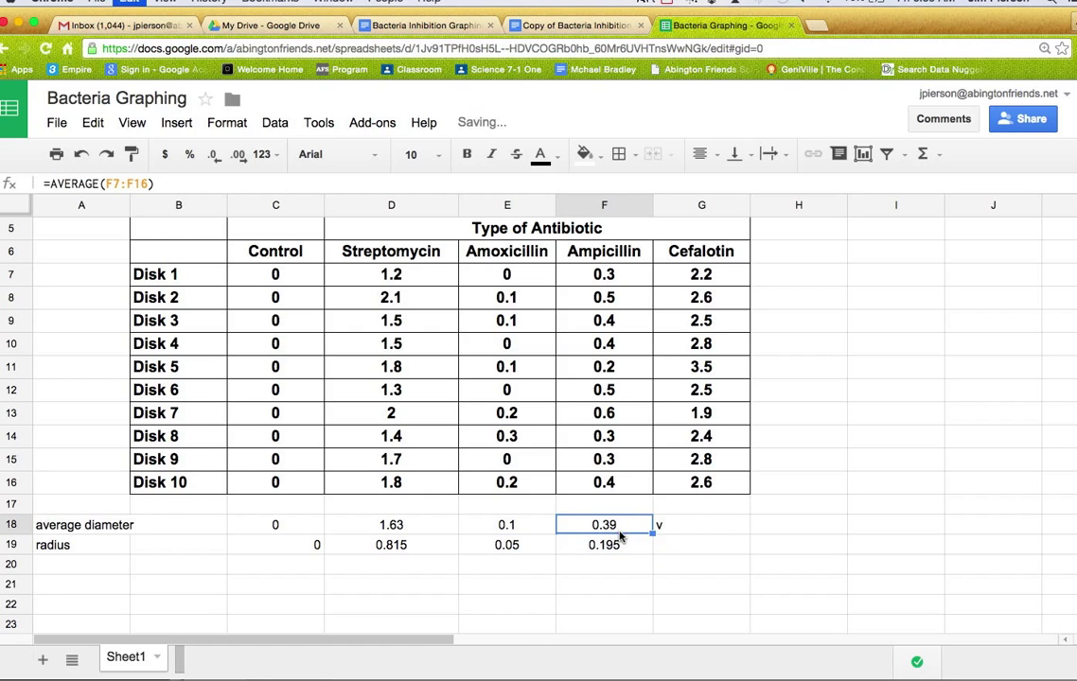
left_click(700, 525)
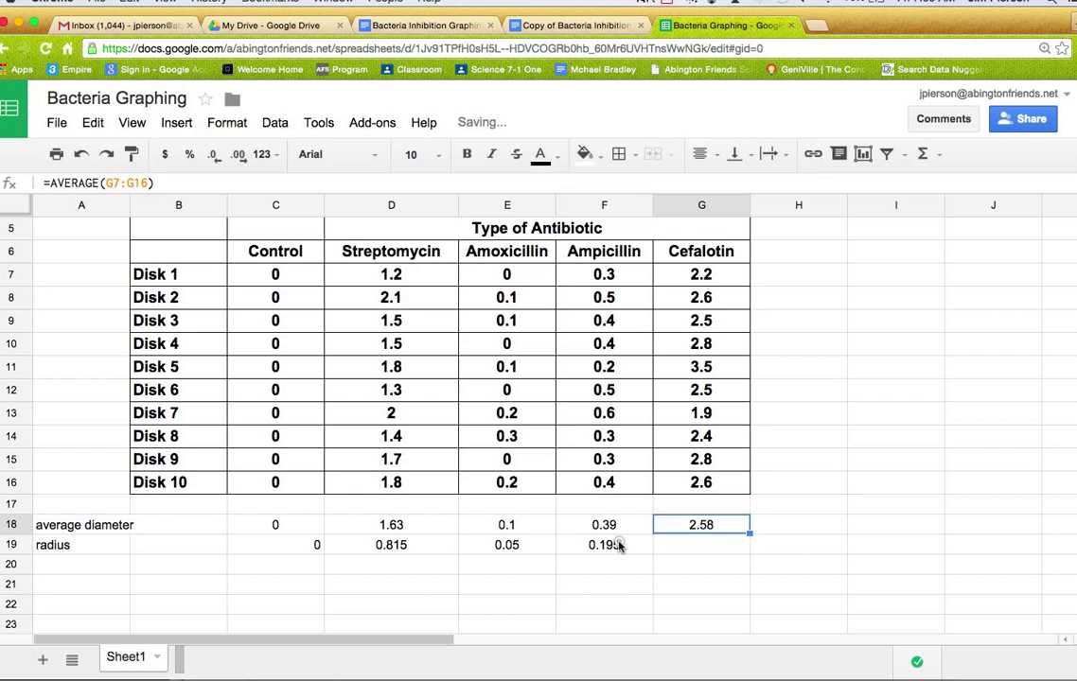
left_click(700, 582)
type("r")
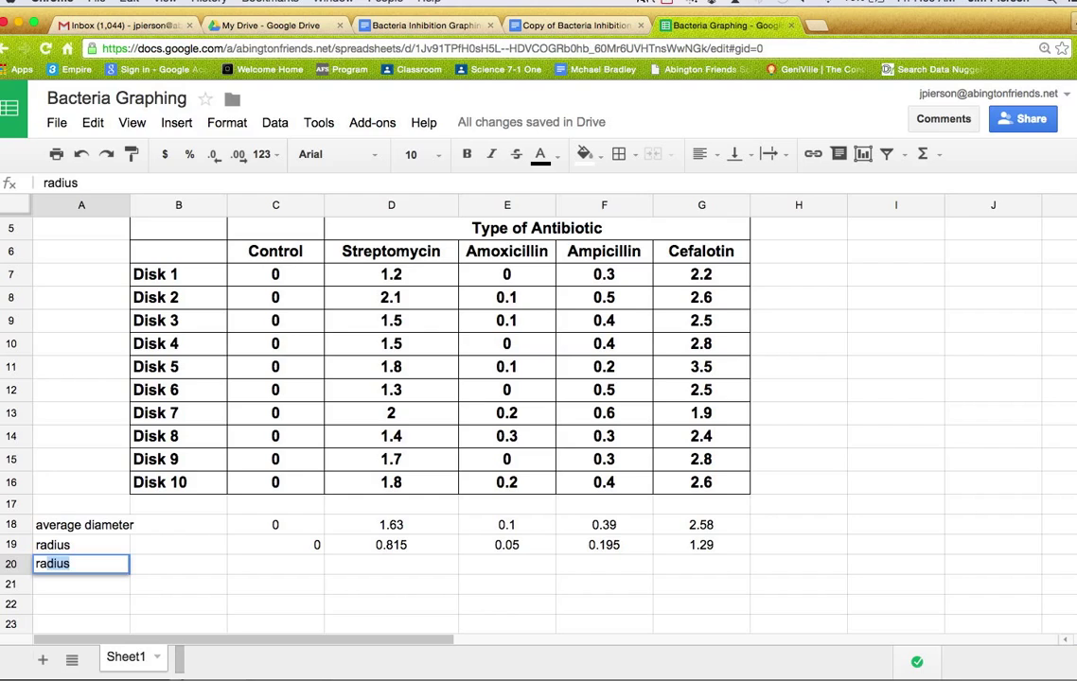
Step: Label A20 'radius sq.' and select C20 for the squared radius
key("Backspace")
type(" s")
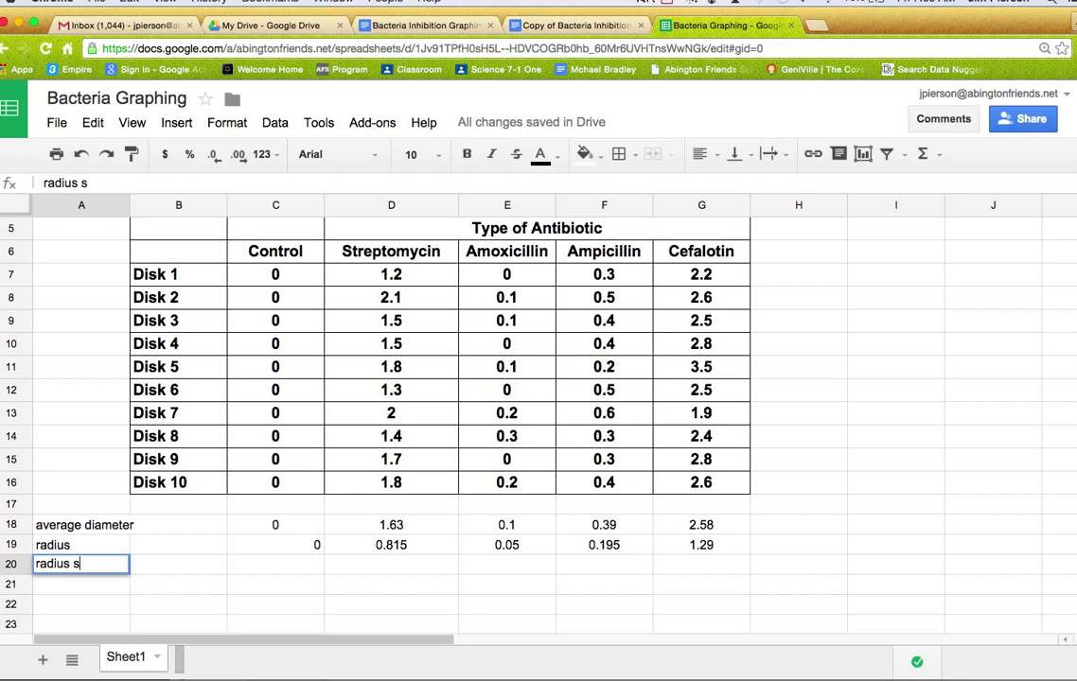
type("q.")
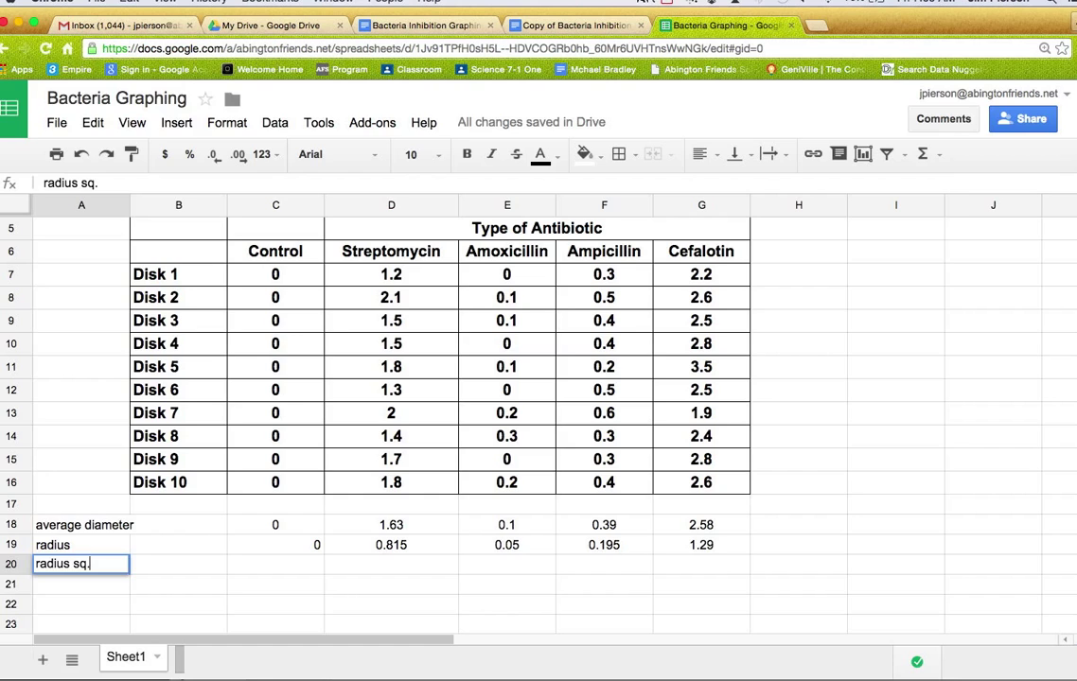
left_click(277, 545)
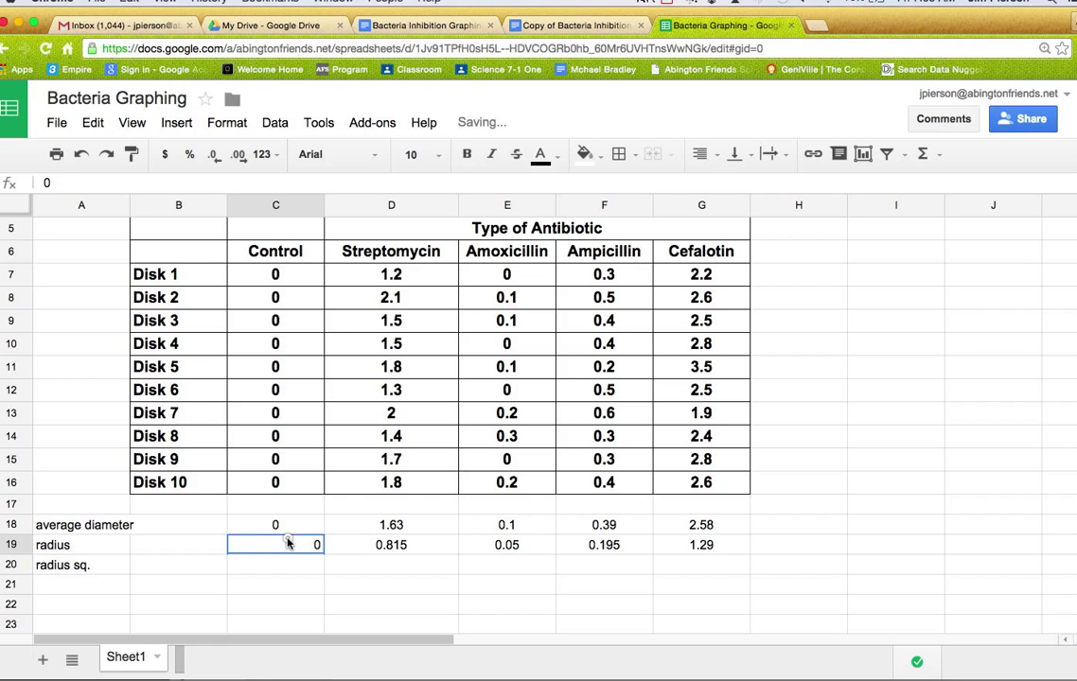
left_click(700, 155)
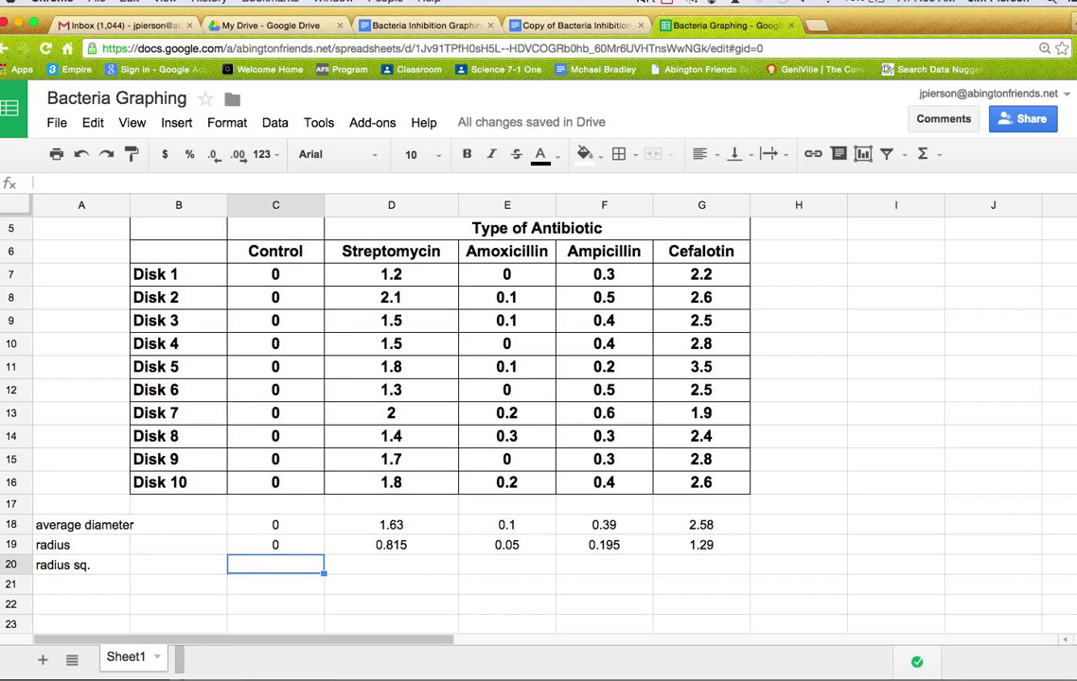
Step: Square the Control radius with =C19*C19 and fill the formula across to Cefalotin
left_click(276, 545)
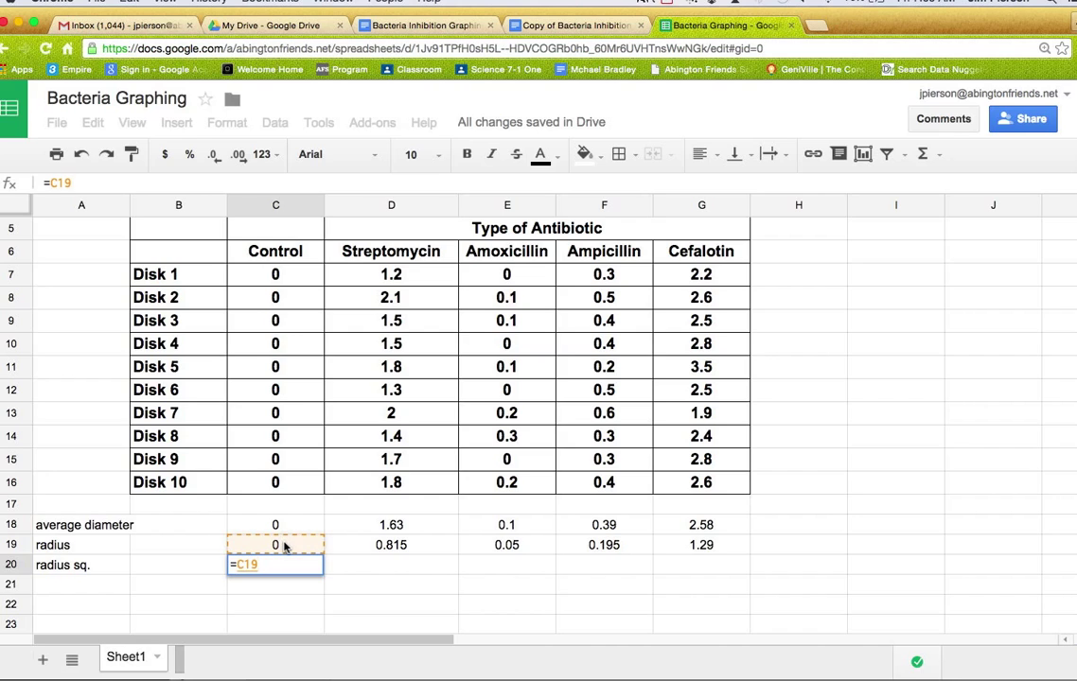
type("*")
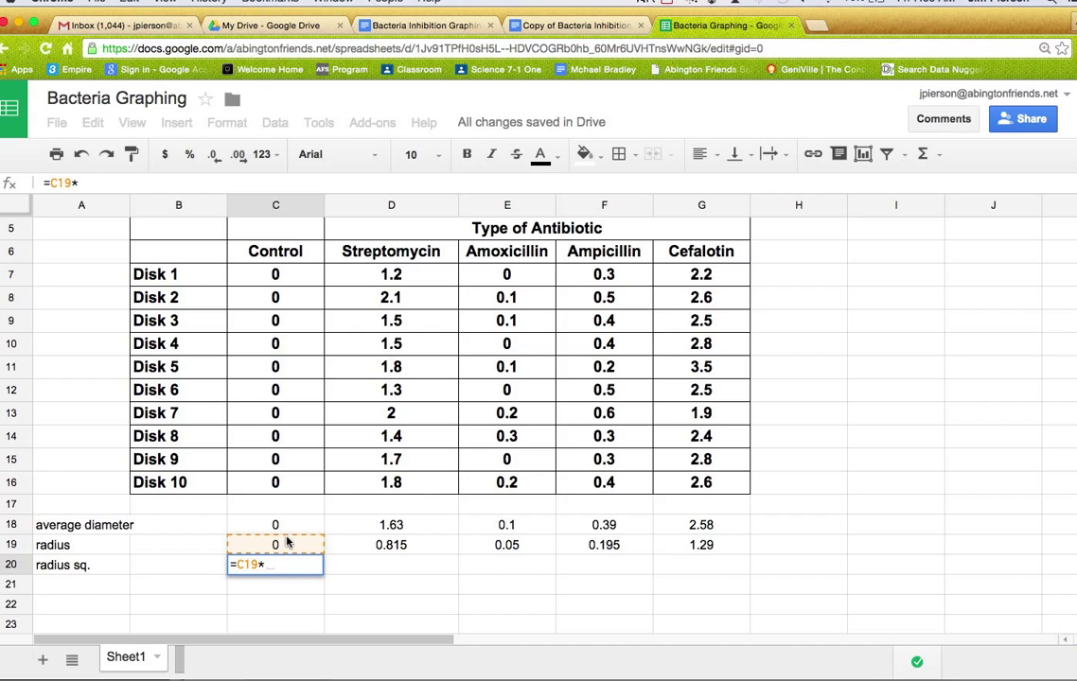
left_click(276, 545)
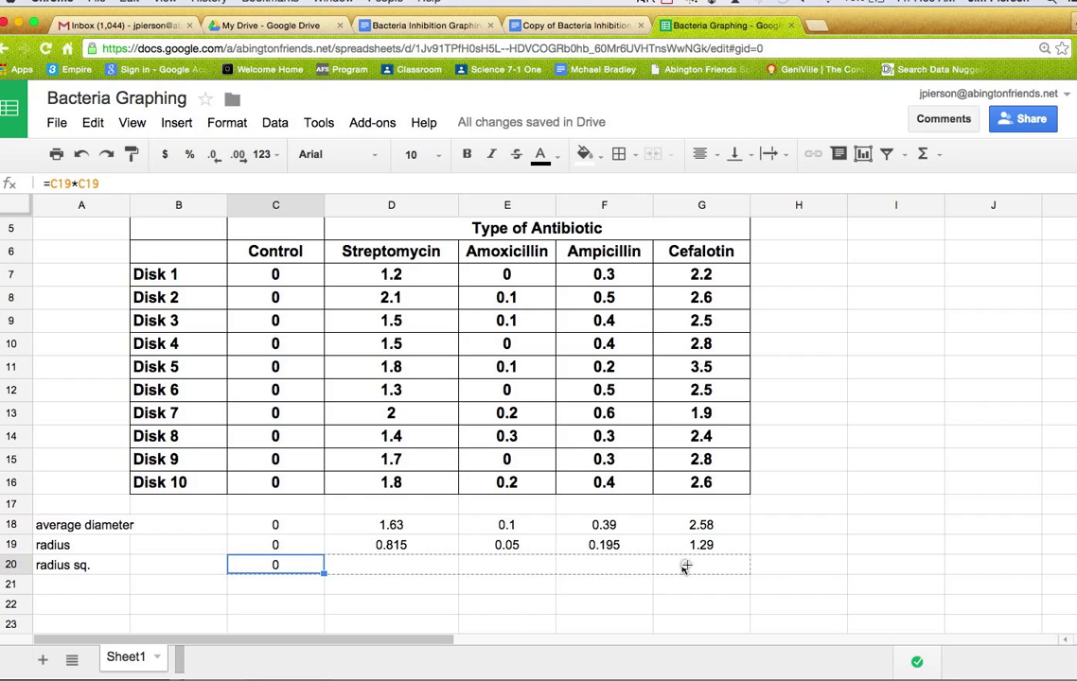
left_click_drag(322, 563, 747, 564)
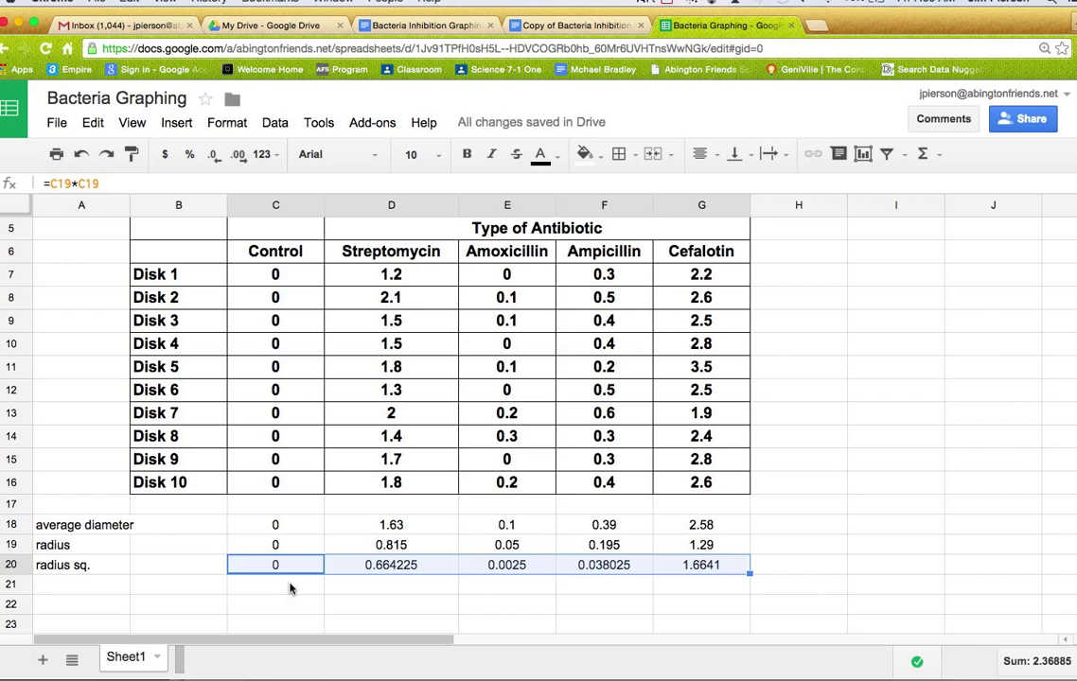
Step: Put 3.14 under Control and =PI() across the four antibiotic columns in row 21
type("3.14")
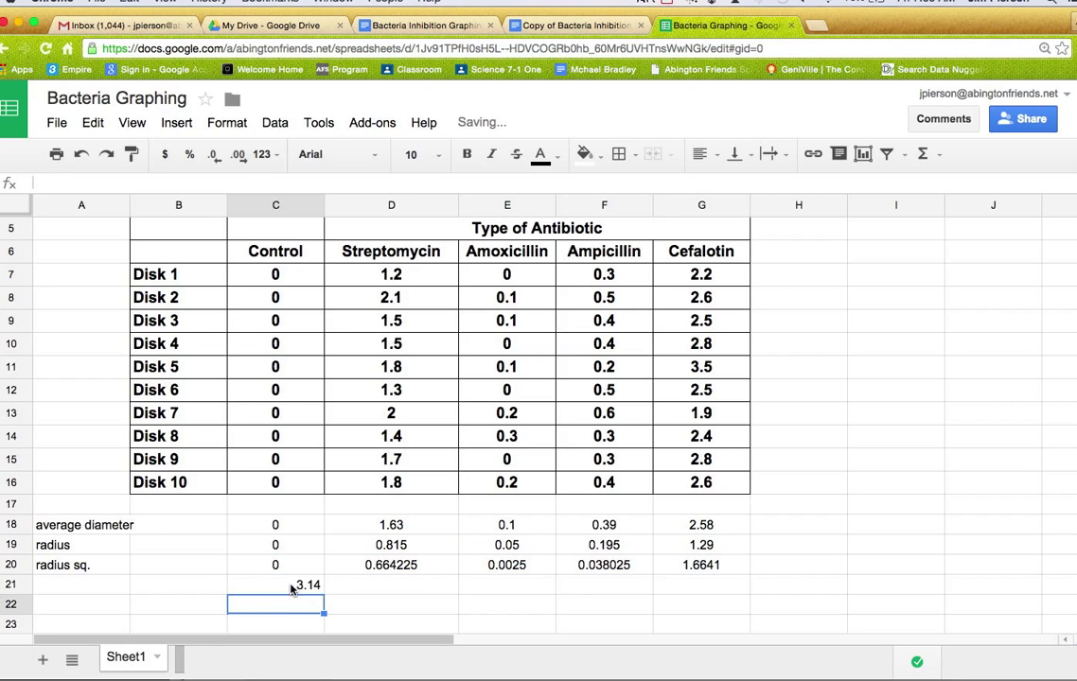
left_click(698, 155)
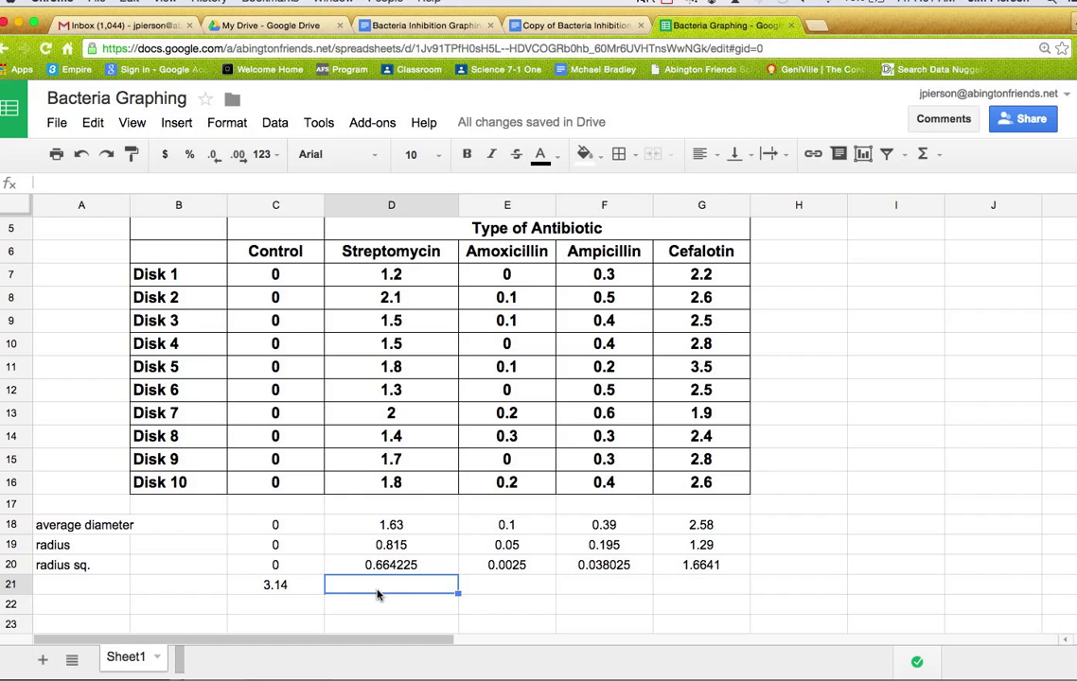
type("=")
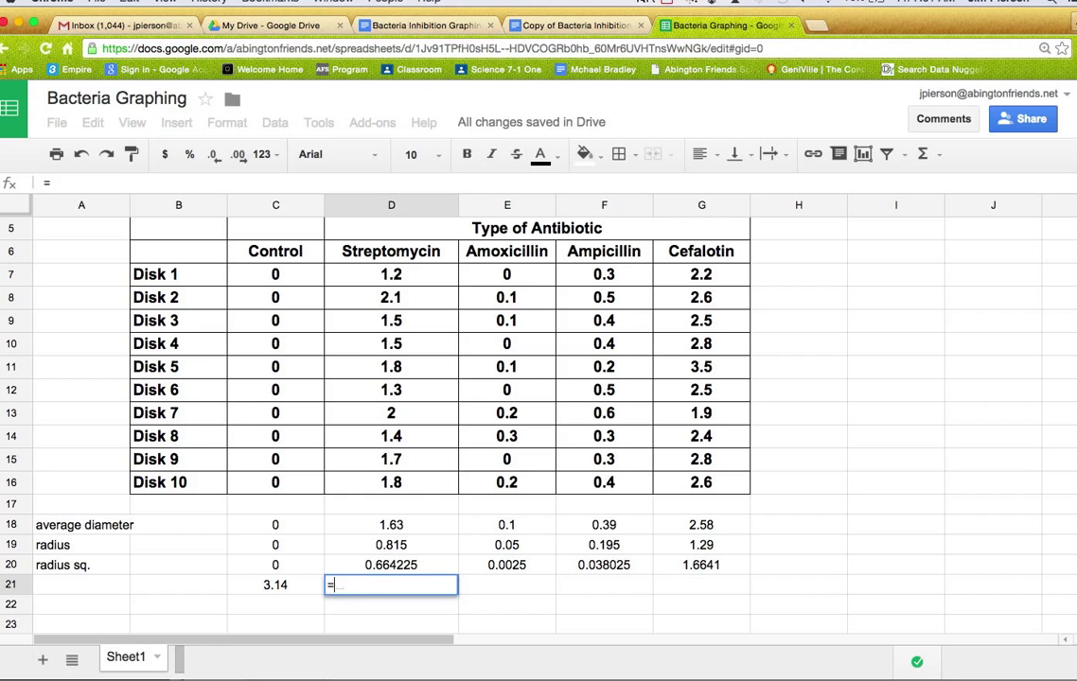
type("pi(")
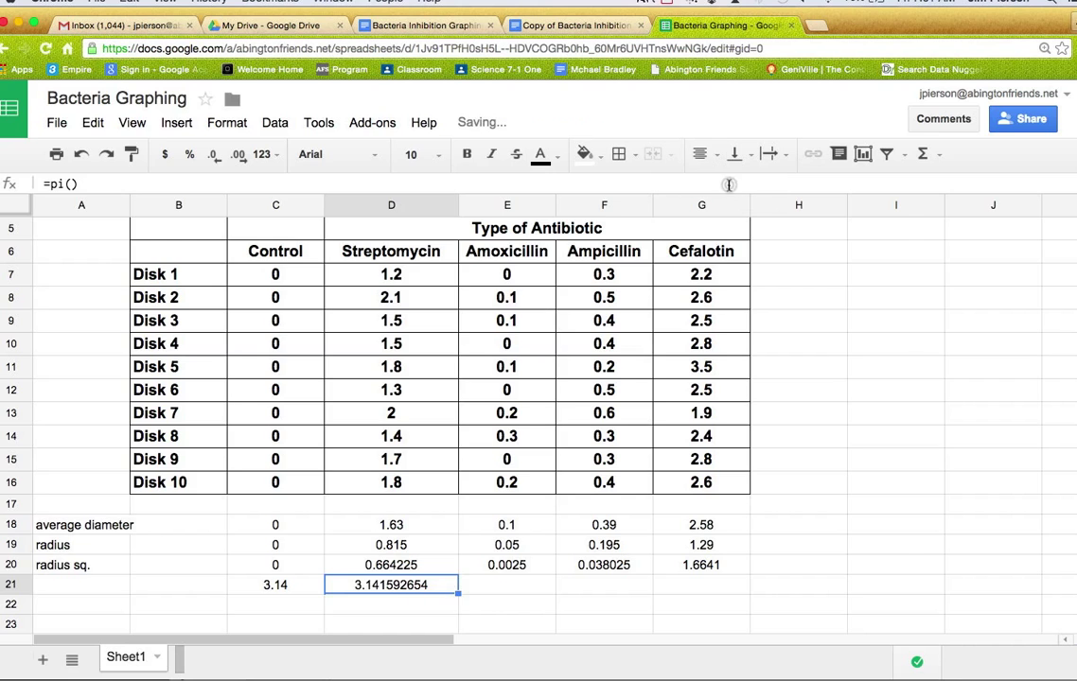
scroll("right", 3)
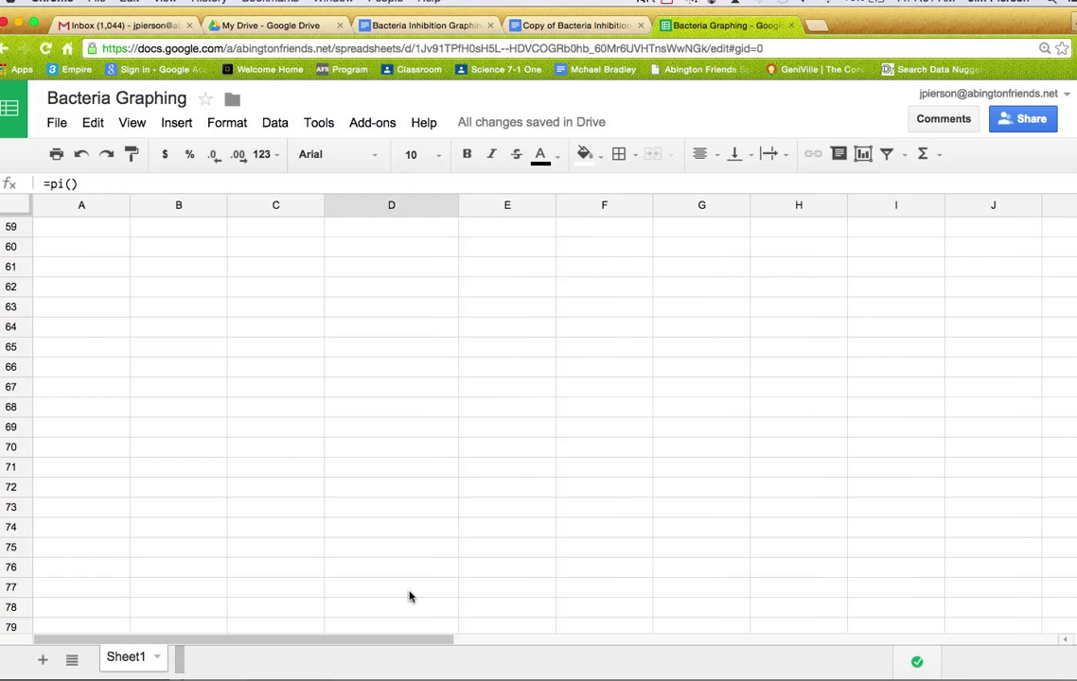
scroll("up", 3)
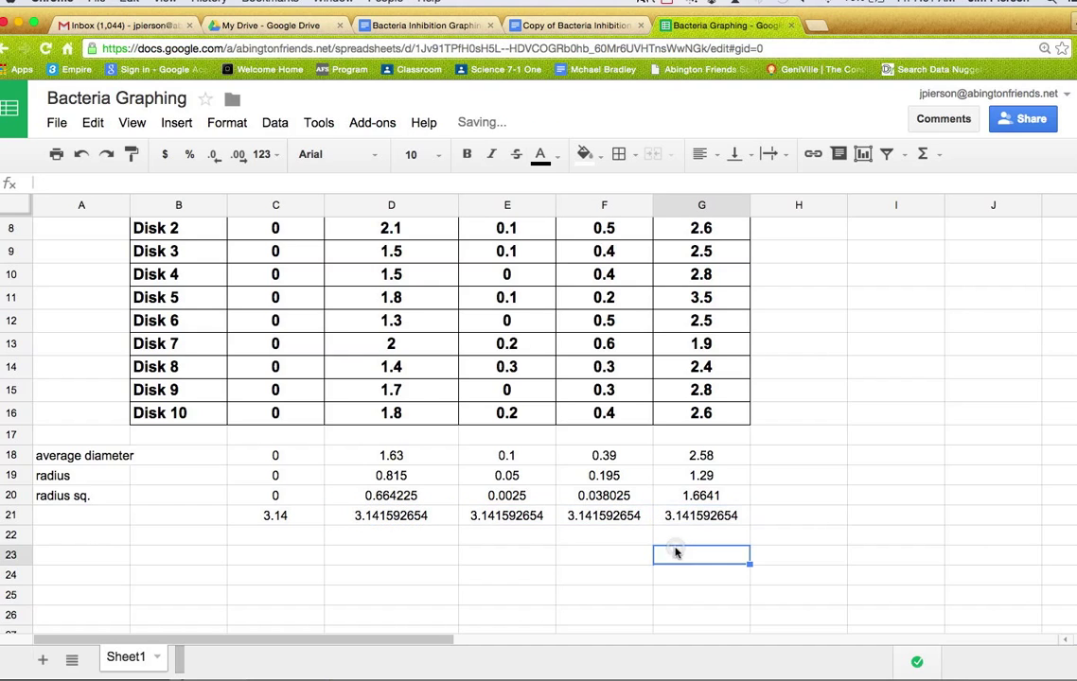
mouse_move(261, 558)
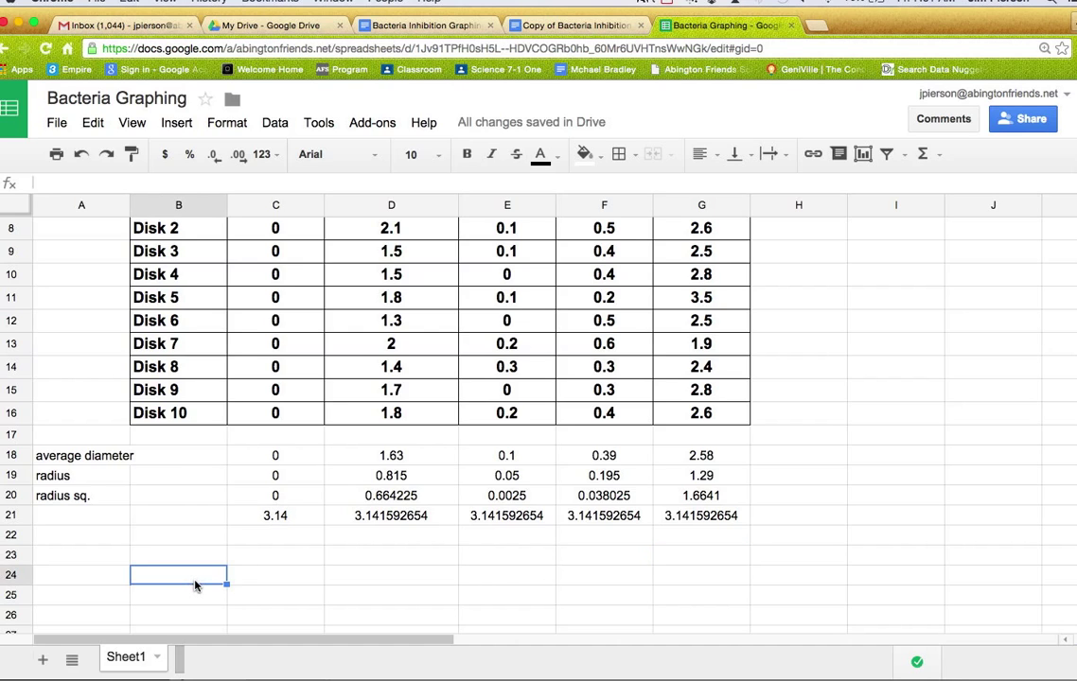
Step: Label B24 'AREA' and enter the pi times radius-squared formula =C21*C20 for Control
type("AREA")
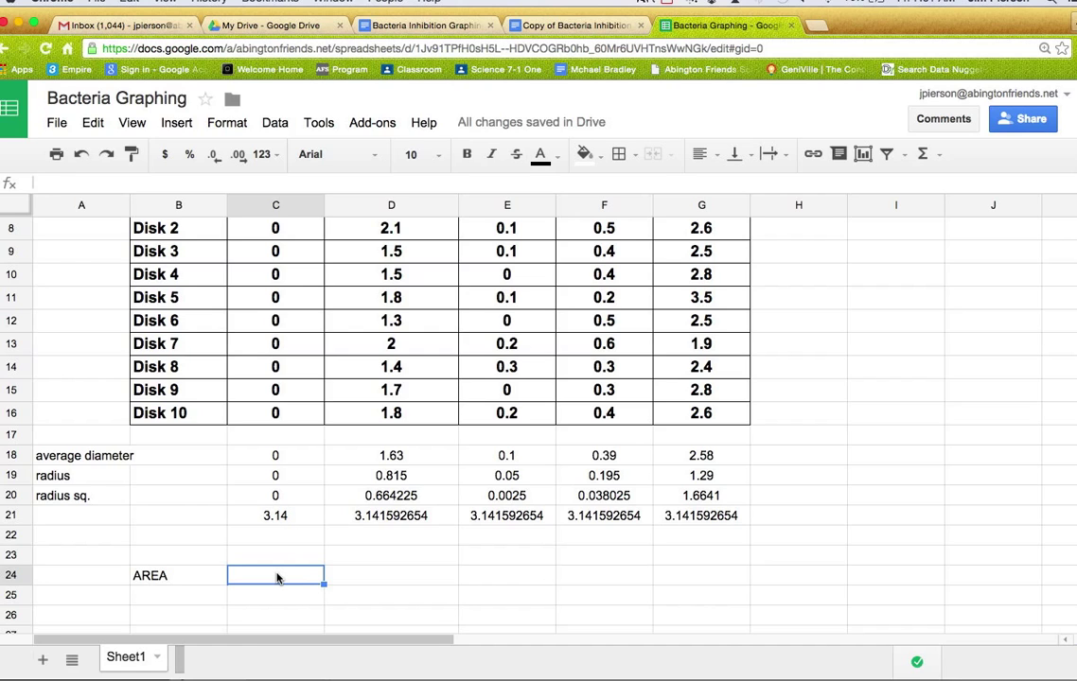
type("=C21*C20")
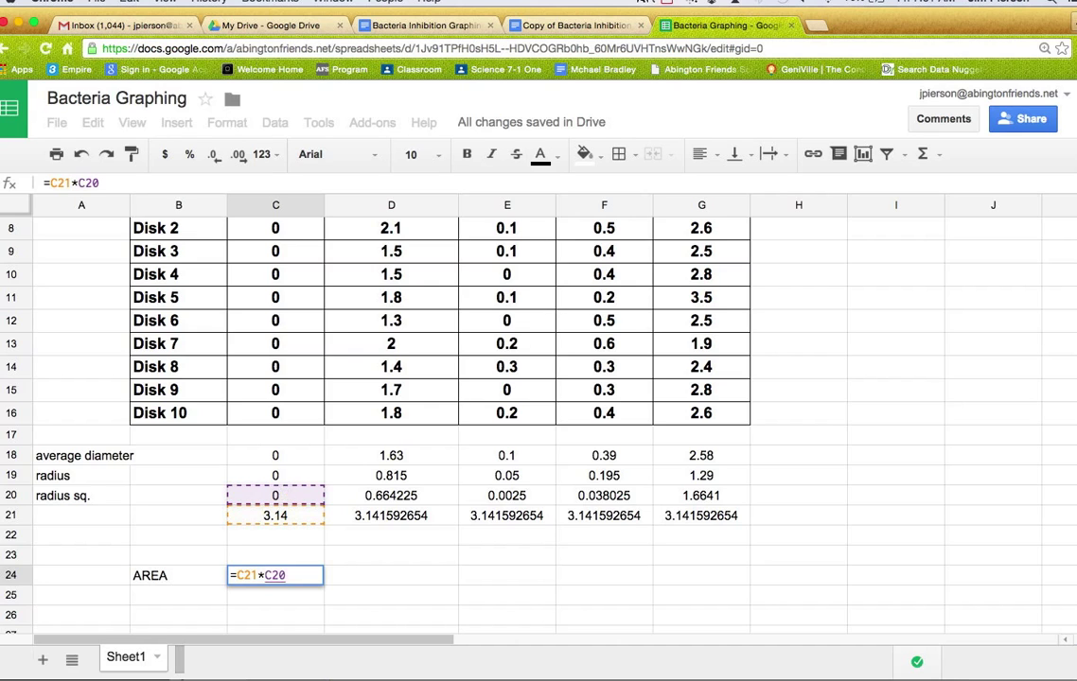
key("Return")
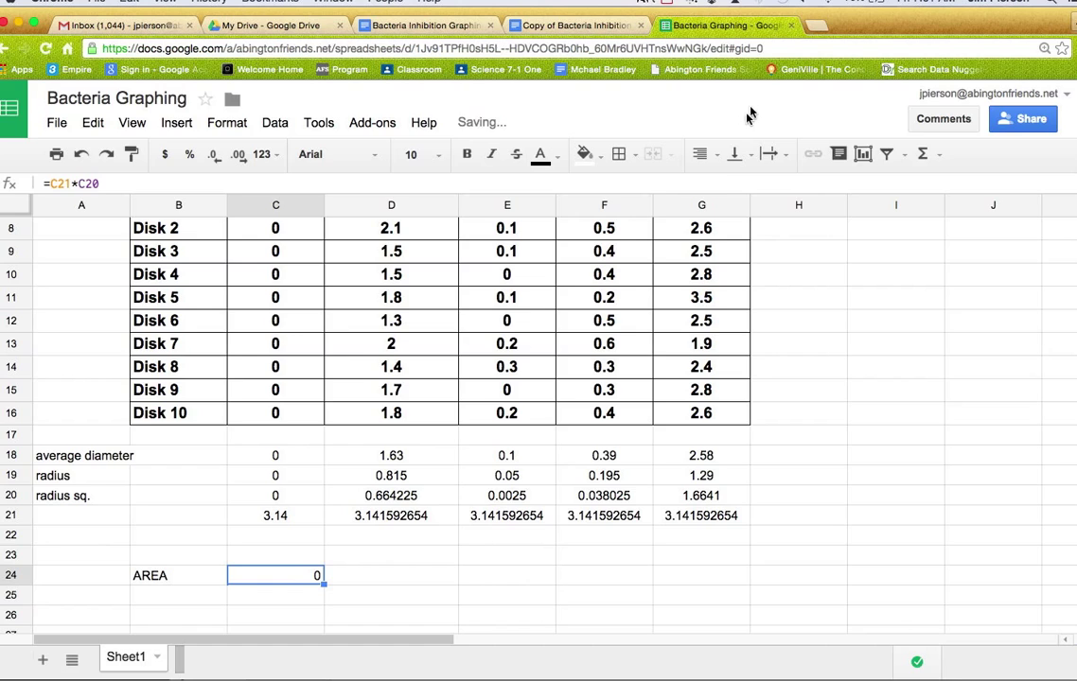
mouse_move(723, 193)
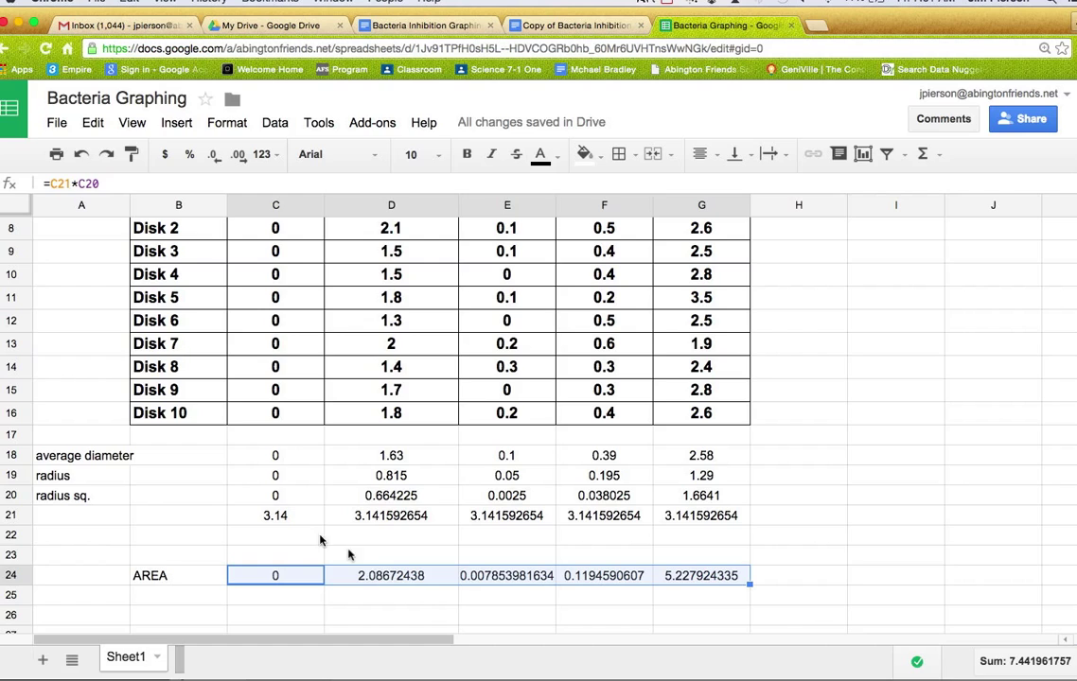
mouse_move(588, 586)
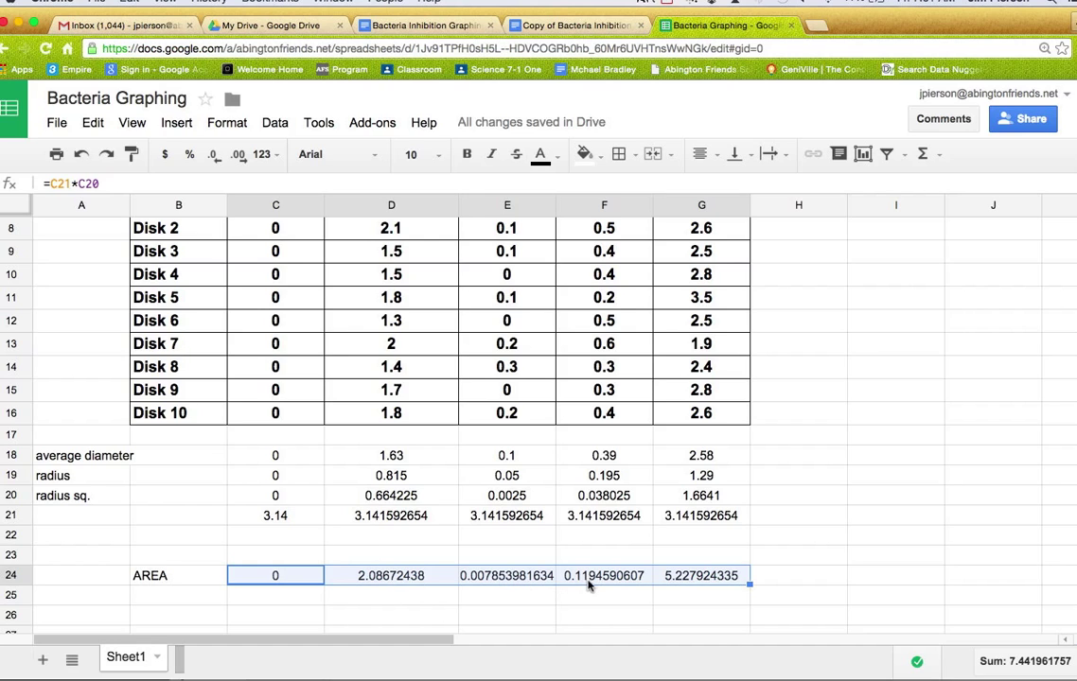
mouse_move(704, 237)
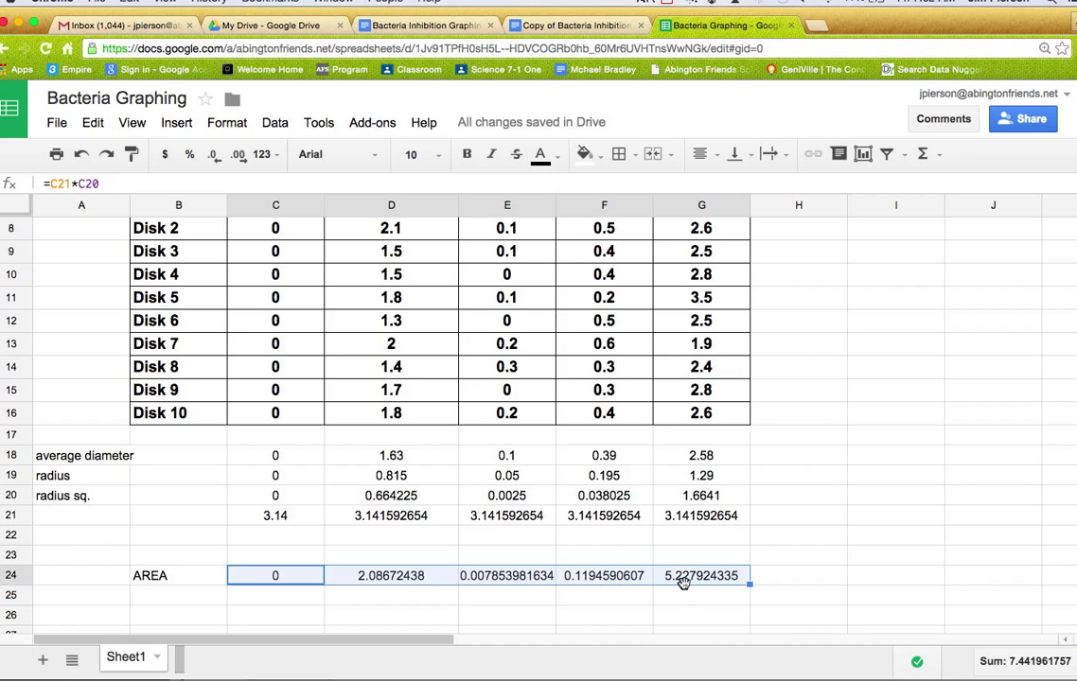
scroll("up", 3)
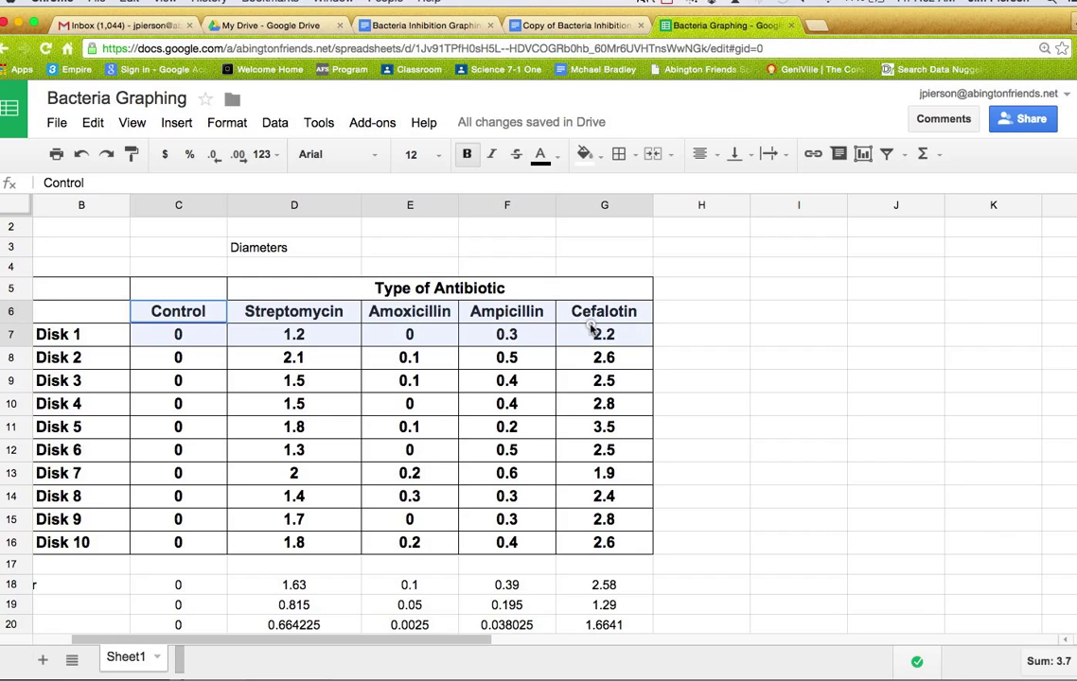
Step: Paste the Control–Cefalotin headers into C23:G23 and start selecting them with the AREA row
scroll("down", 3)
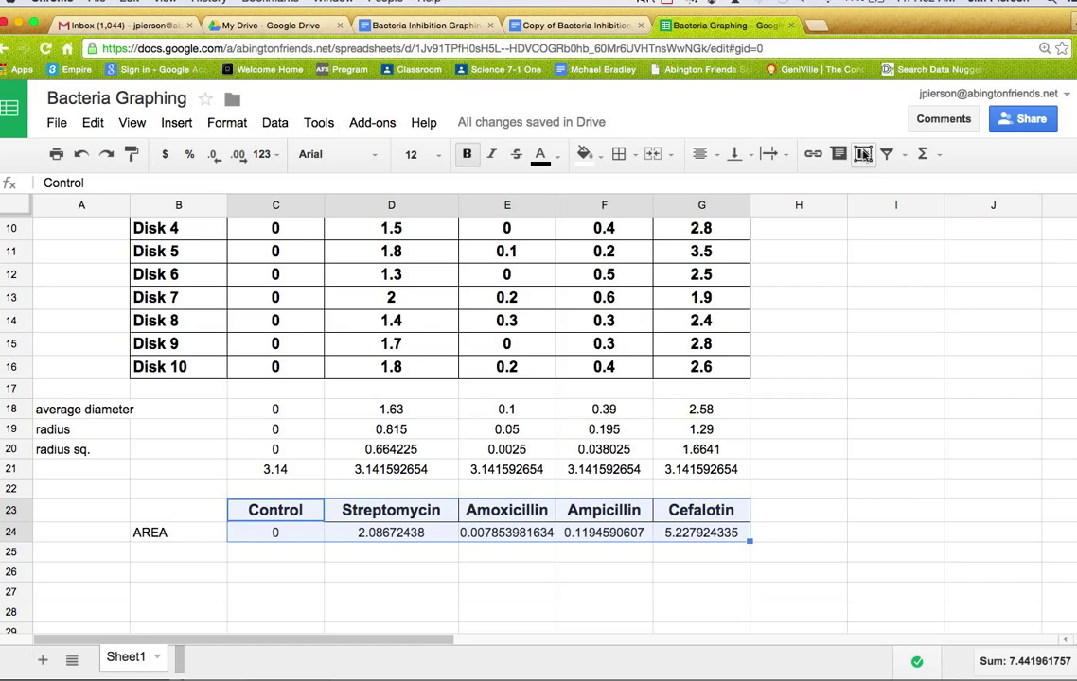
left_click(701, 553)
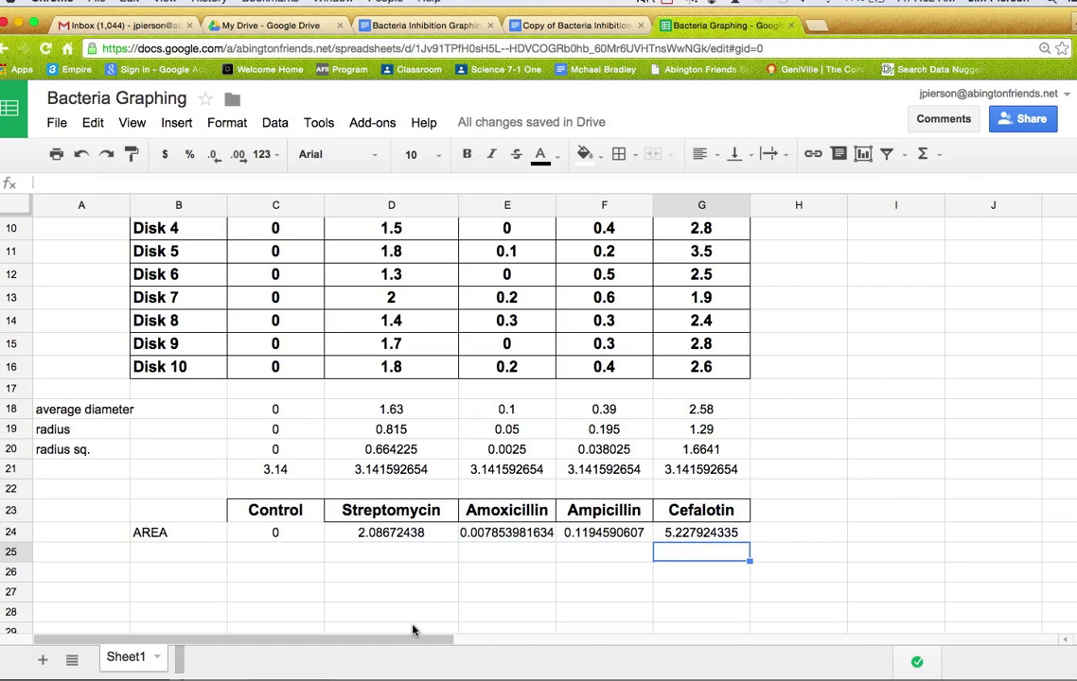
left_click(277, 511)
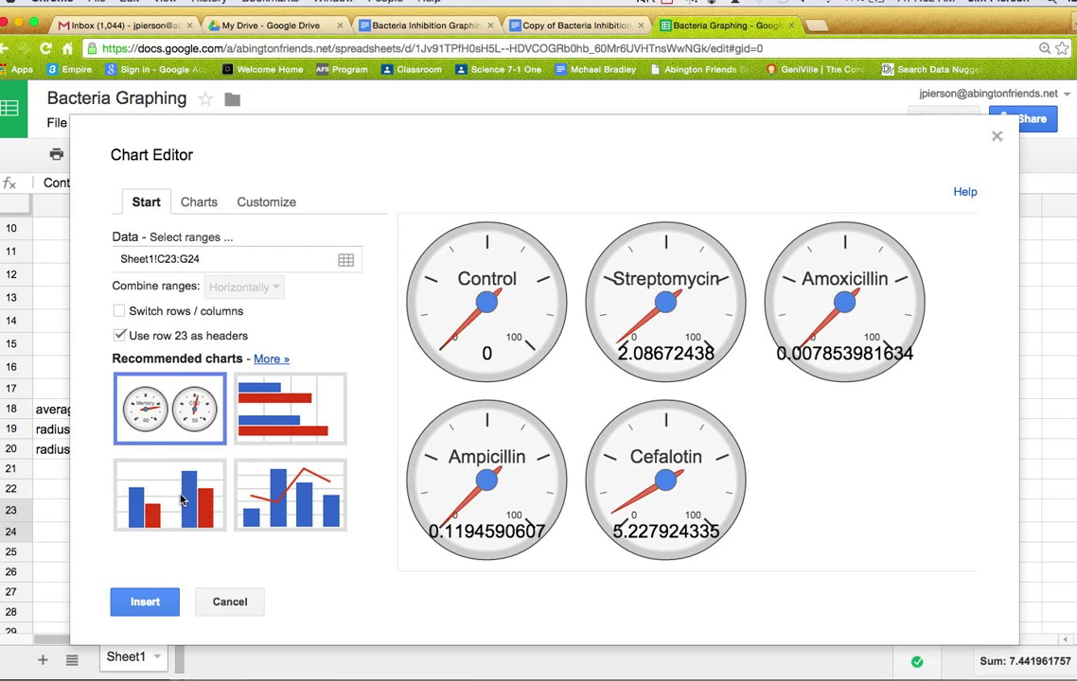
left_click(290, 434)
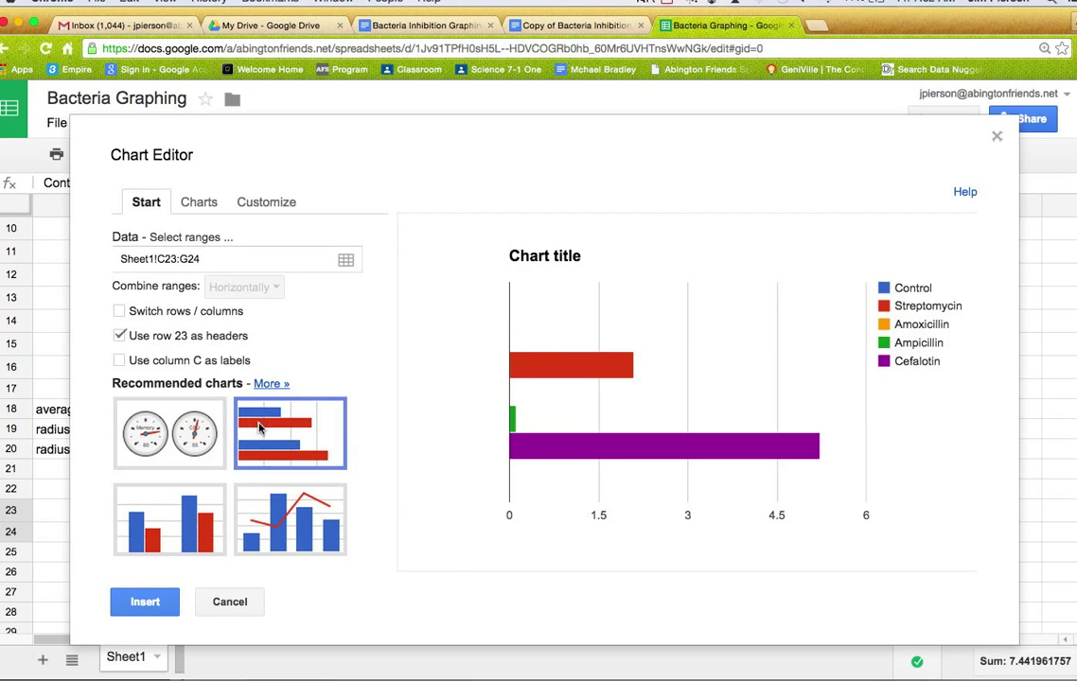
left_click(171, 518)
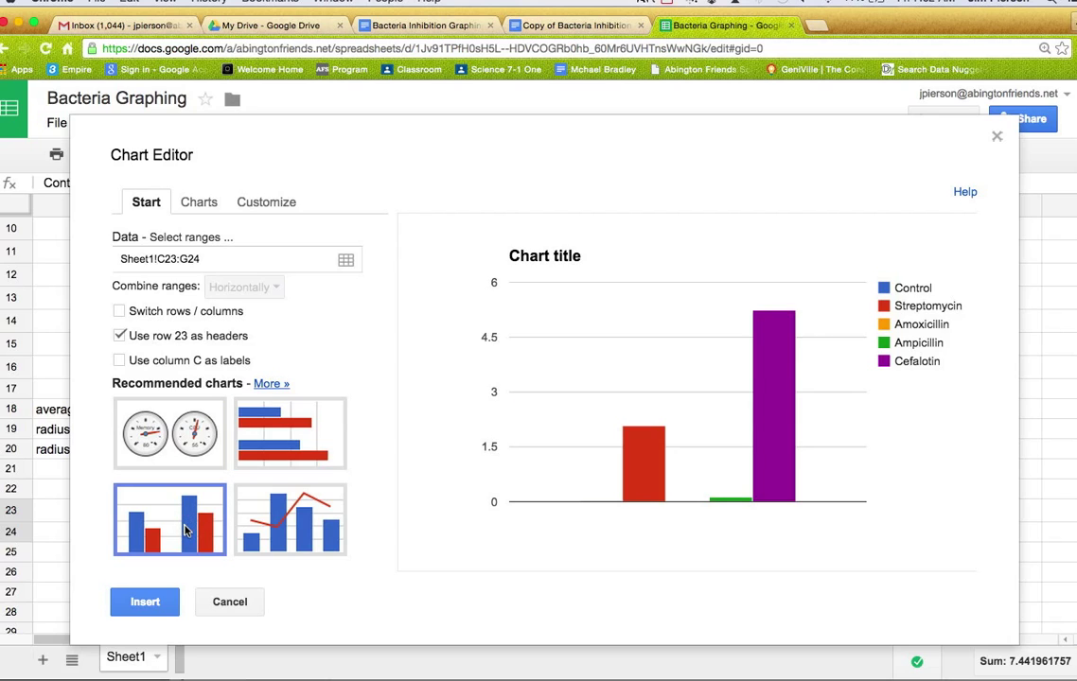
mouse_move(562, 518)
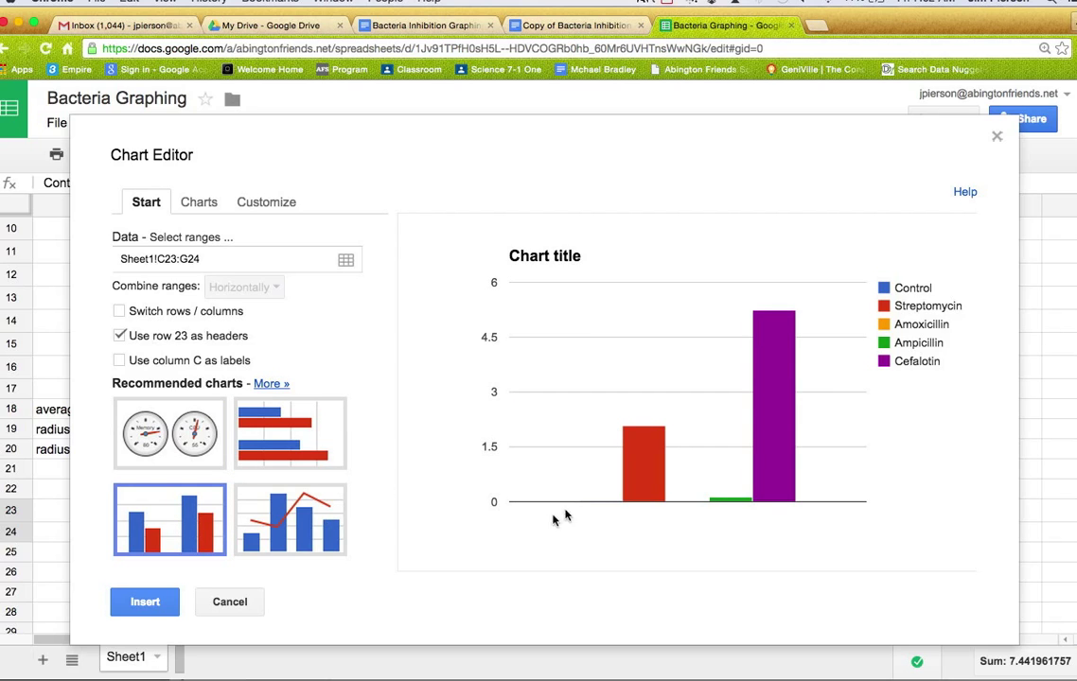
mouse_move(560, 509)
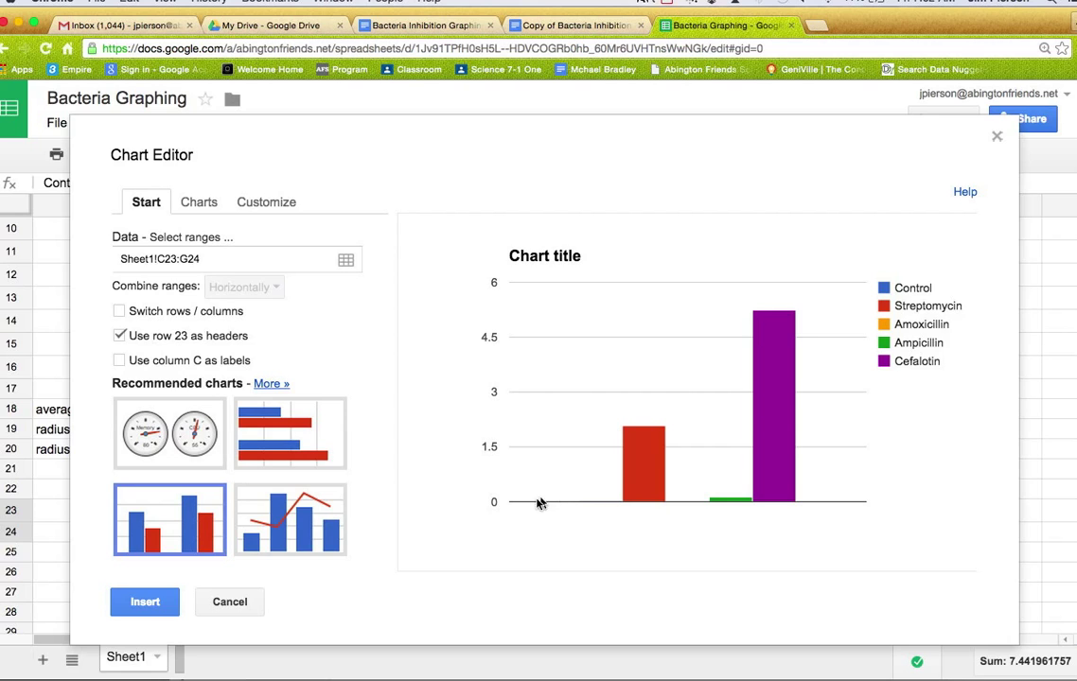
mouse_move(867, 350)
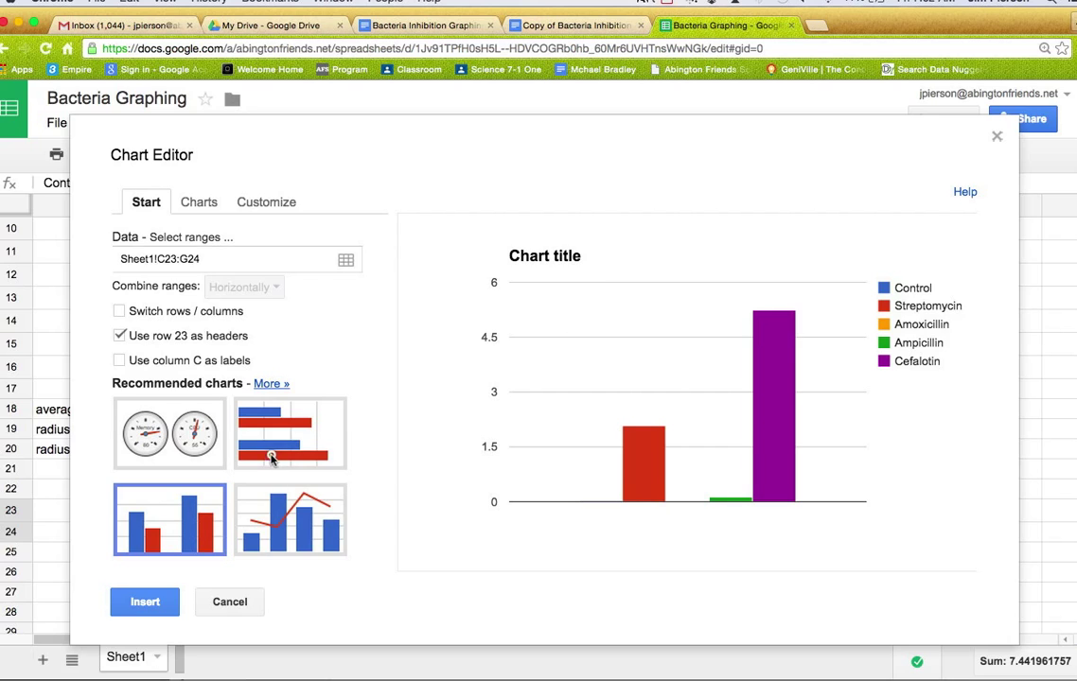
left_click(289, 433)
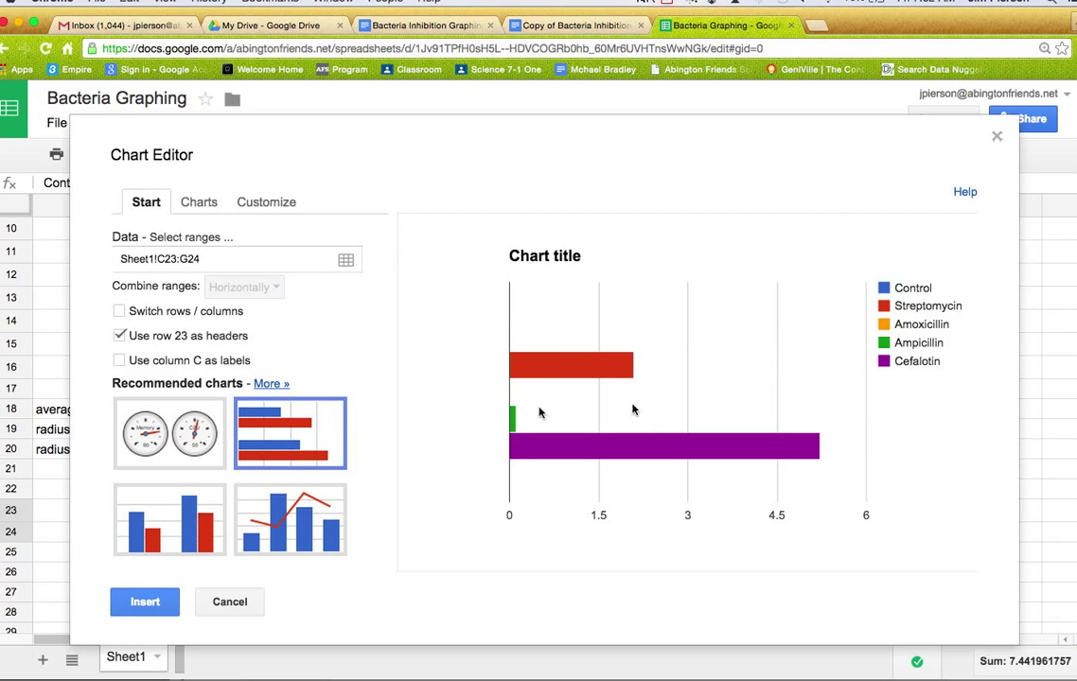
mouse_move(595, 447)
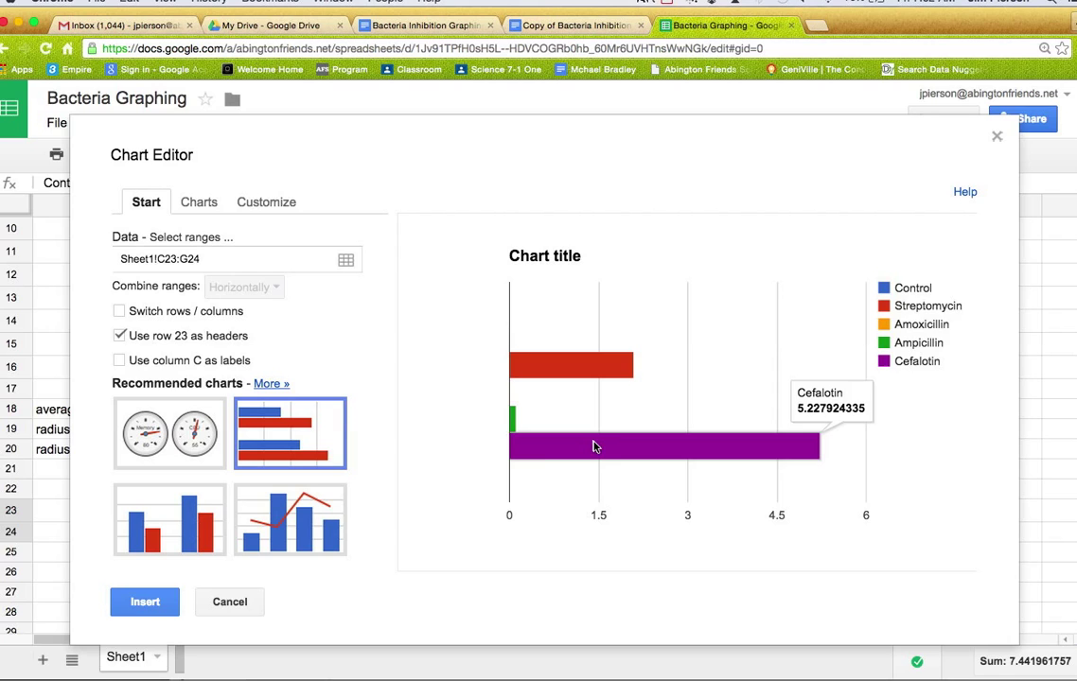
left_click(170, 519)
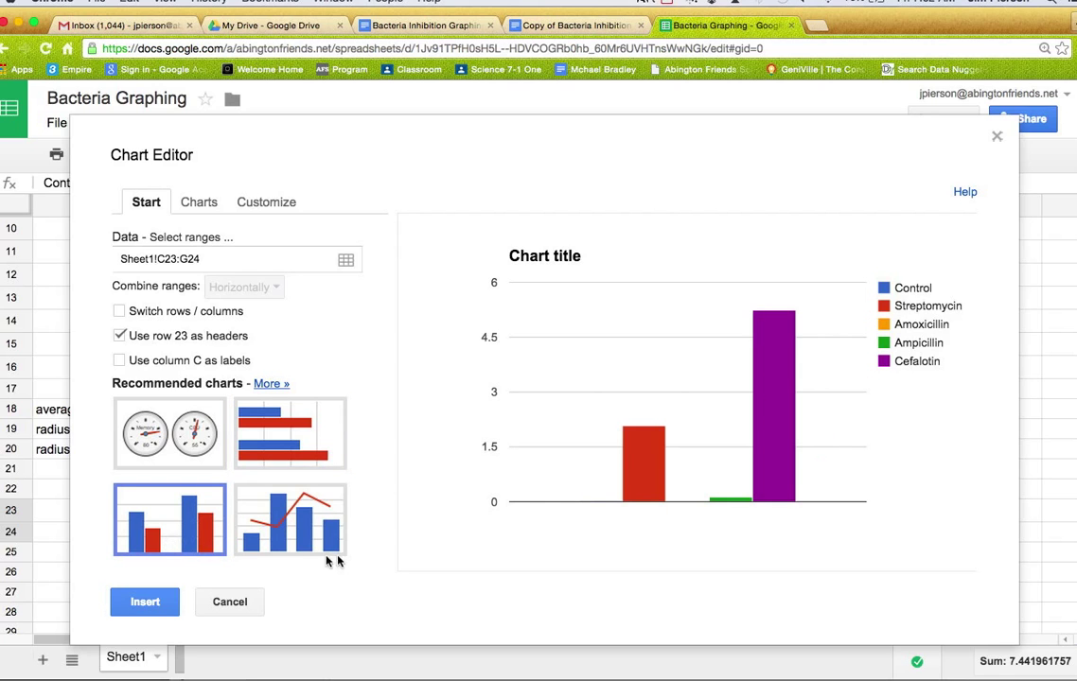
left_click(229, 602)
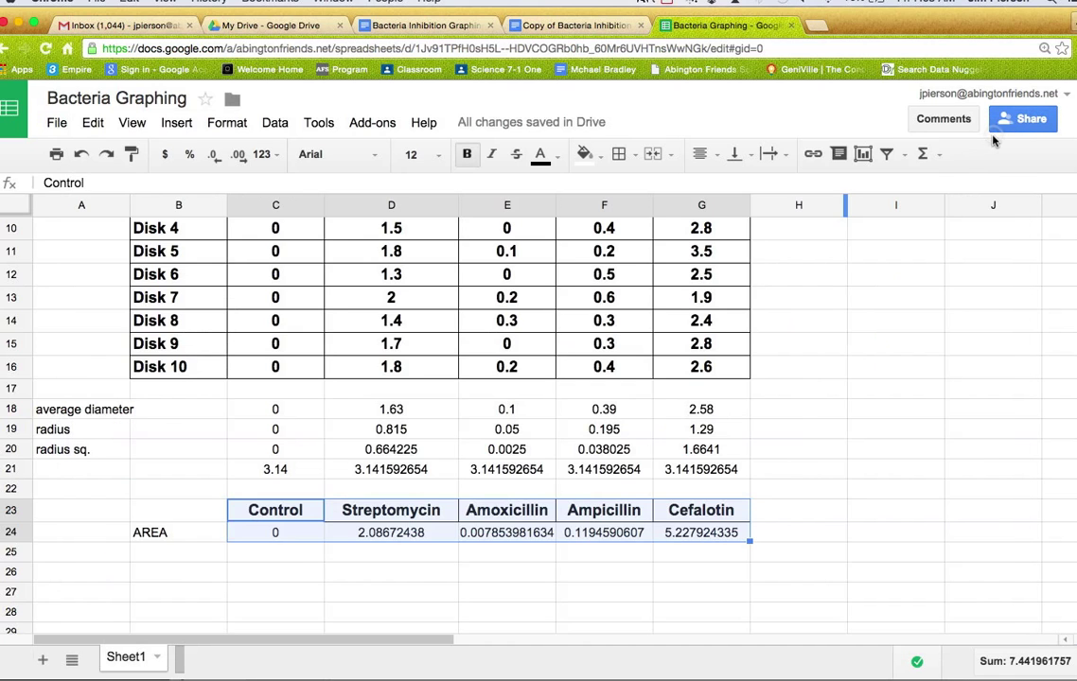
mouse_move(490, 617)
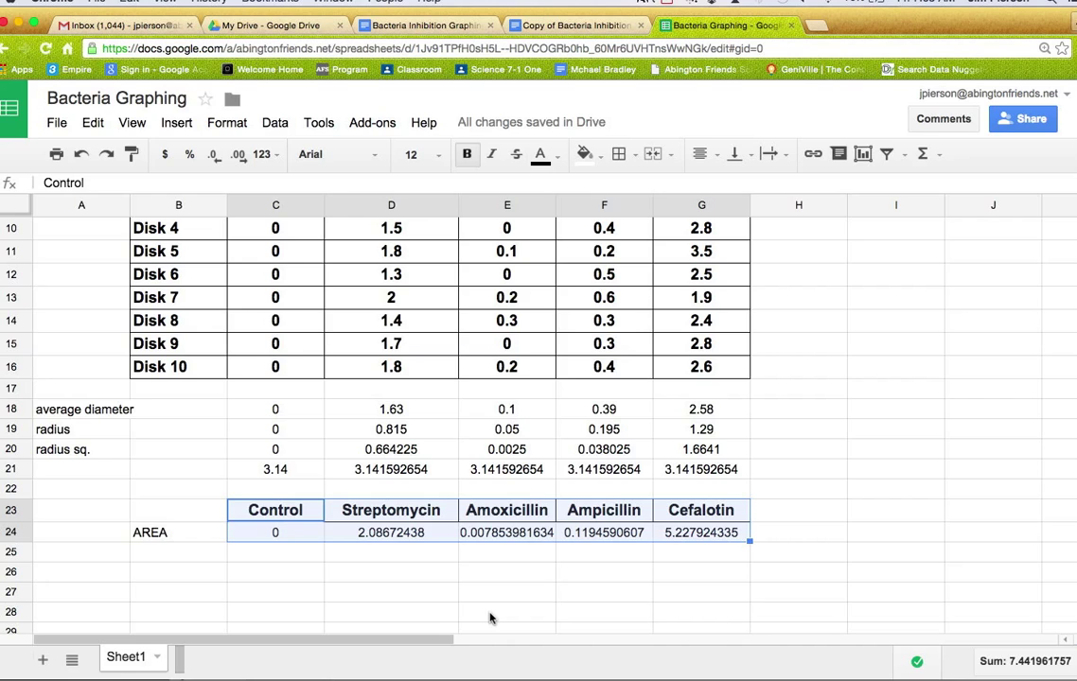
scroll("up", 3)
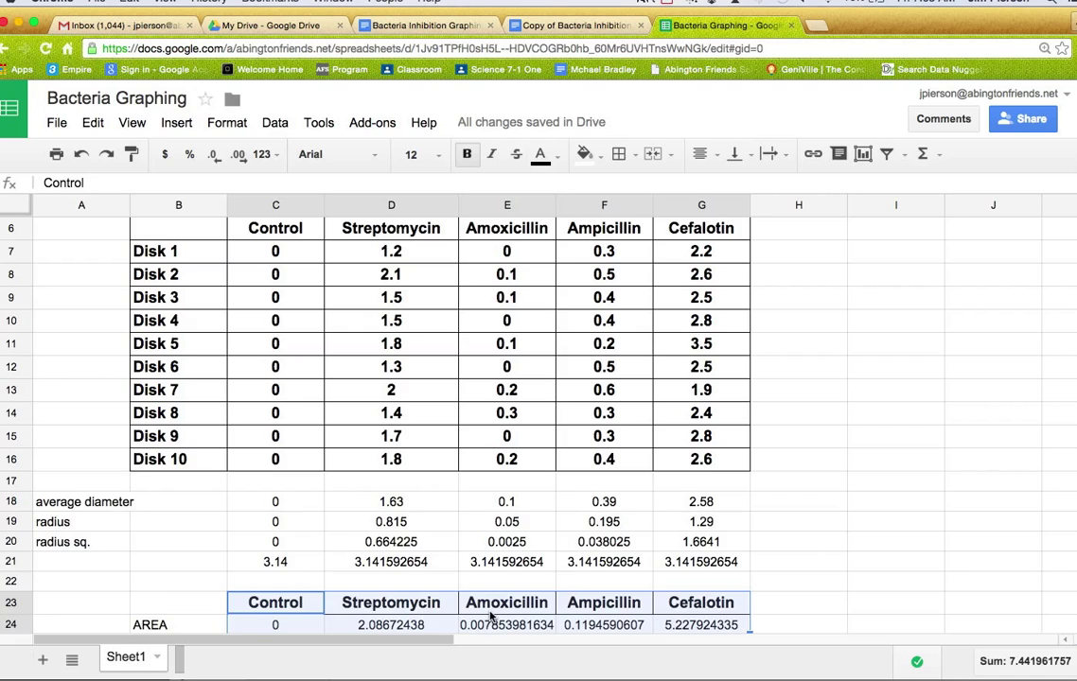
scroll("down", 3)
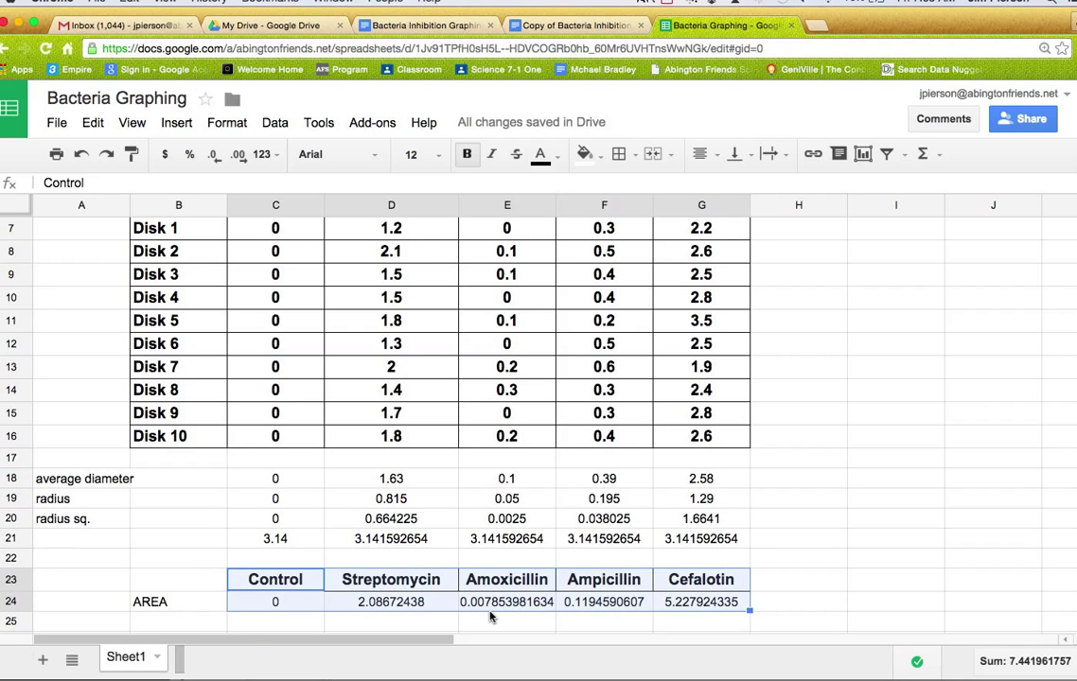